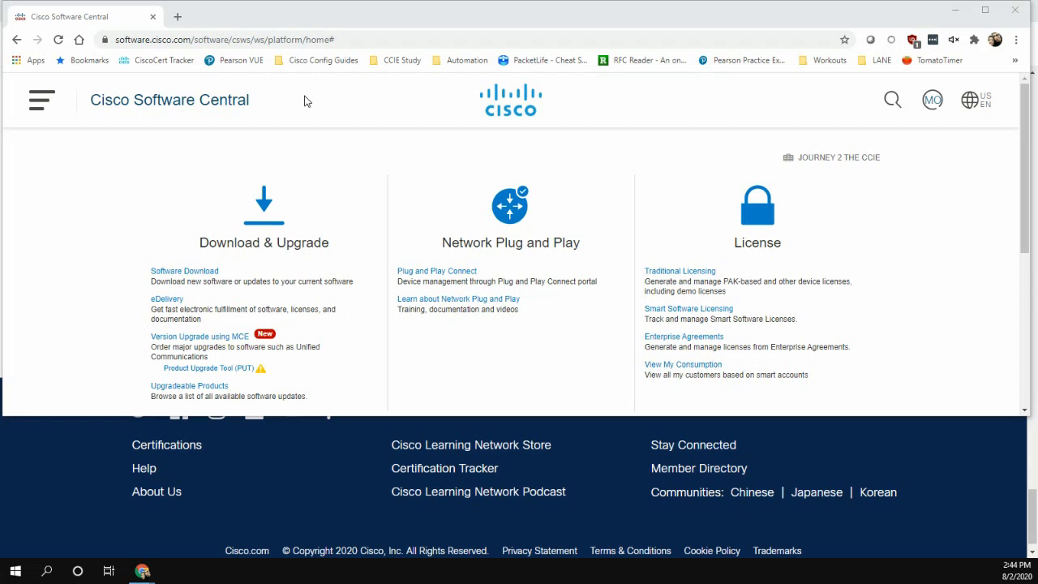
mouse_move(398, 152)
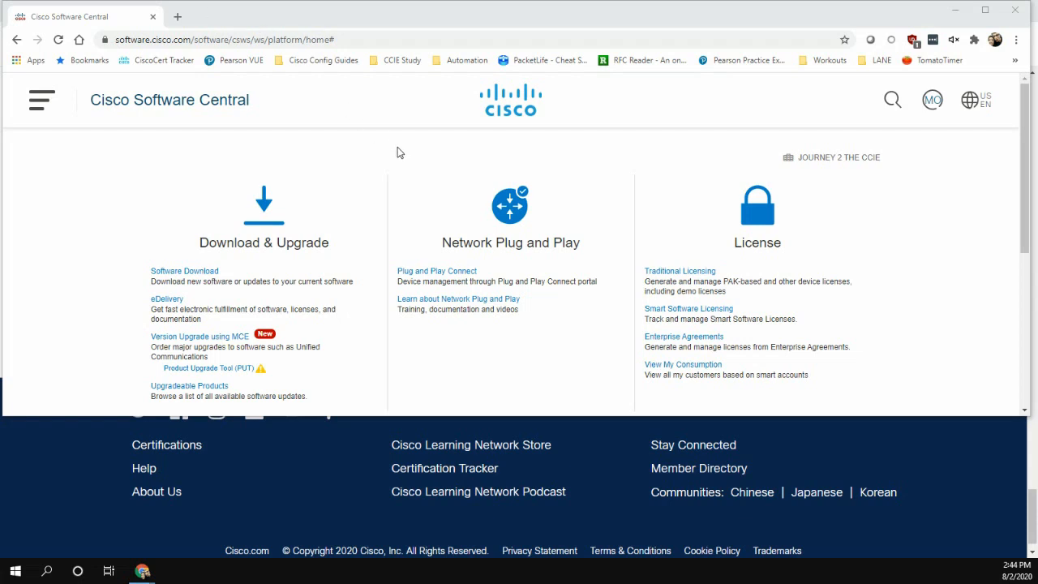
Open the smart account's Virtual Accounts tab, which lists only the DEFAULT account.
scroll("down", 3)
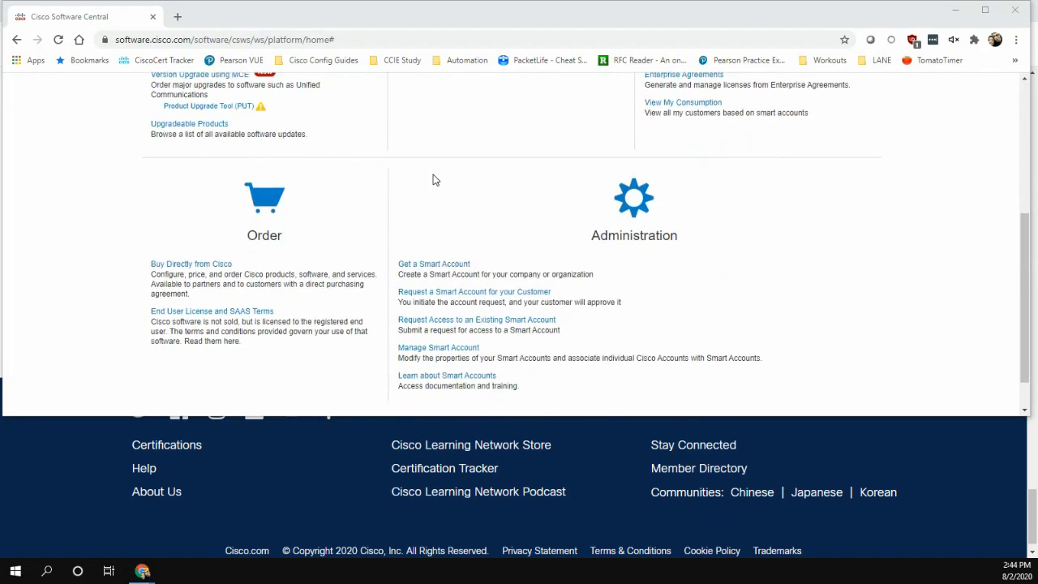
scroll("down", 3)
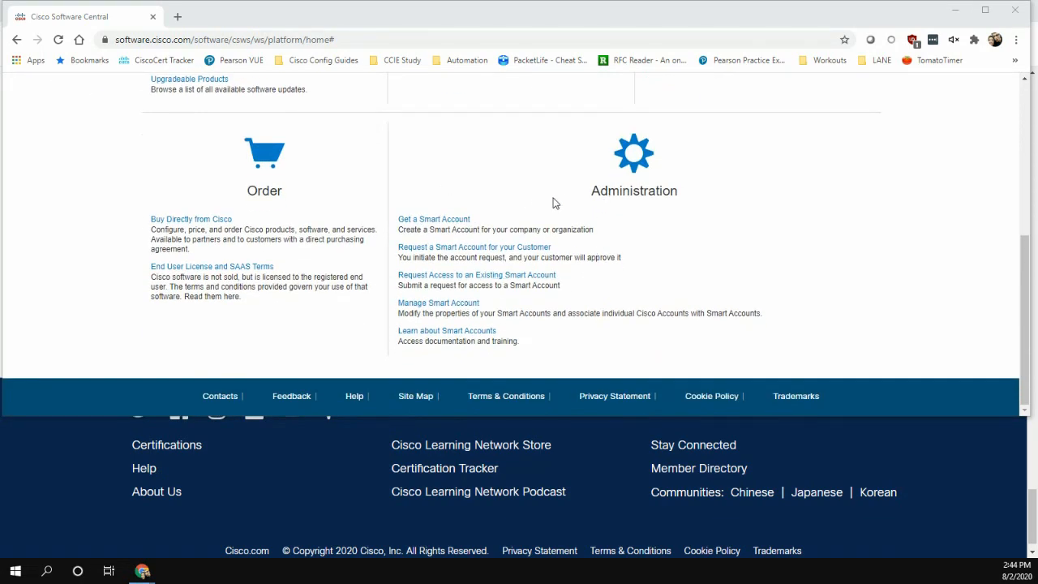
mouse_move(434, 219)
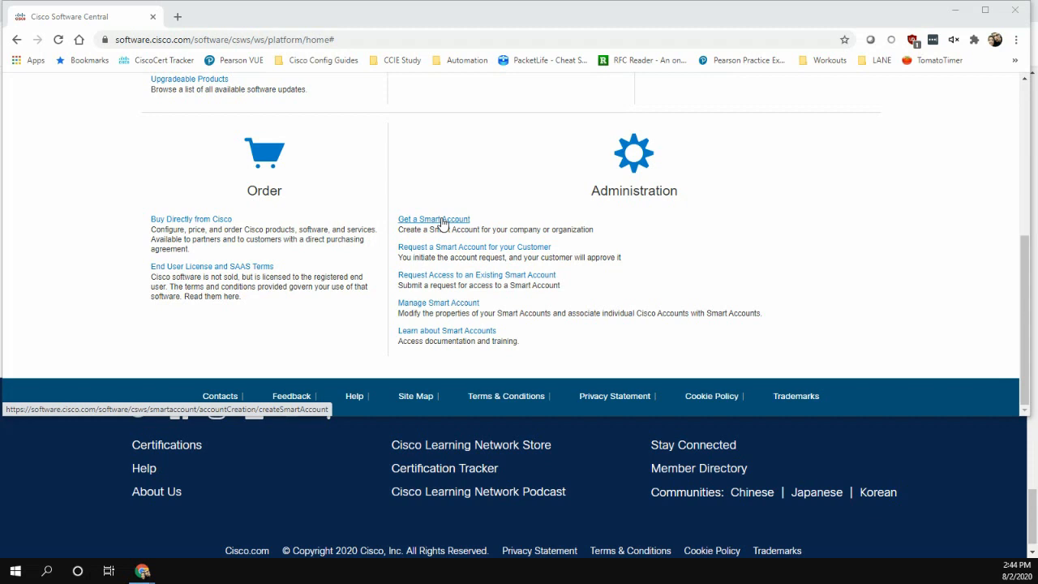
mouse_move(487, 219)
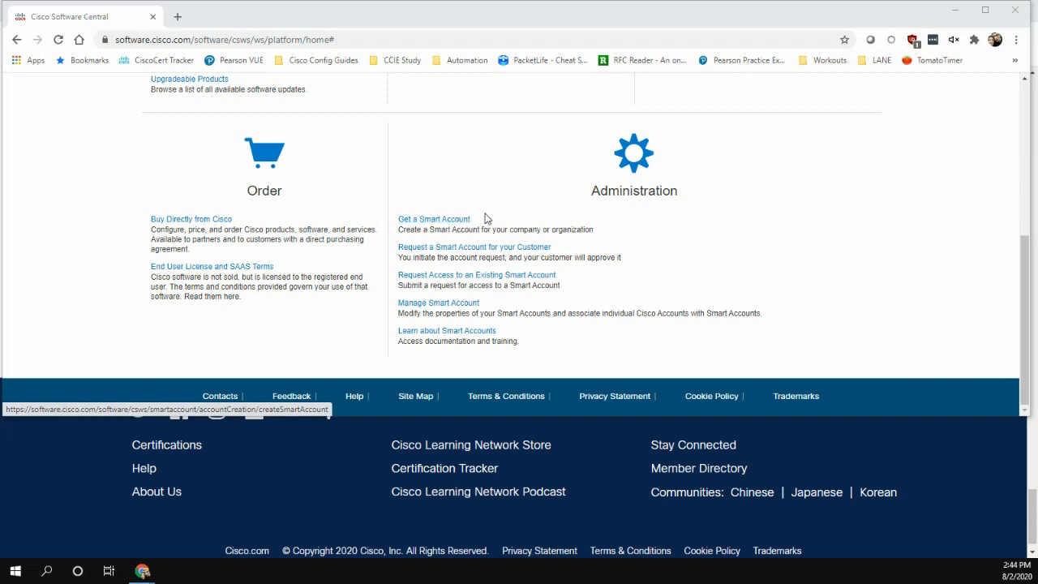
mouse_move(578, 215)
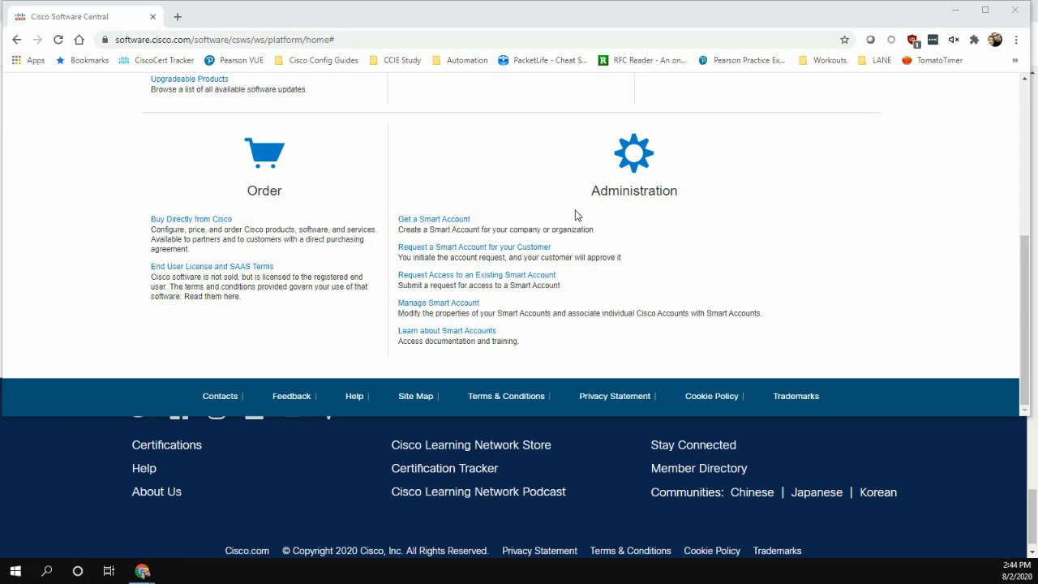
mouse_move(550, 192)
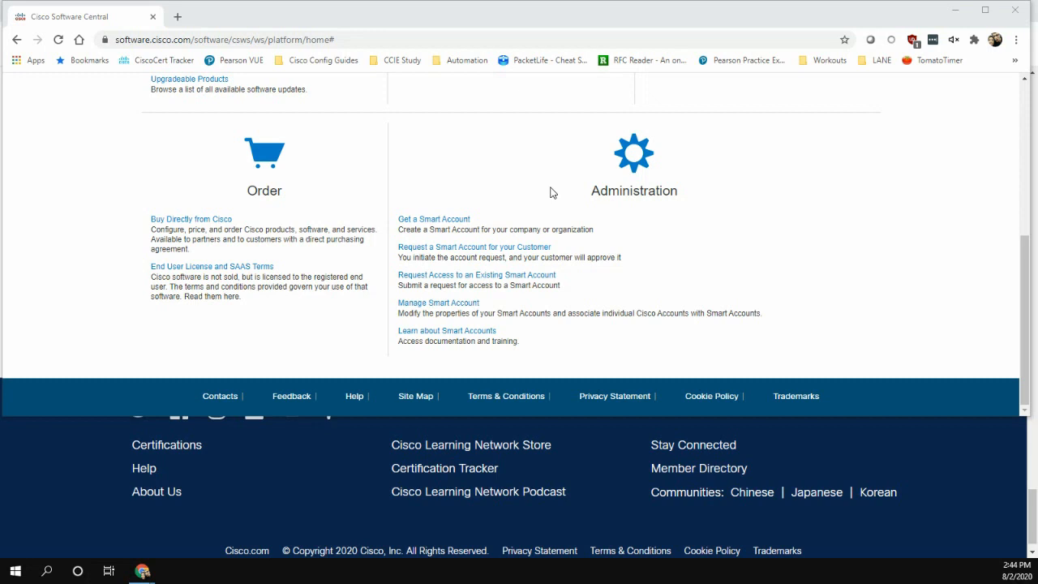
mouse_move(444, 219)
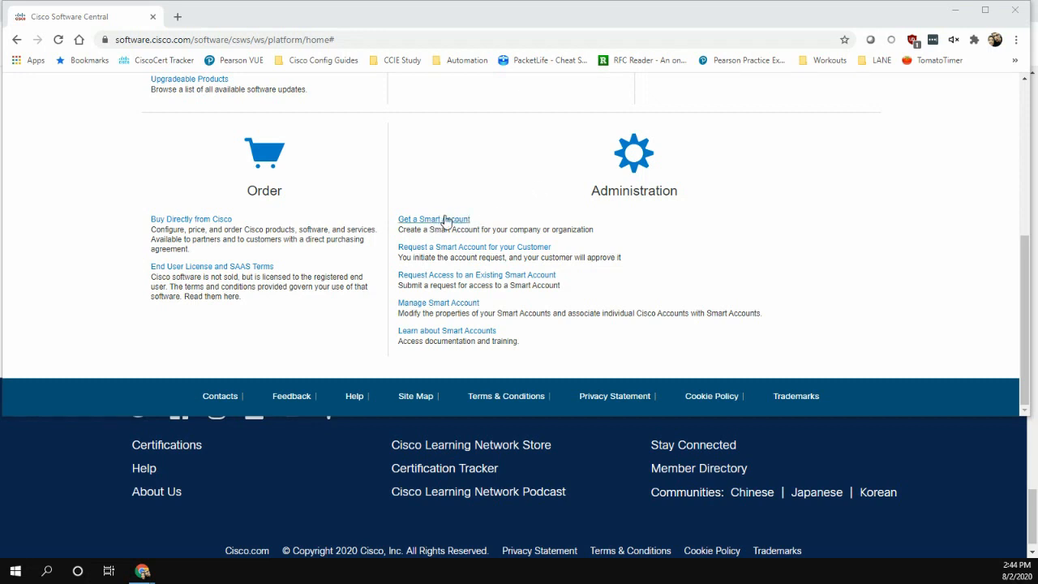
mouse_move(468, 297)
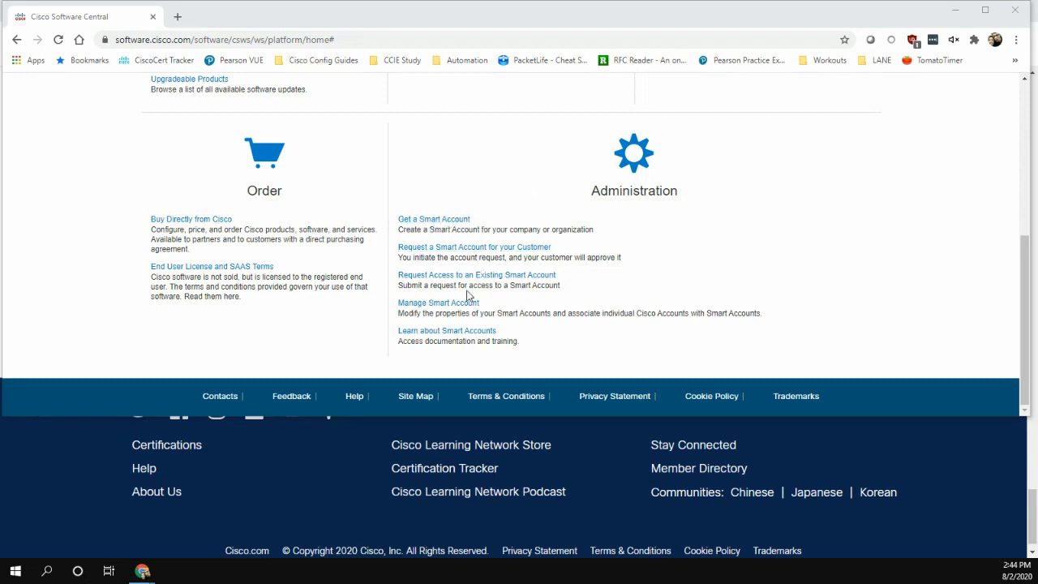
left_click(438, 302)
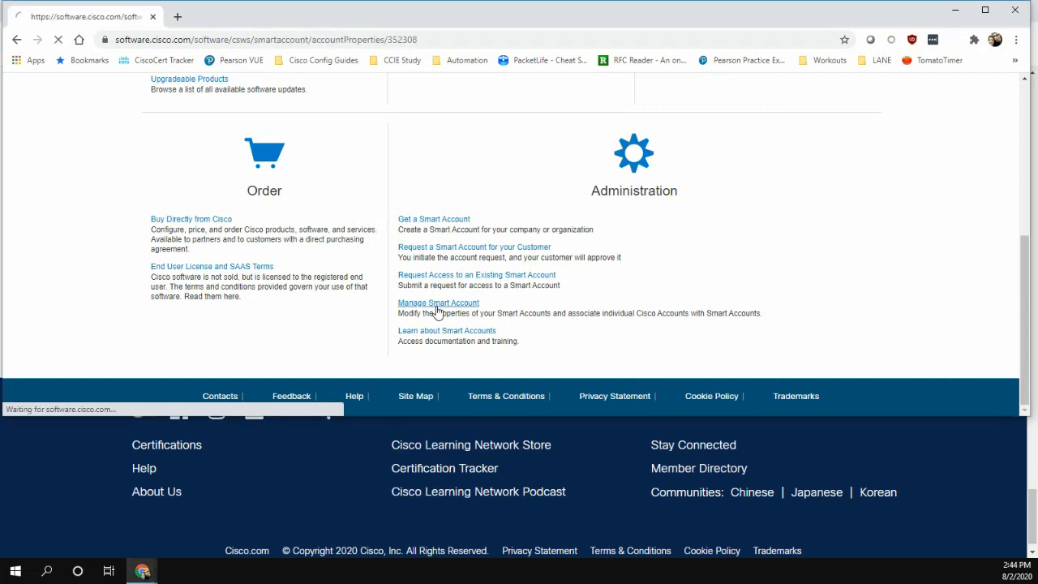
left_click(438, 302)
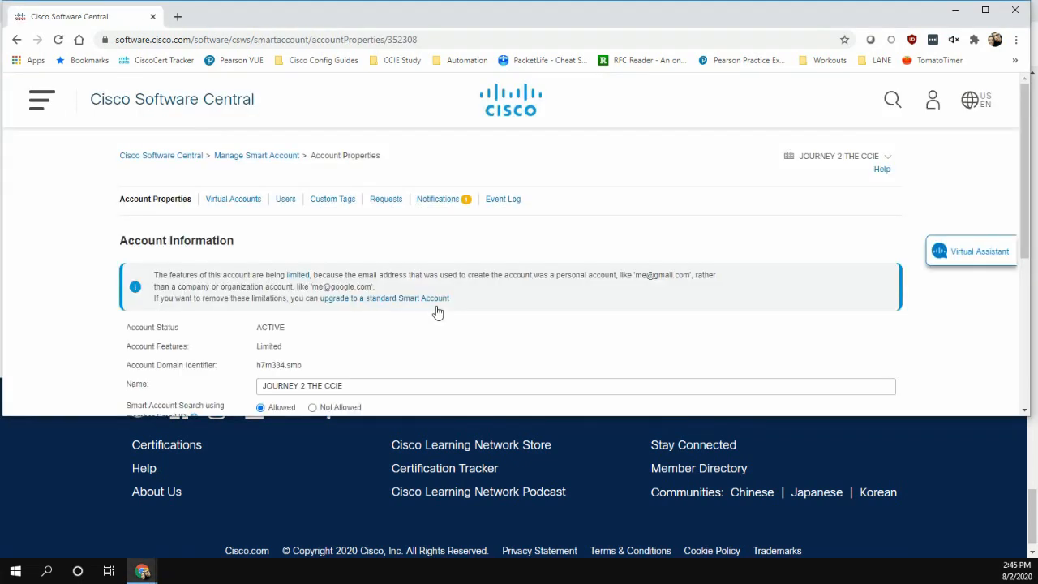
mouse_move(319, 262)
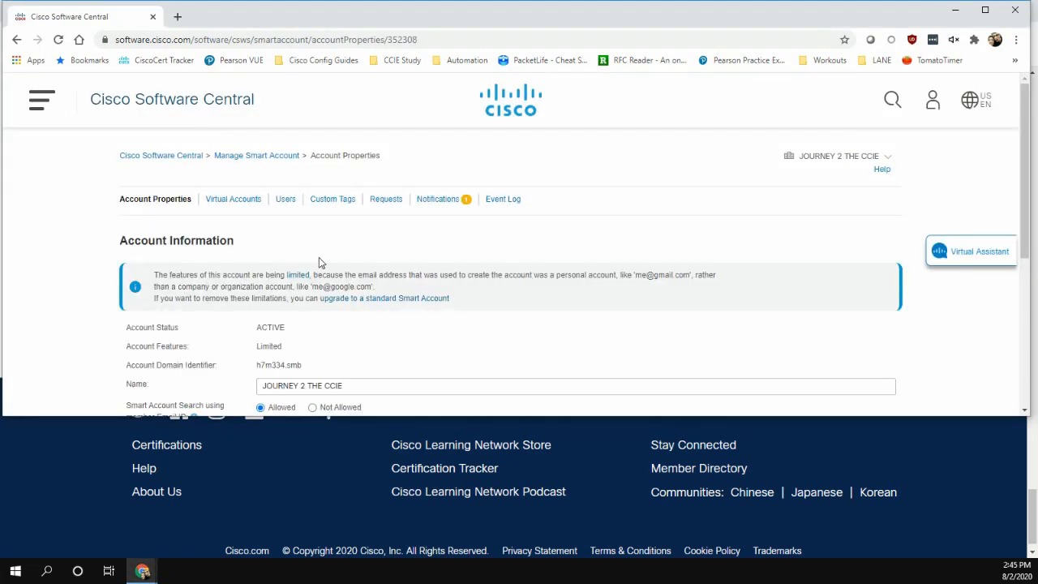
left_click(233, 198)
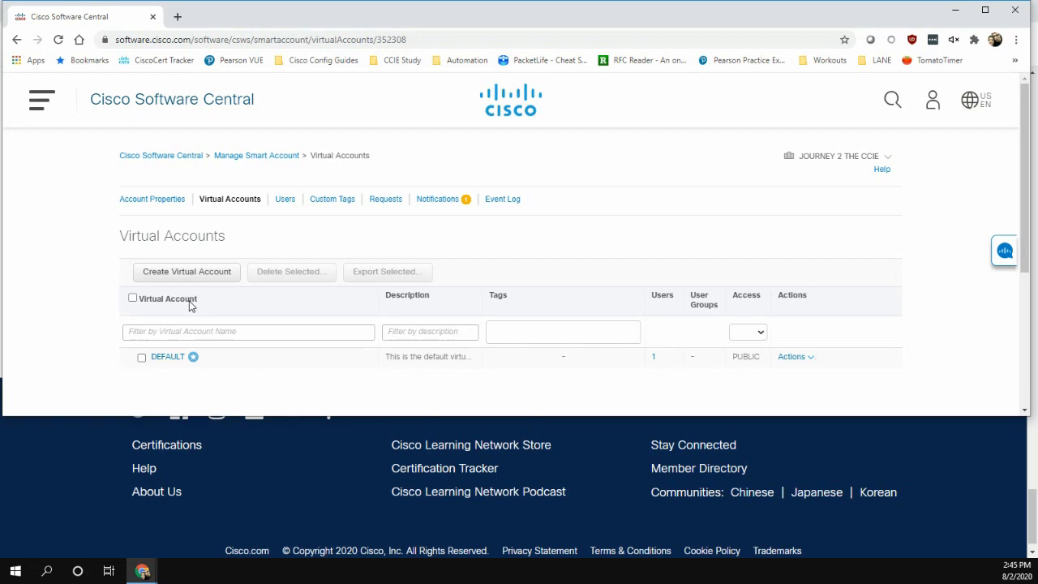
Start a new virtual account named SD-WAN LAB with Private access level.
left_click(186, 271)
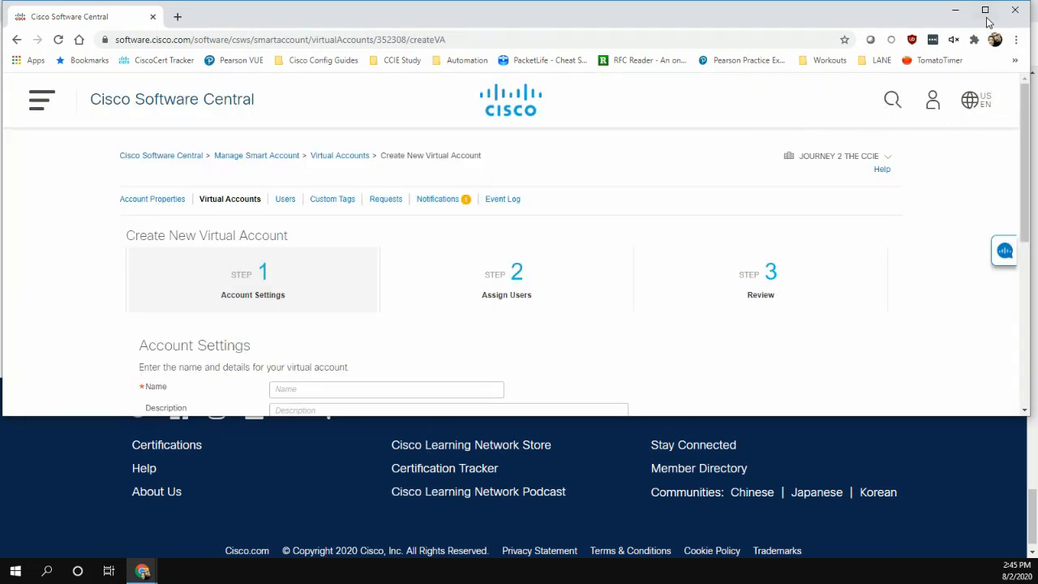
scroll("down", 3)
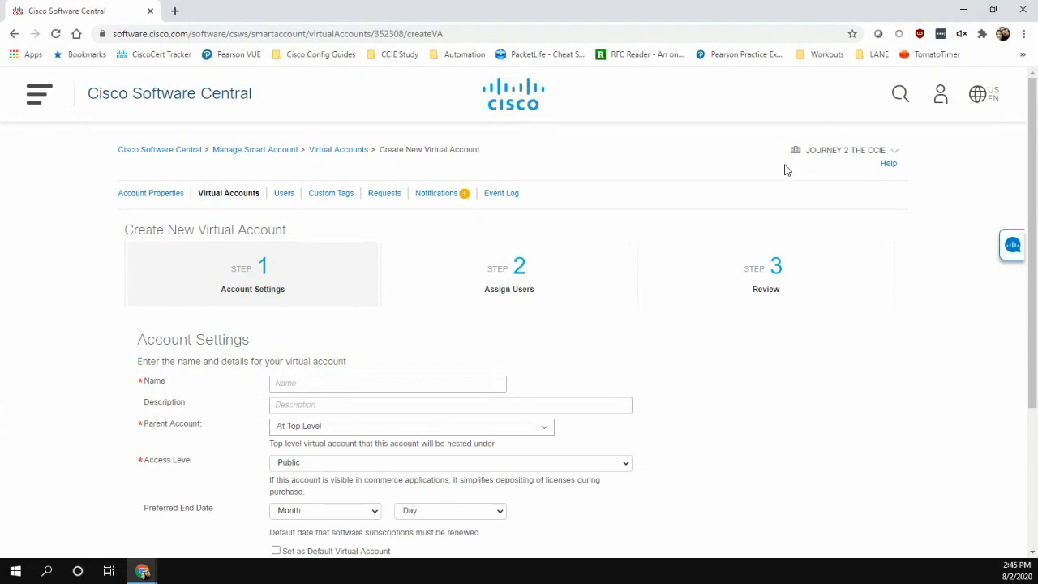
scroll("down", 3)
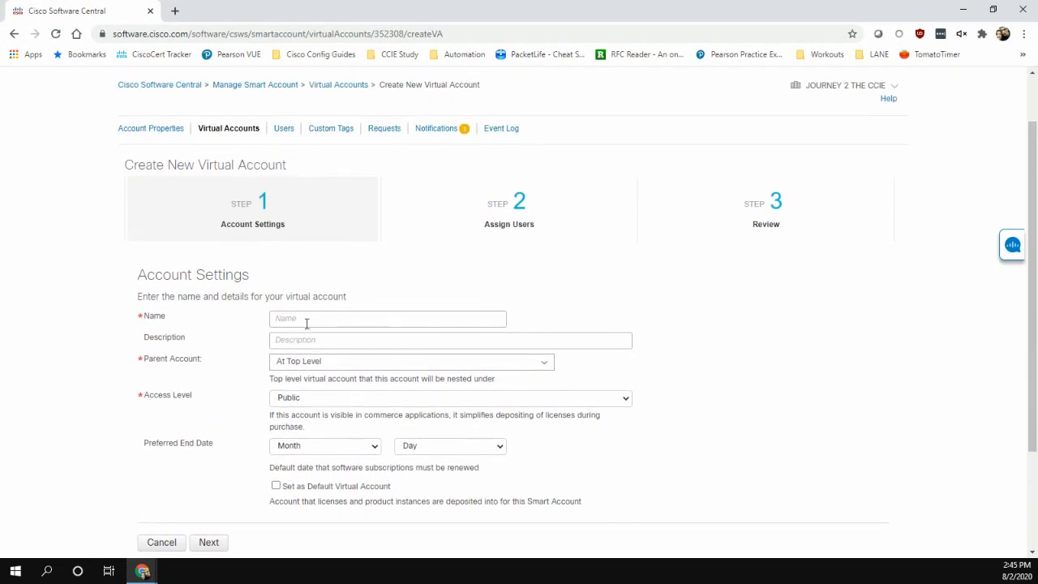
type("SS")
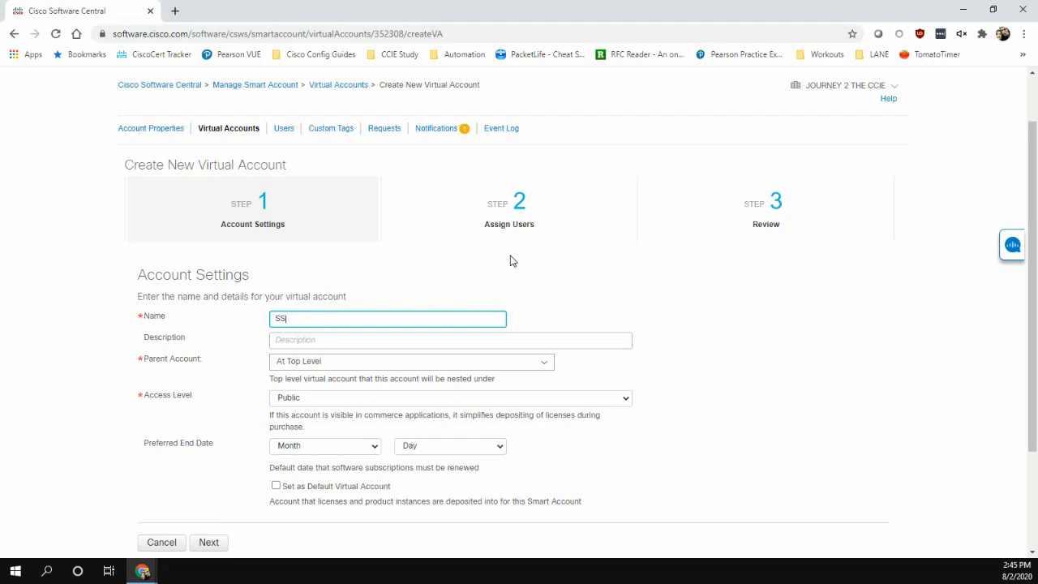
type("SD-WAN LA")
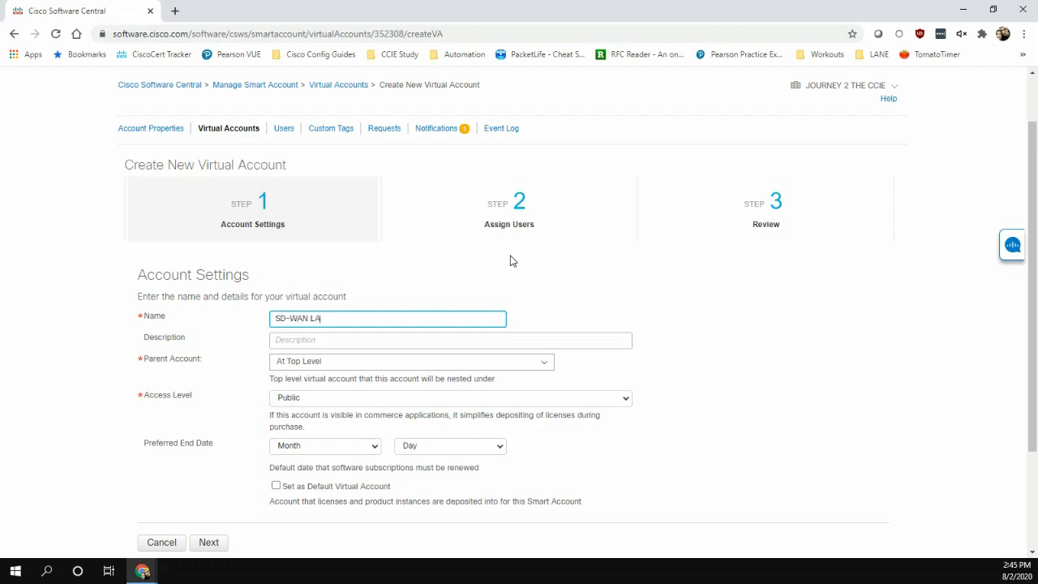
left_click(451, 340)
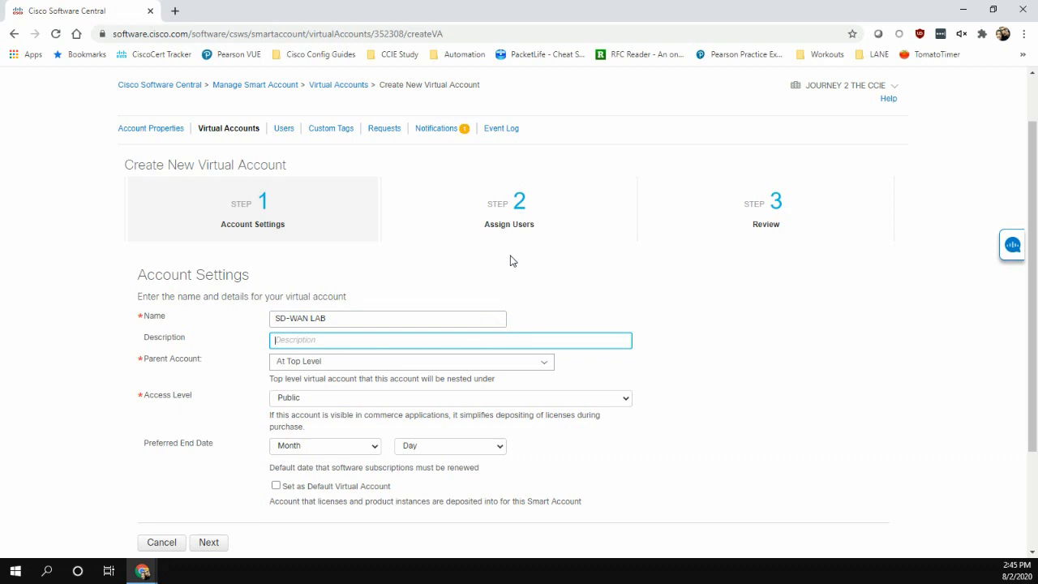
scroll("down", 3)
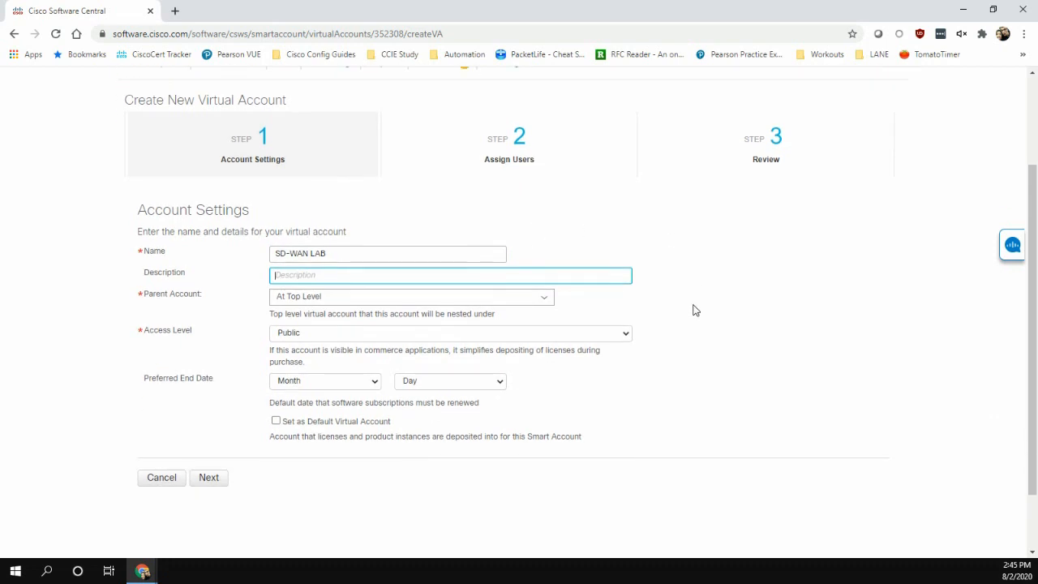
left_click(451, 333)
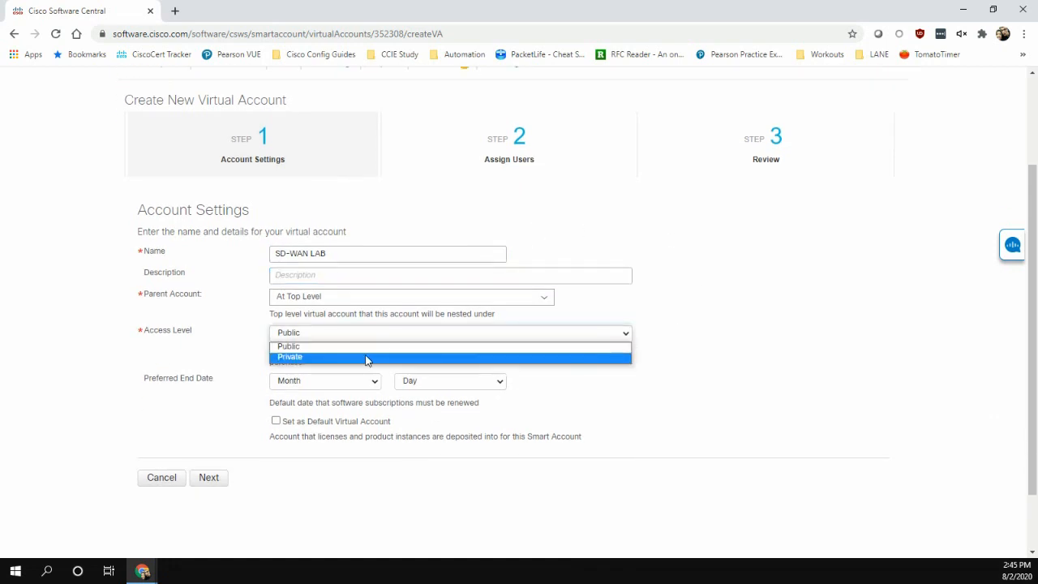
left_click(290, 357)
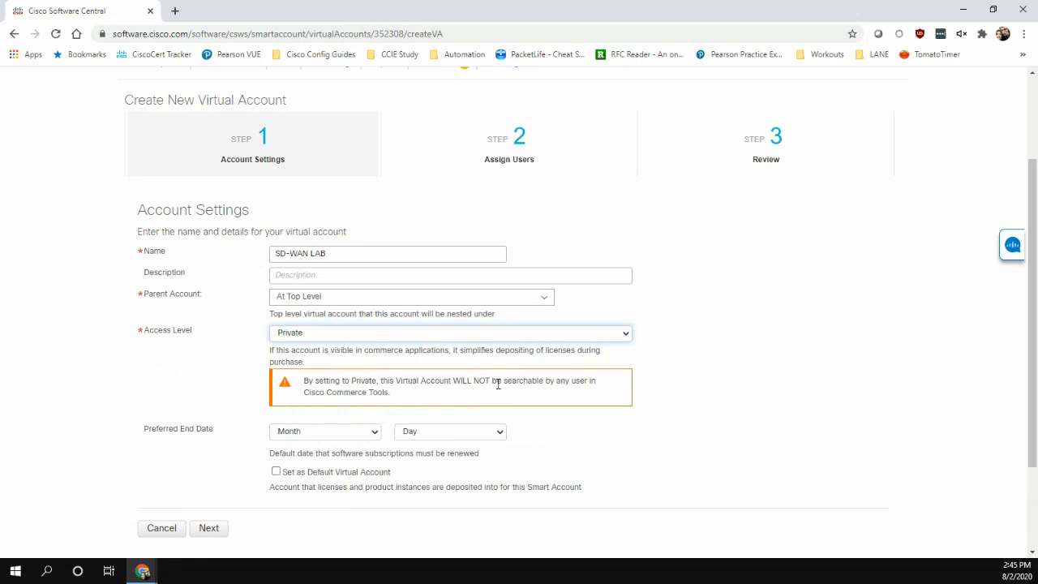
mouse_move(882, 383)
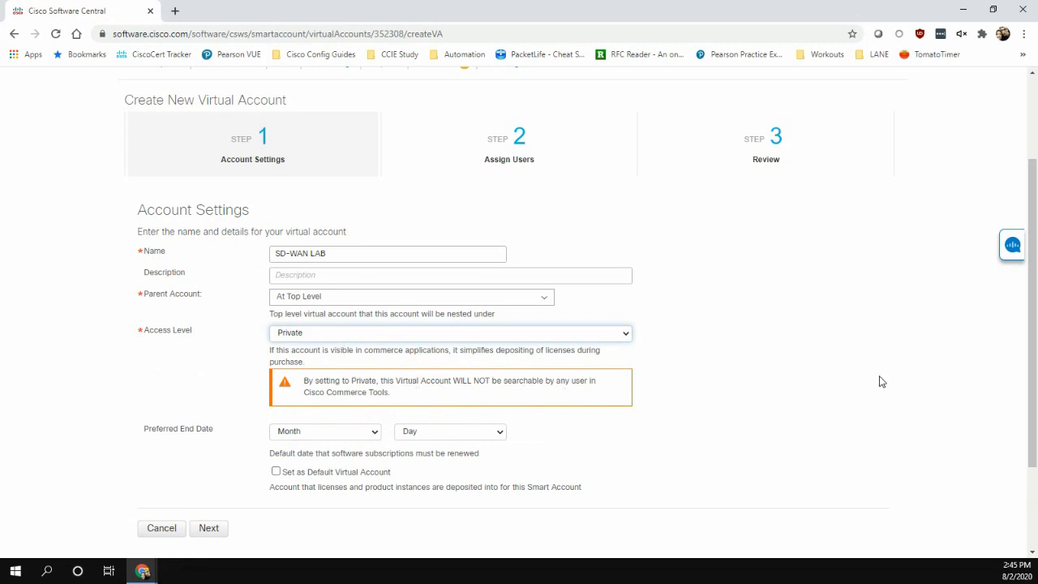
scroll("down", 3)
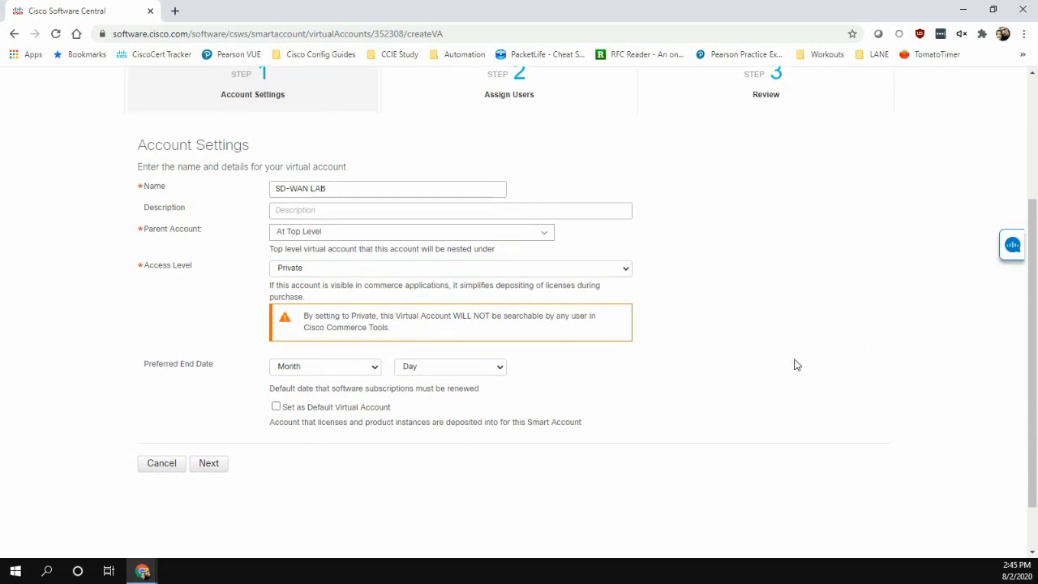
mouse_move(387, 370)
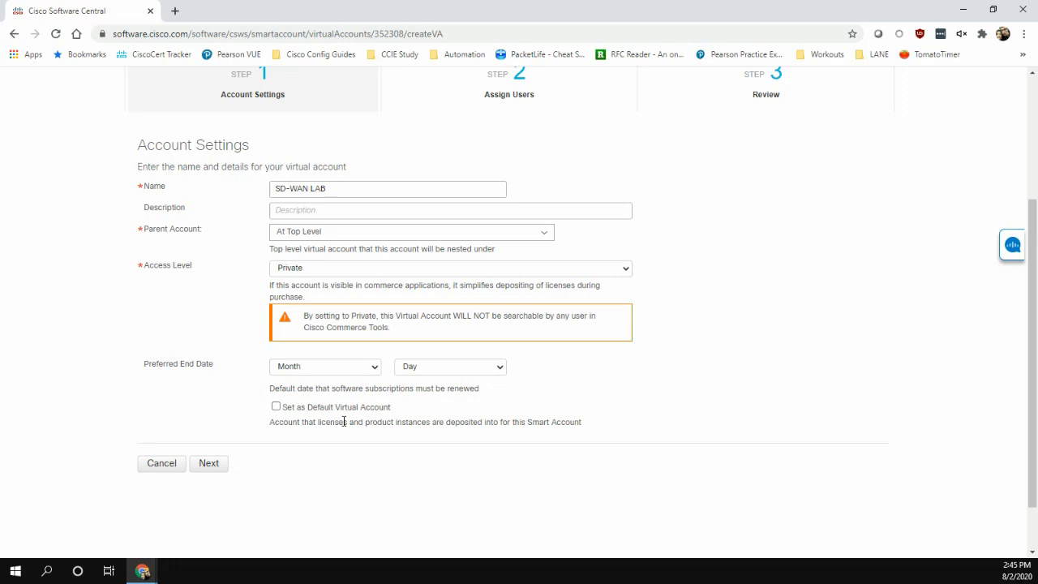
mouse_move(247, 484)
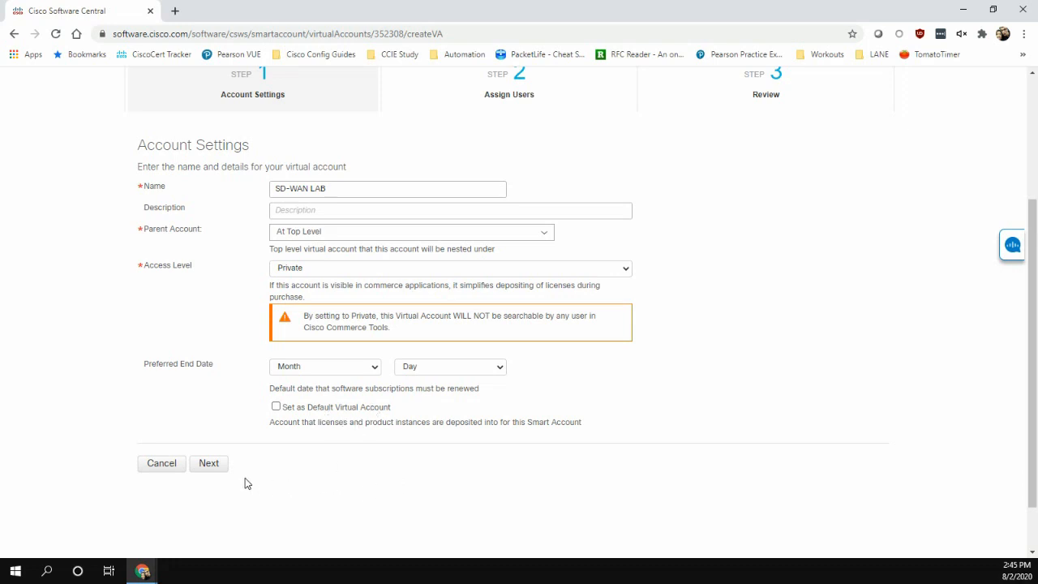
Pass the user assignment and review steps and create the SD-WAN LAB virtual account.
left_click(208, 462)
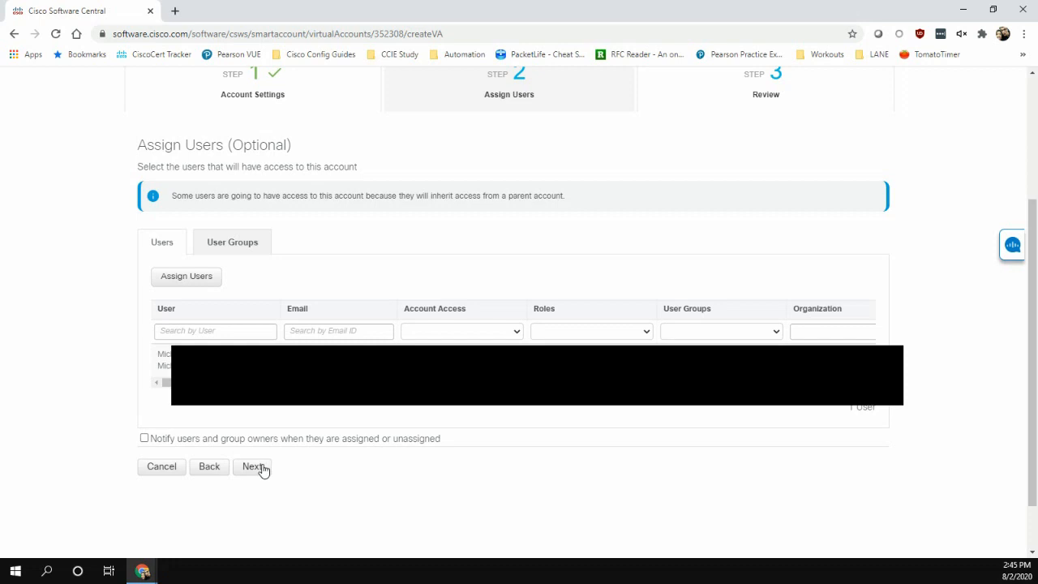
mouse_move(227, 466)
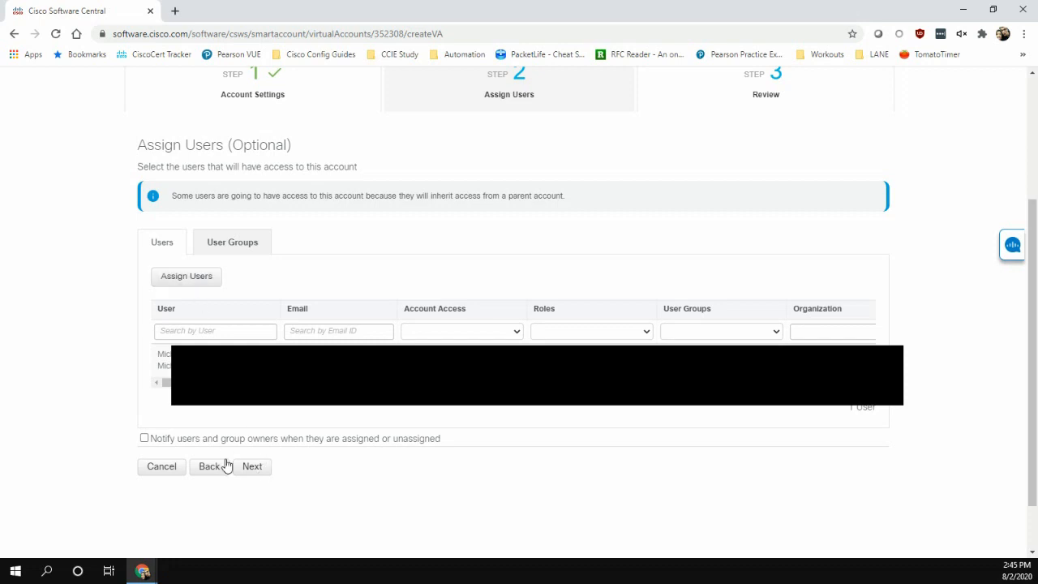
left_click(252, 466)
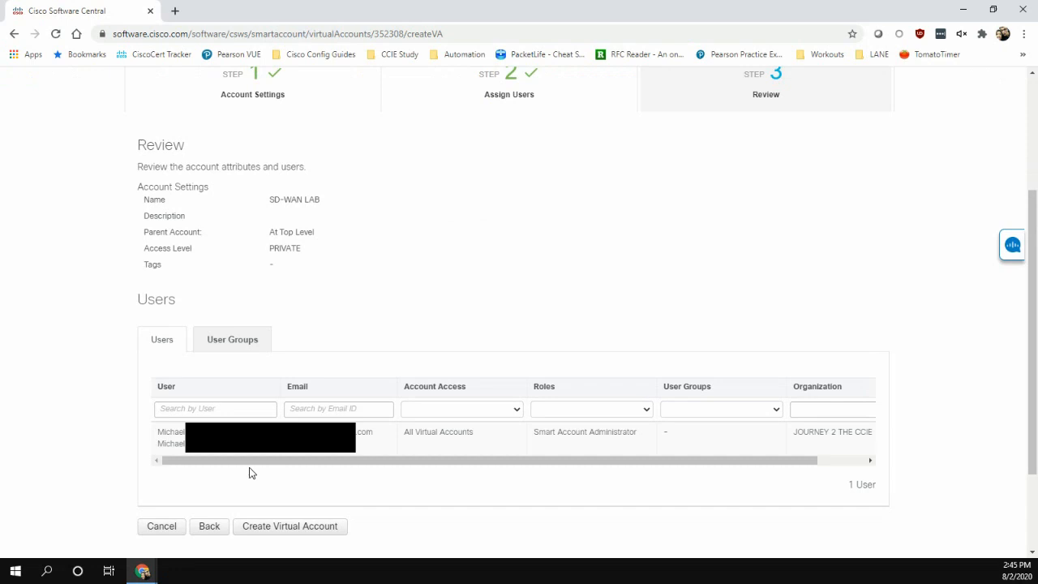
mouse_move(375, 199)
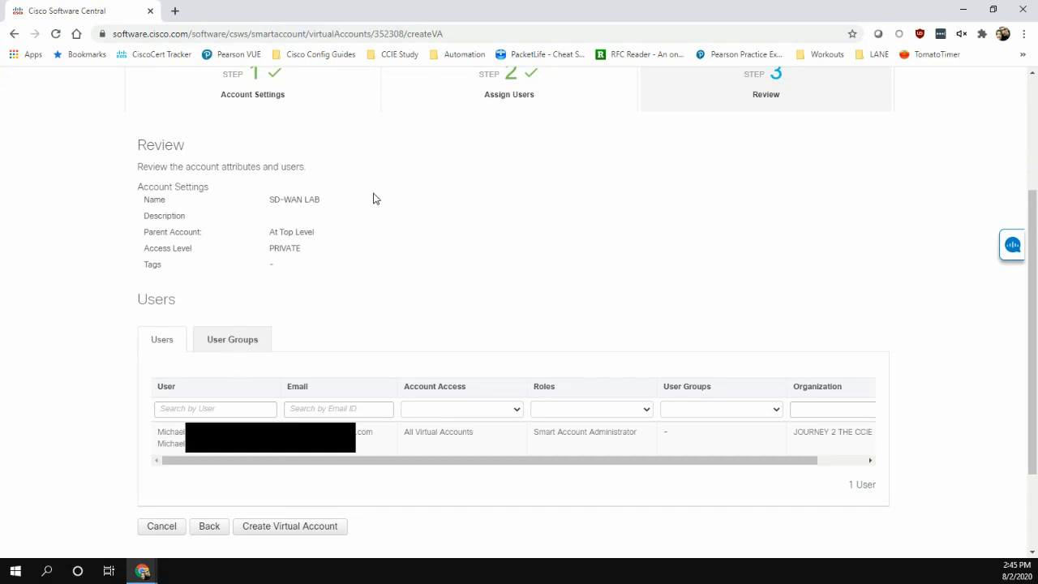
left_click(289, 526)
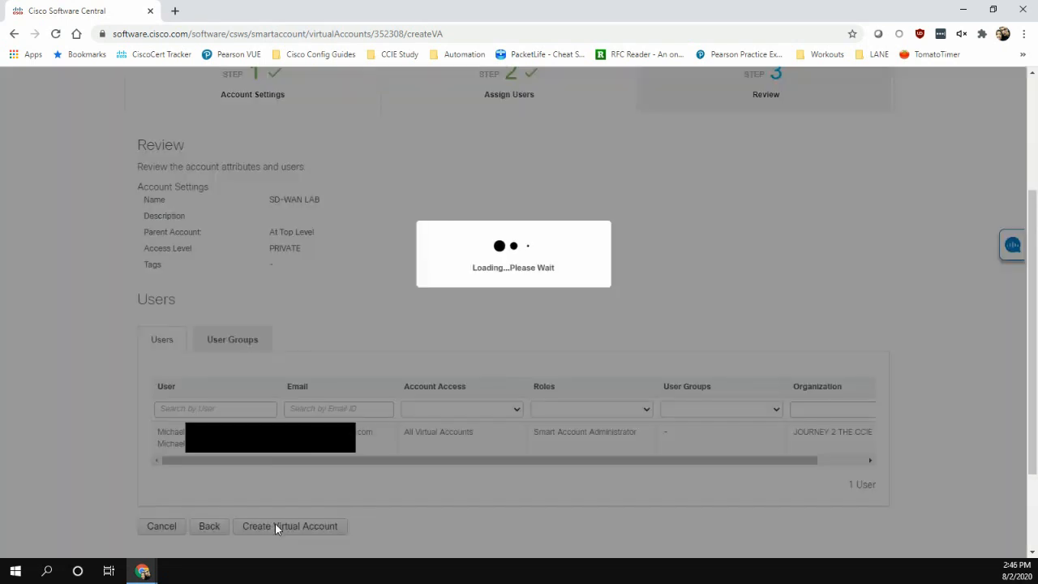
left_click(289, 525)
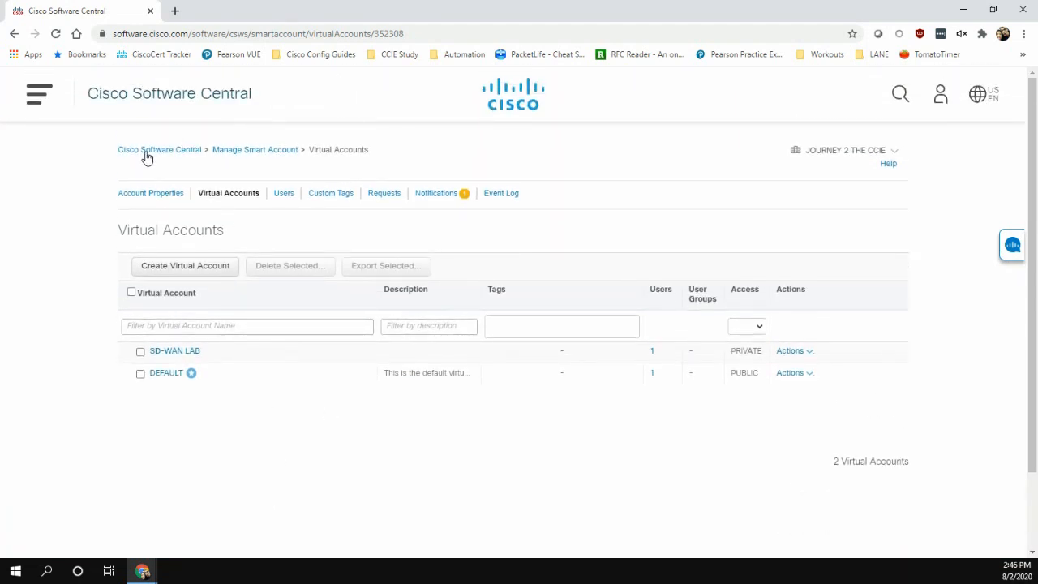
Return to Software Central home and enter the Plug and Play Connect portal.
left_click(159, 149)
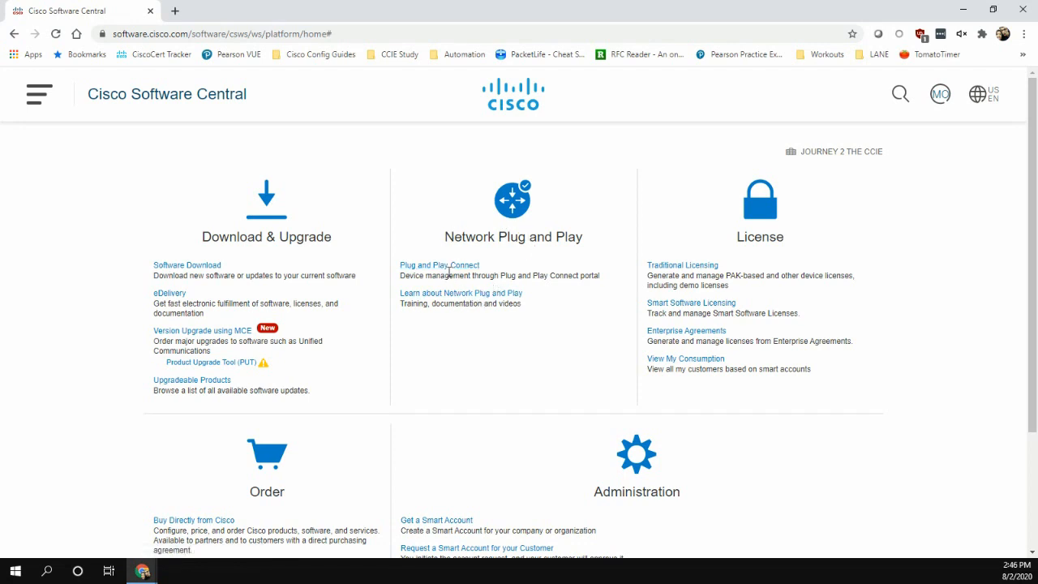
left_click(438, 265)
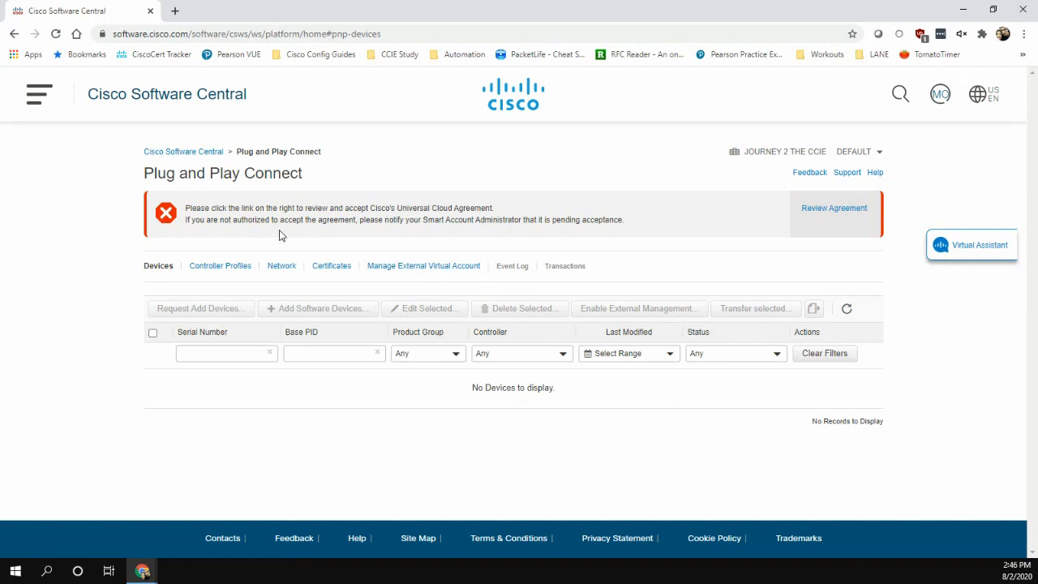
mouse_move(431, 206)
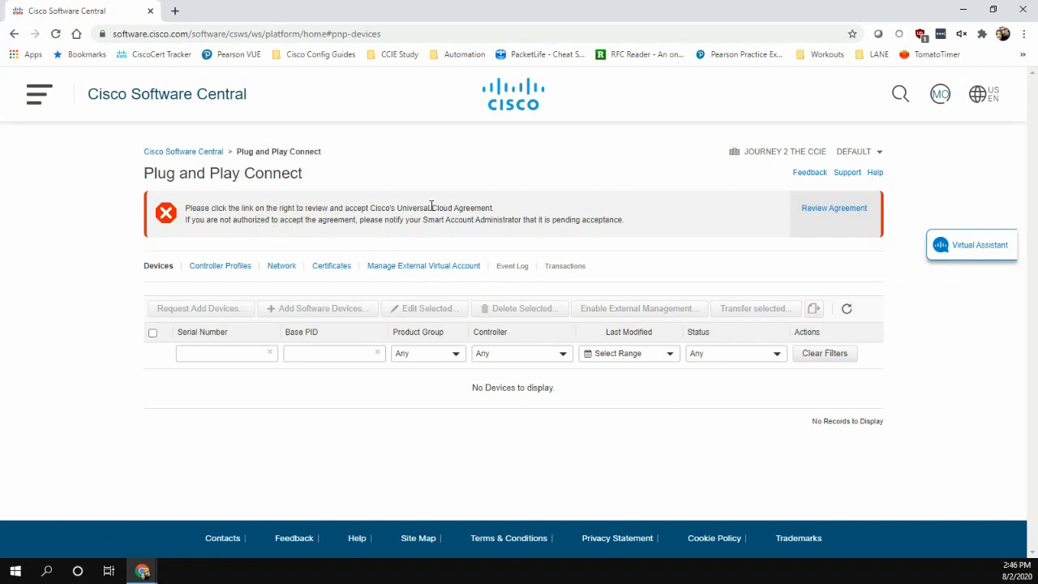
Review and accept the Universal Cloud Agreement.
left_click(833, 207)
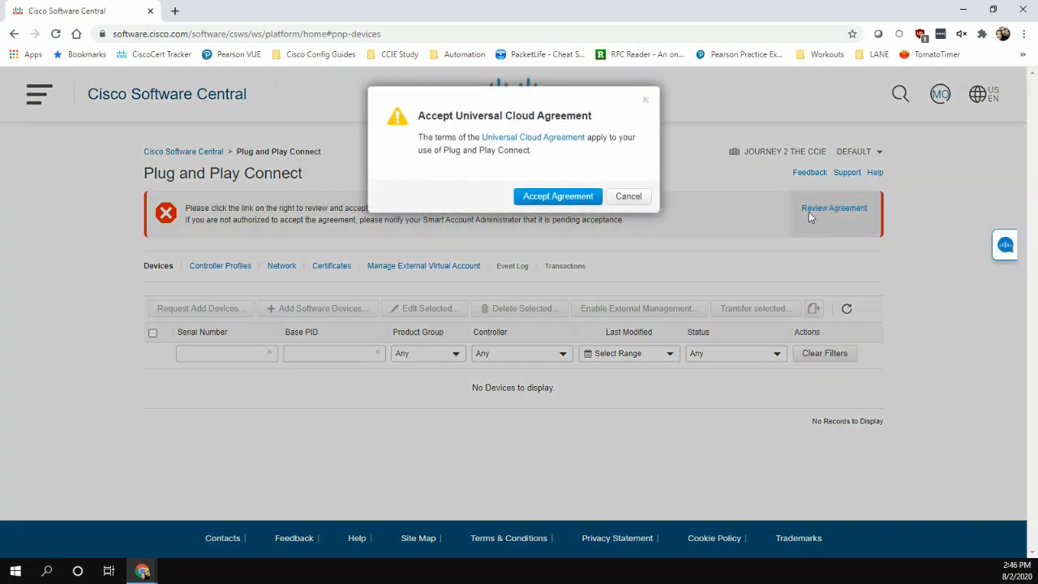
left_click(558, 196)
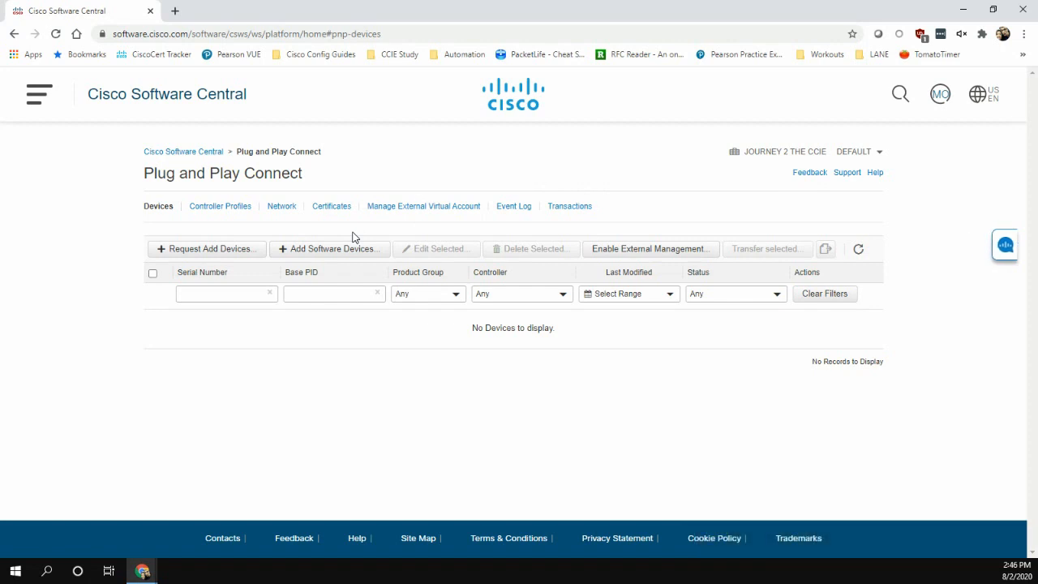
mouse_move(408, 173)
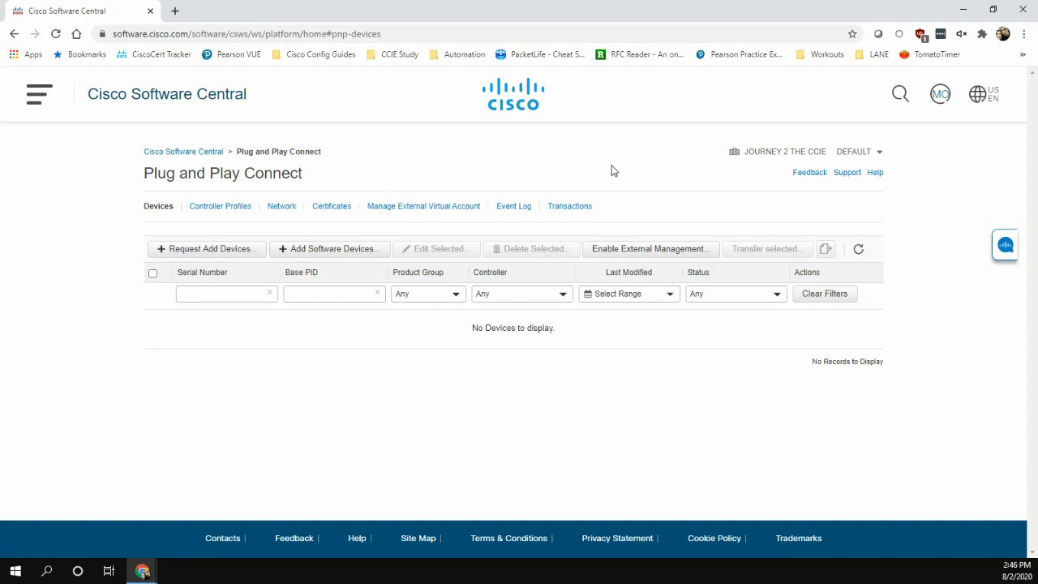
mouse_move(854, 153)
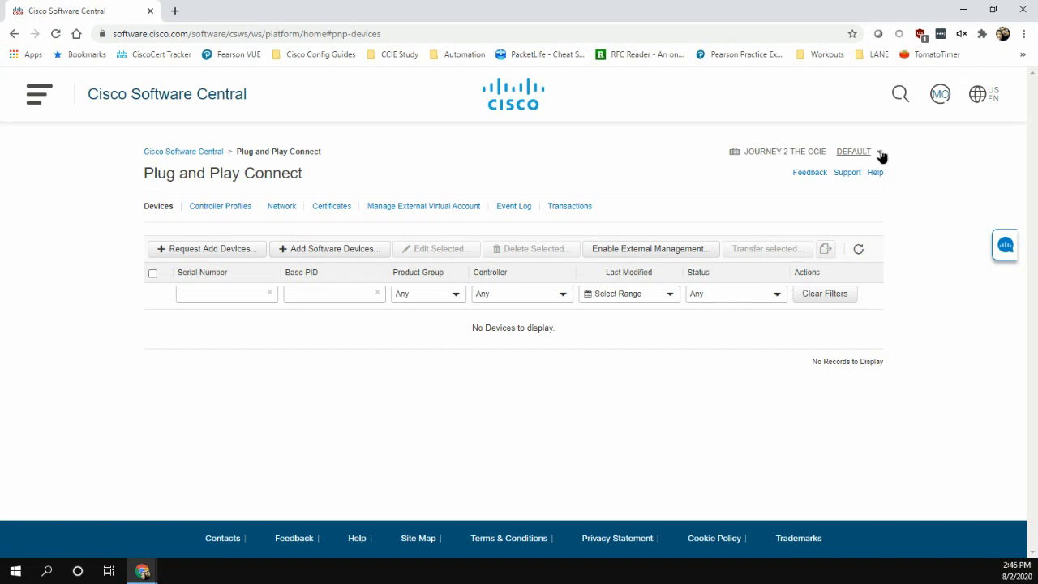
Switch the virtual account selector from DEFAULT to SD-WAN LAB.
left_click(880, 154)
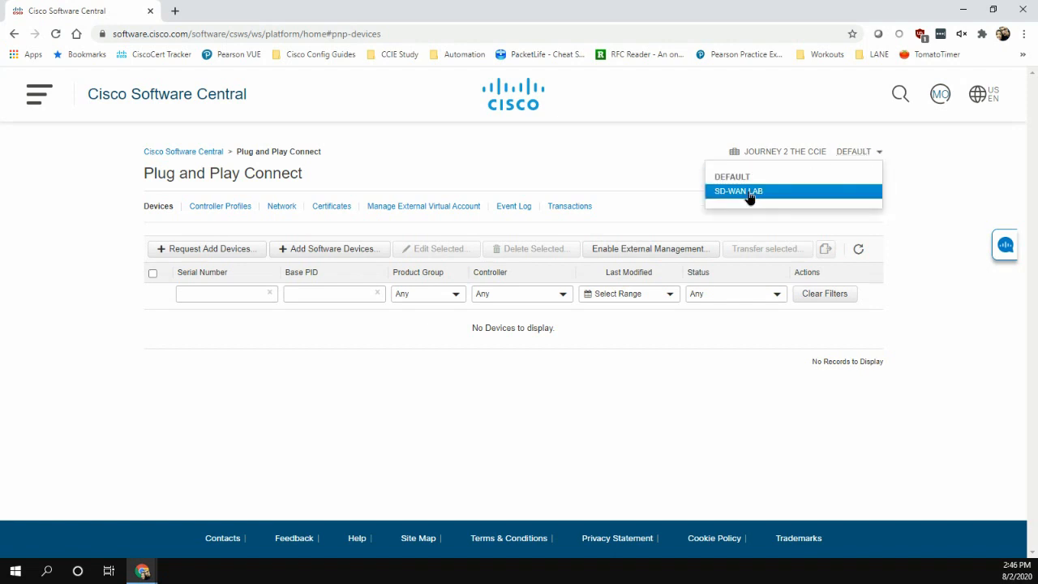
left_click(738, 190)
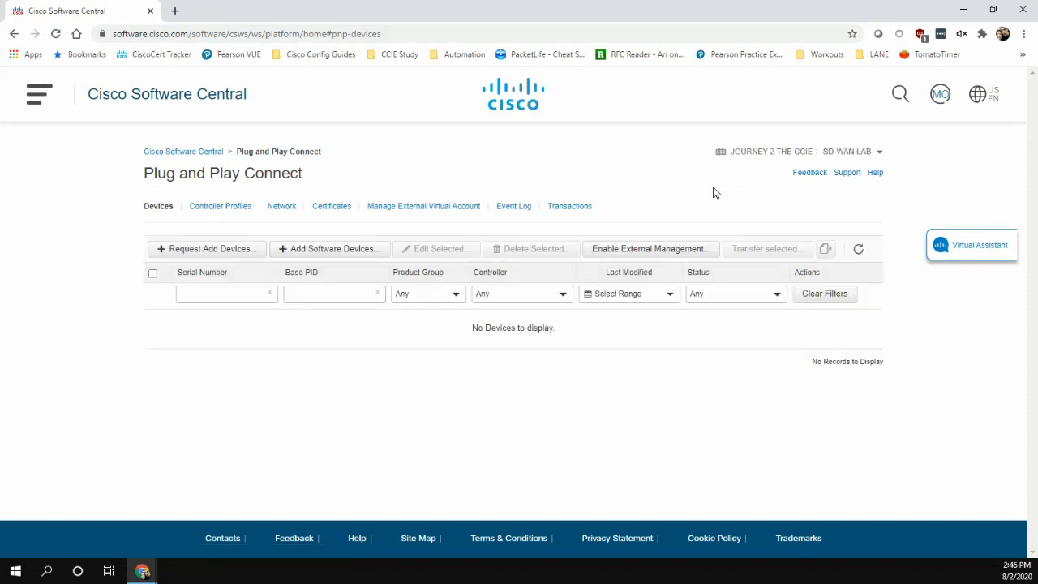
mouse_move(725, 188)
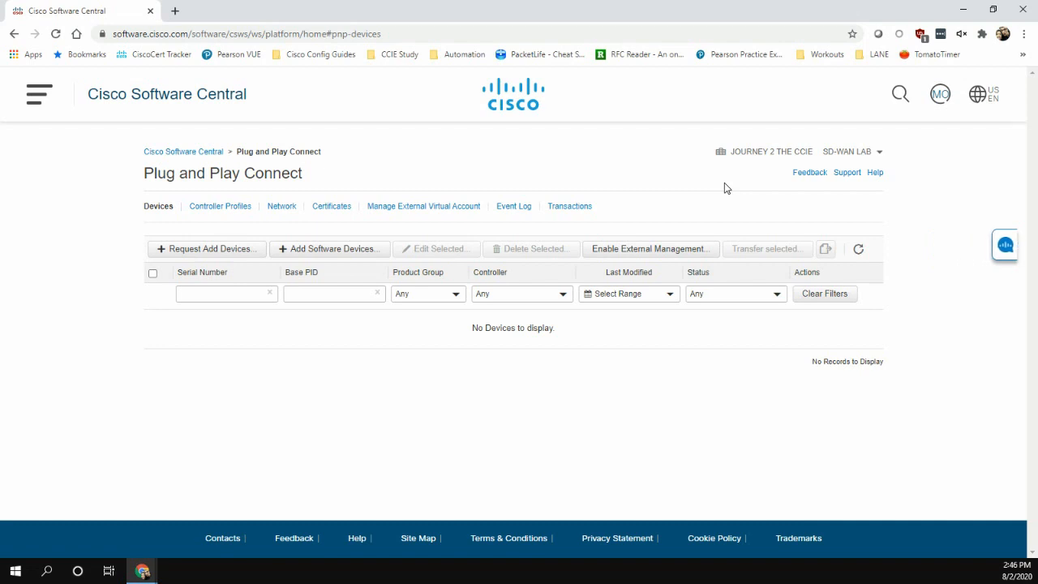
mouse_move(745, 190)
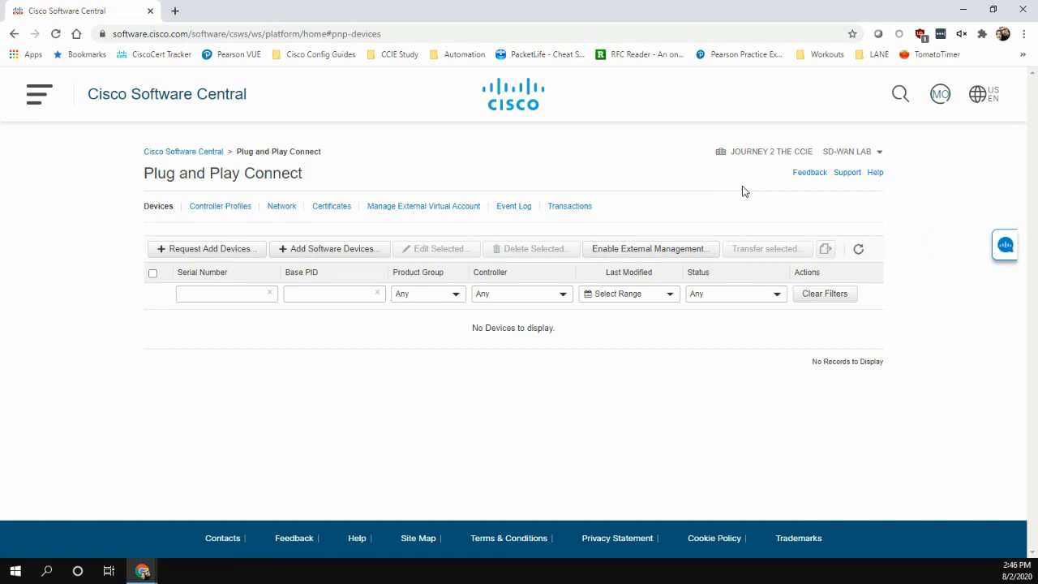
mouse_move(613, 230)
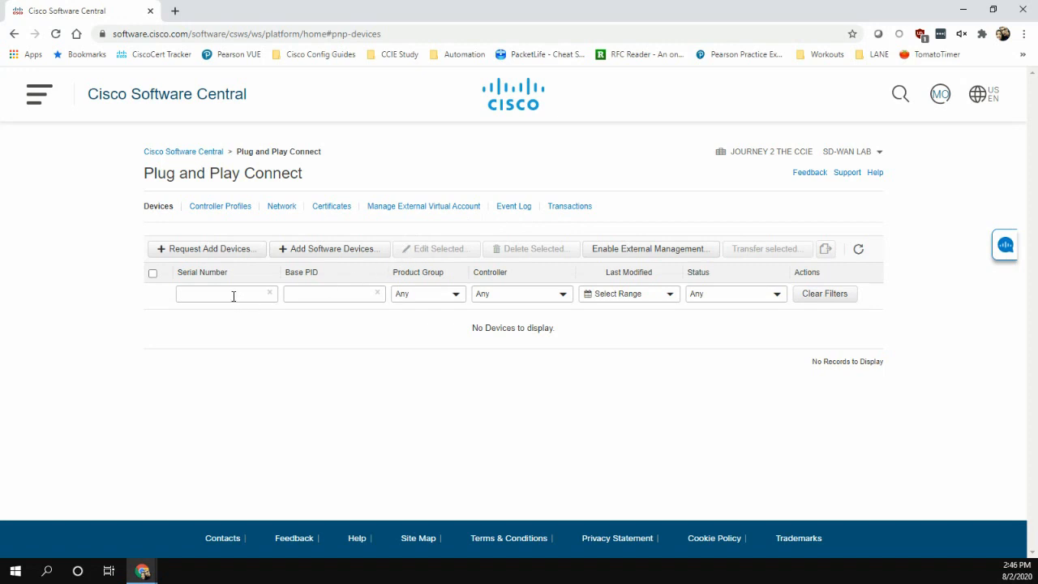
mouse_move(220, 206)
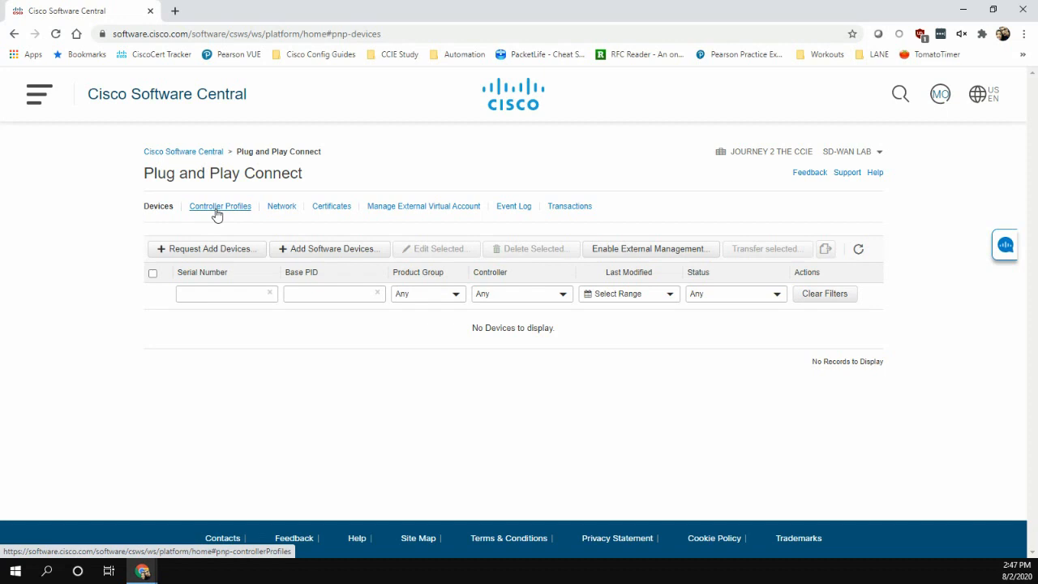
Add a new controller profile under Controller Profiles with controller type VBOND.
left_click(220, 206)
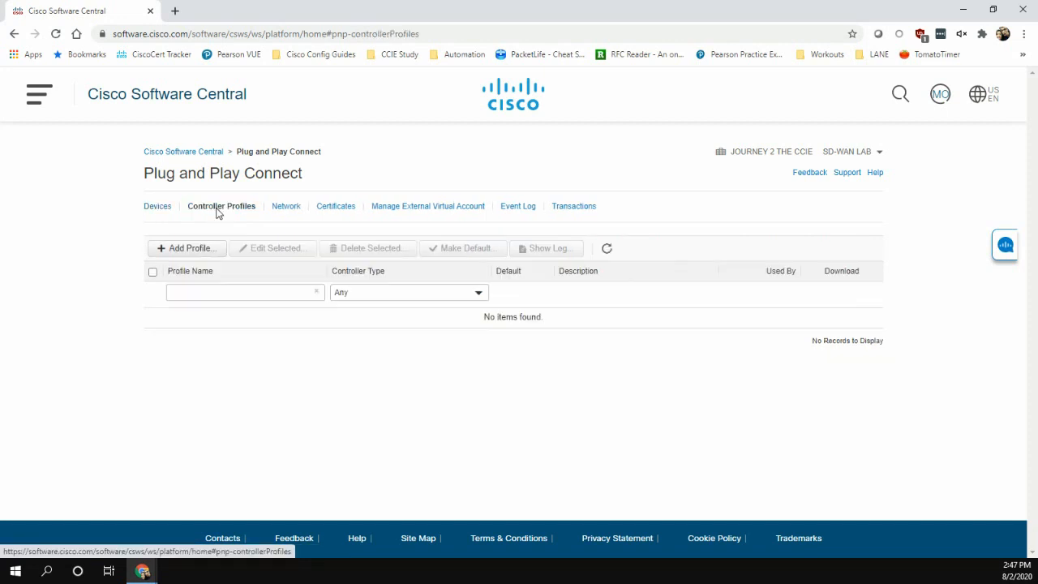
left_click(186, 248)
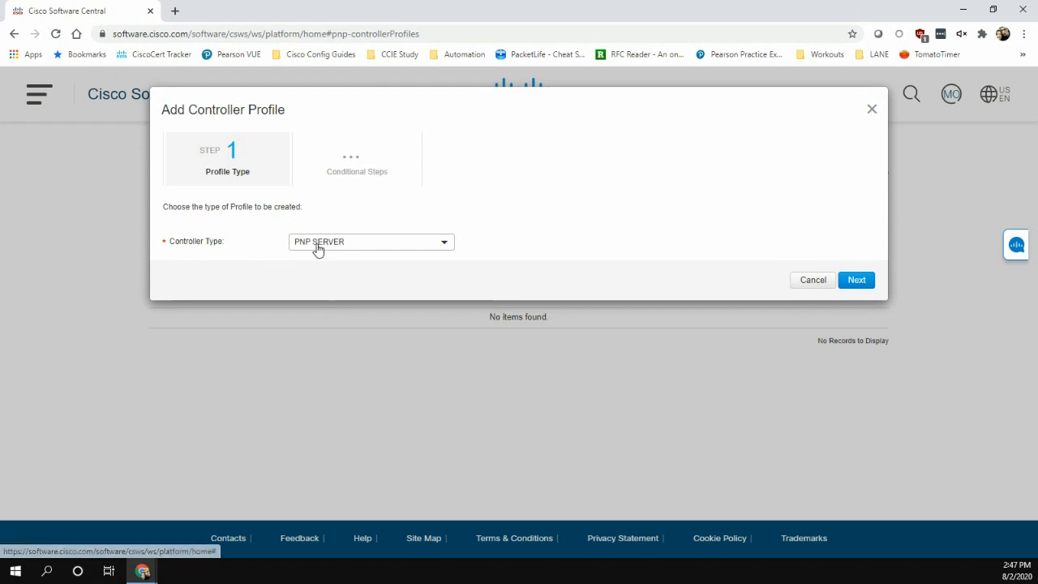
left_click(370, 241)
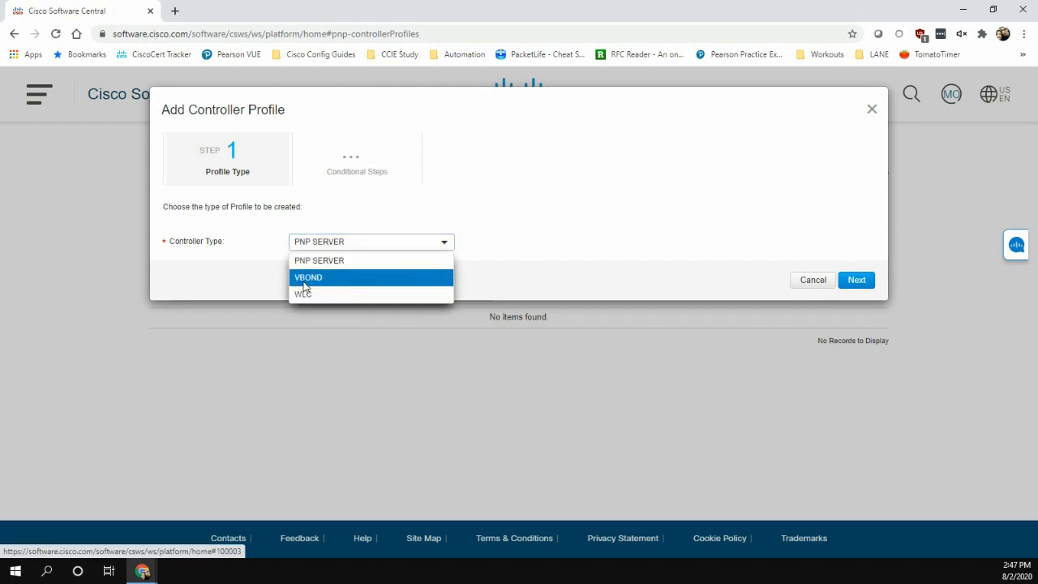
left_click(857, 279)
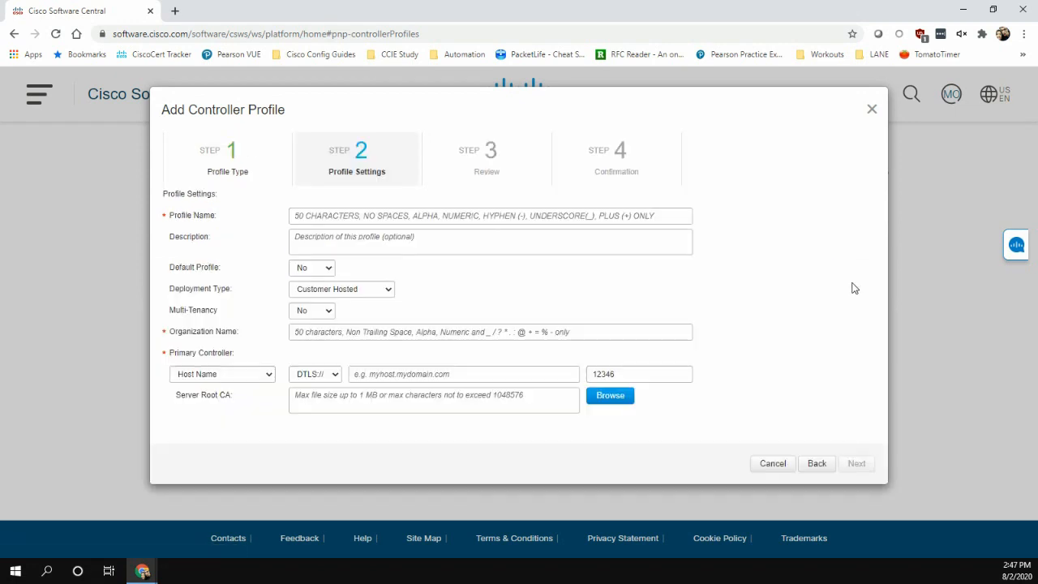
Name the profile VBOND1 and mark it as the default profile.
left_click(490, 216)
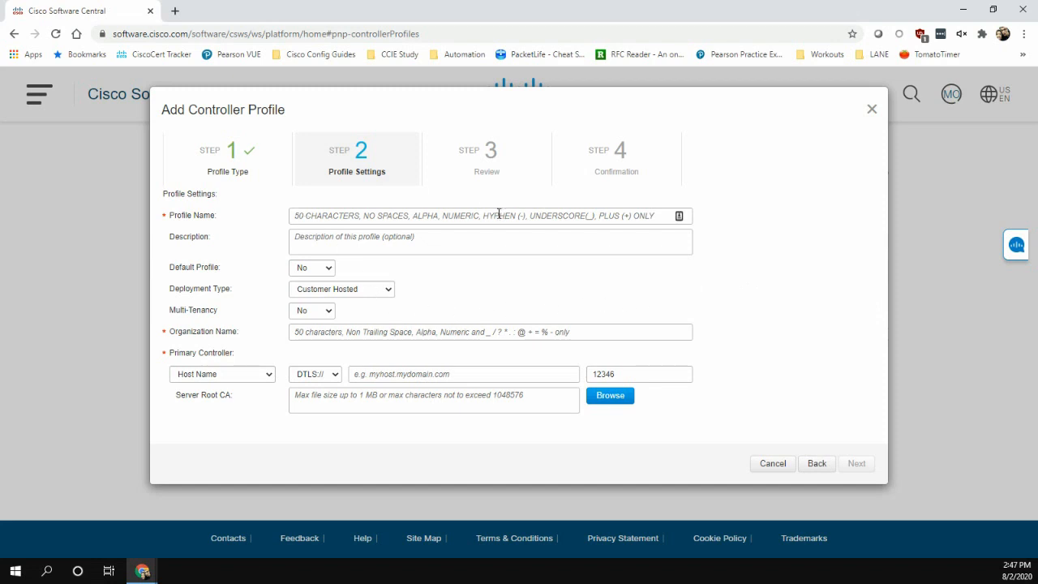
left_click(489, 216)
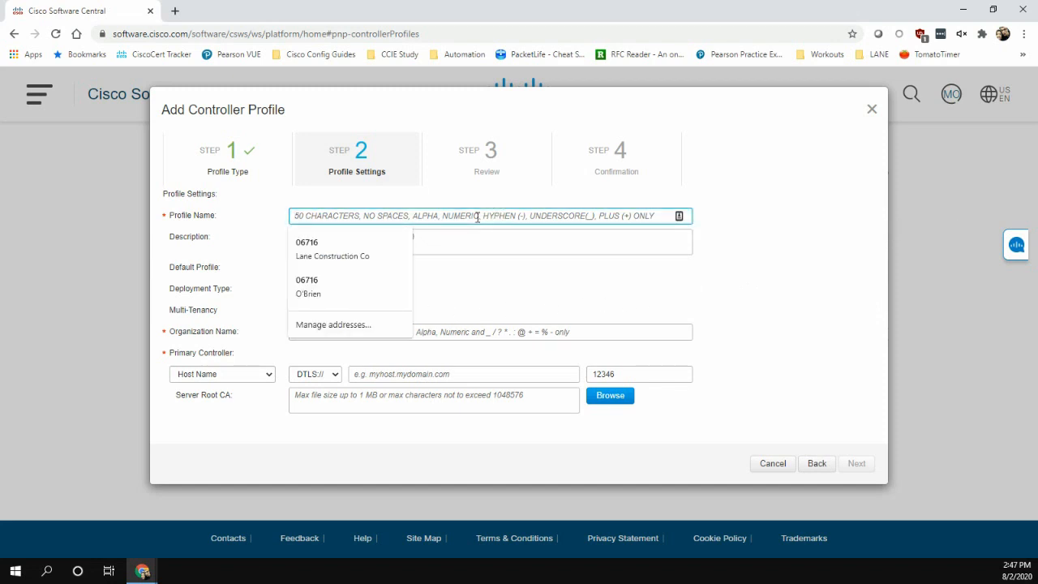
type("S")
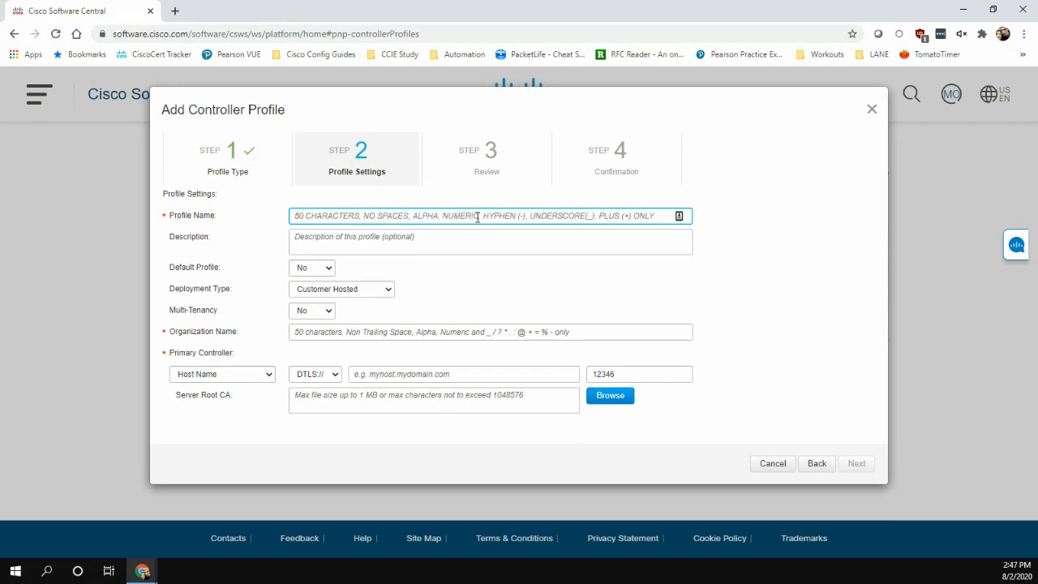
type("VBOND1")
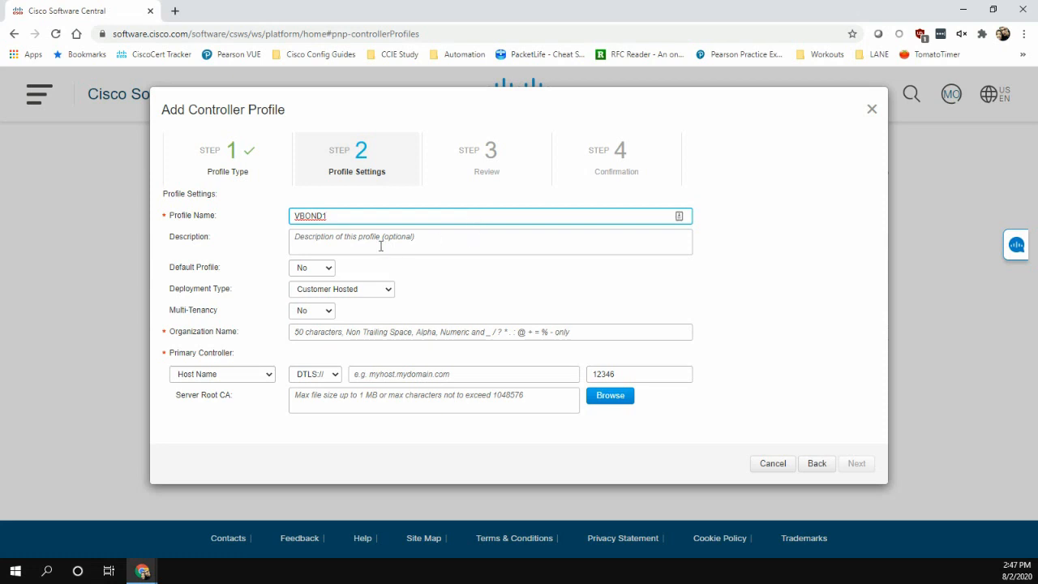
left_click(311, 267)
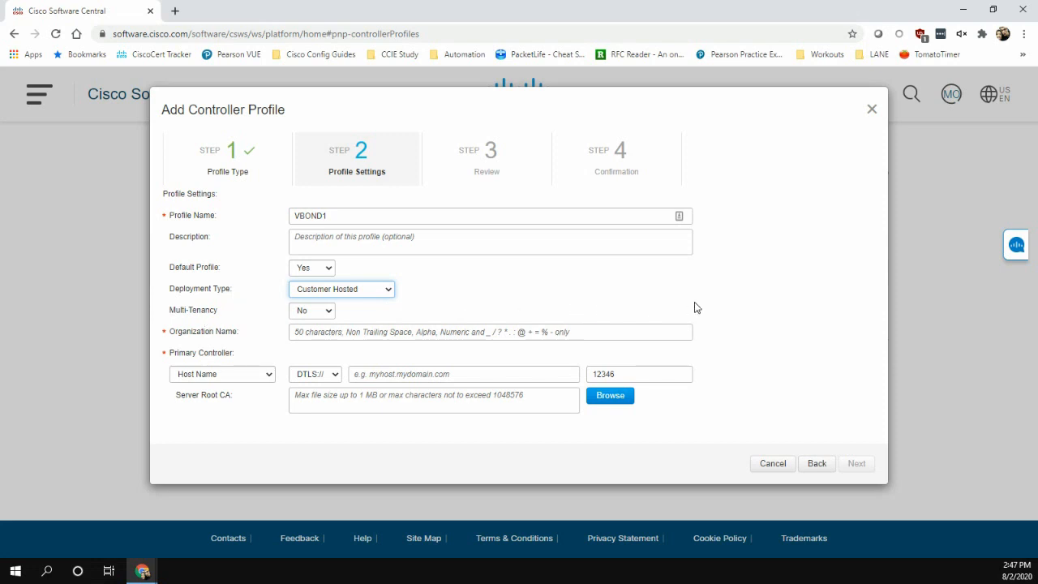
Enter SDWAN-MJOBRIEN-LAB as the organization name.
left_click(490, 331)
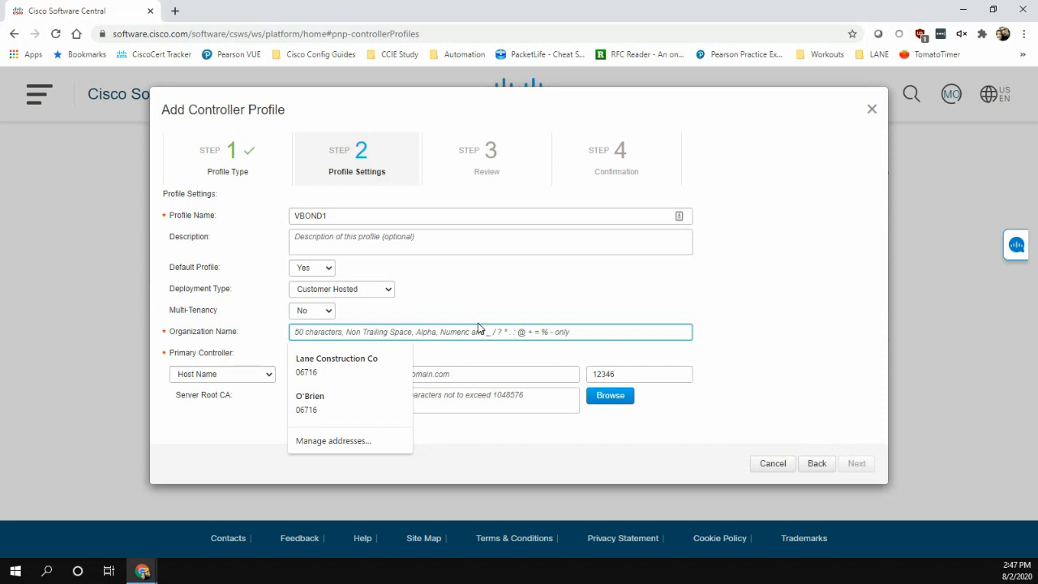
type("SDW")
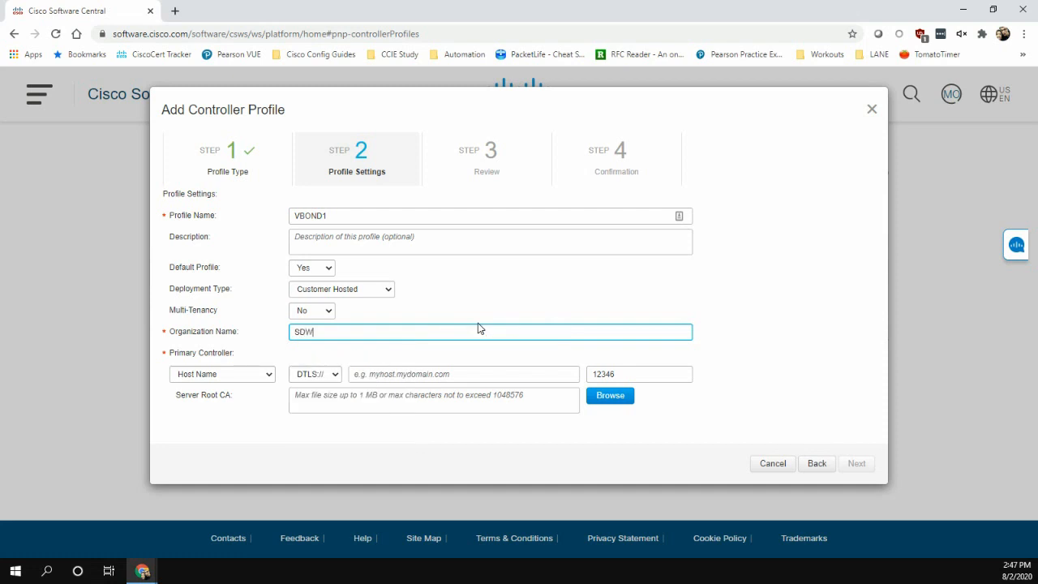
type("AN-")
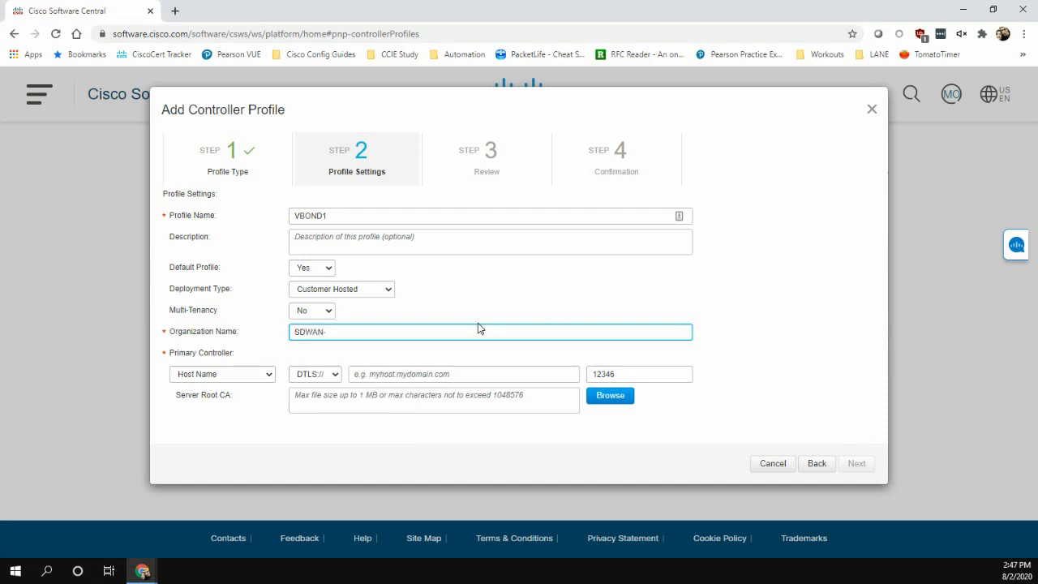
type("MJOBRIEN-L")
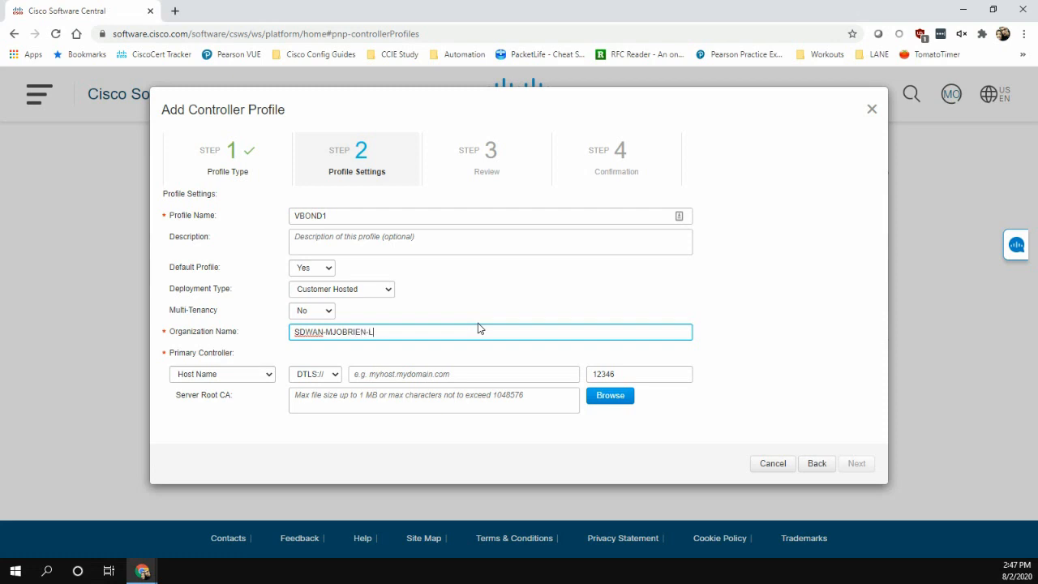
type("AB")
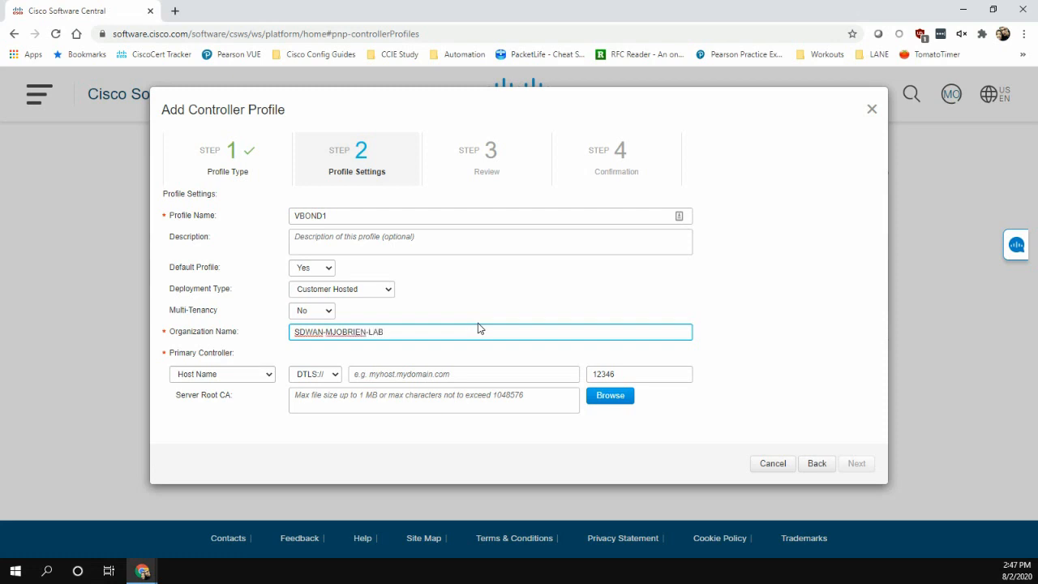
mouse_move(744, 348)
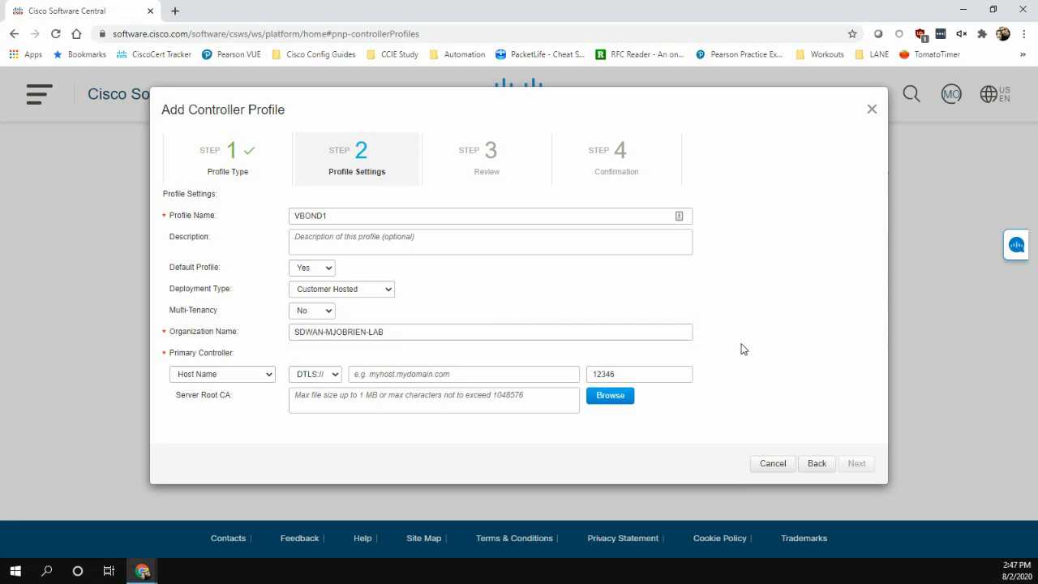
mouse_move(215, 408)
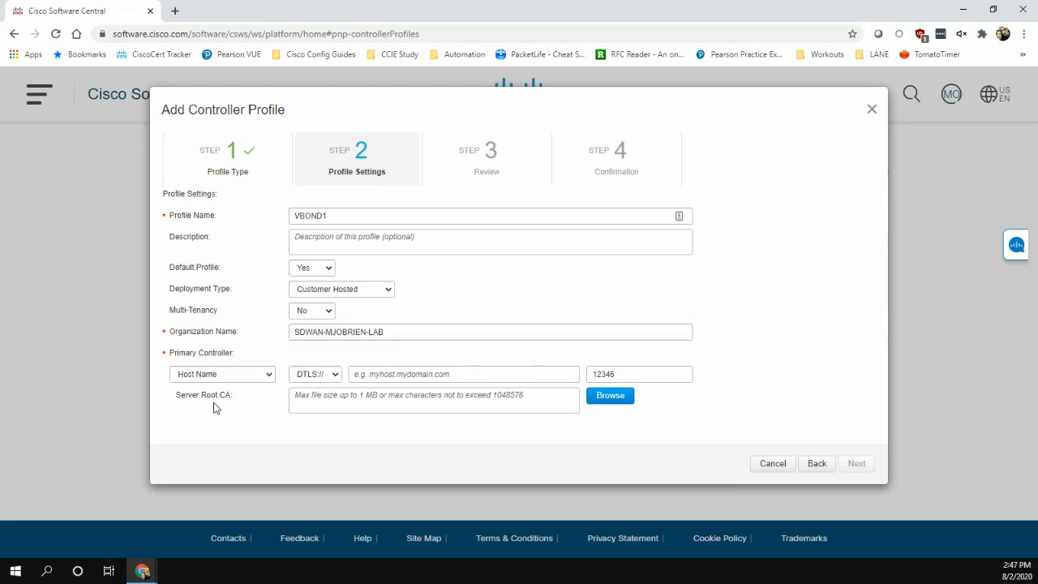
mouse_move(261, 366)
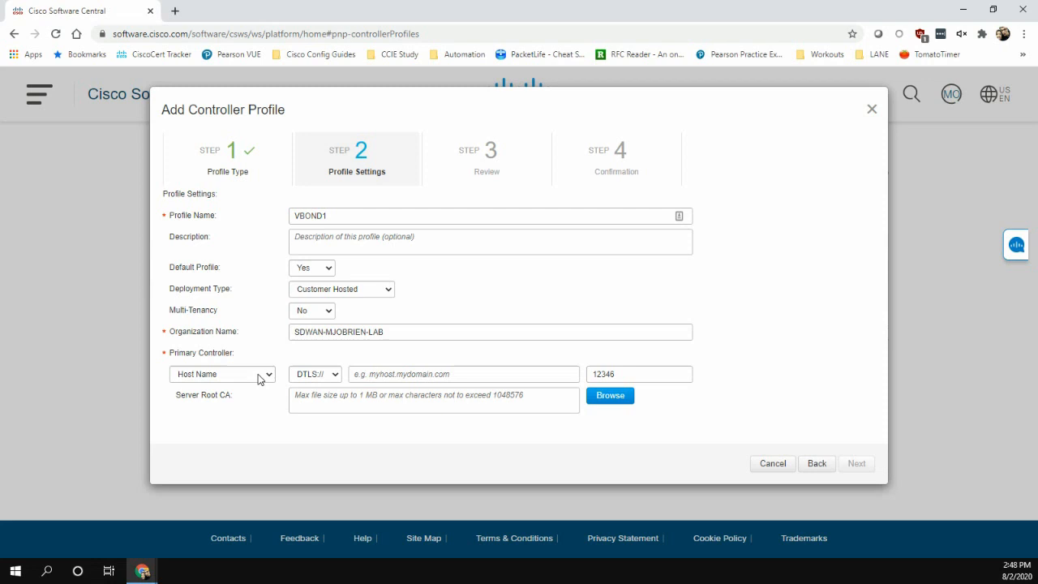
Set the primary controller to IPv4 address 100.0.0.3 on port 12346.
left_click(221, 374)
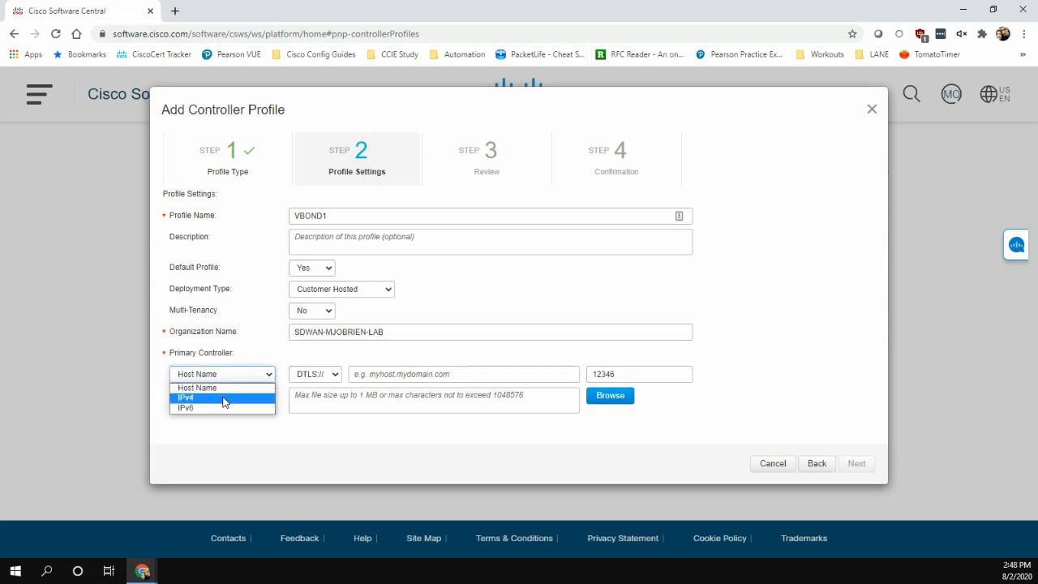
left_click(185, 398)
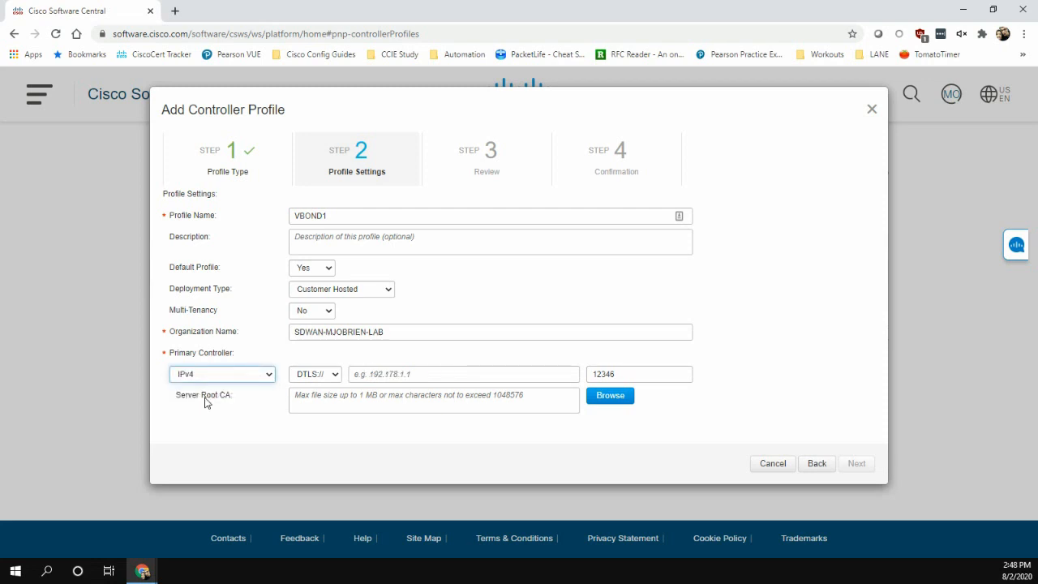
type("100.0.0.3")
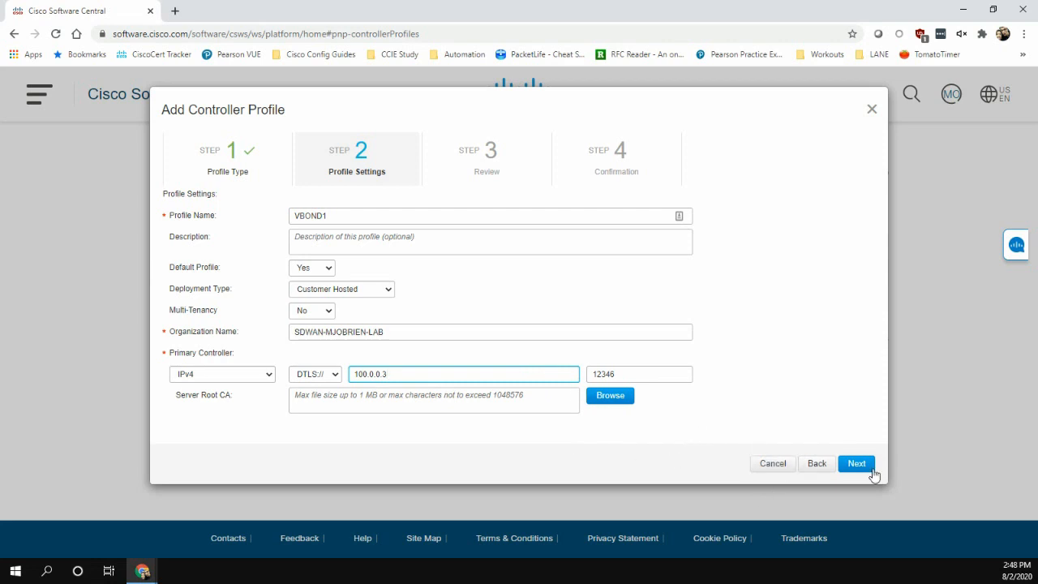
Review and submit the VBOND1 controller profile, then close the confirmation.
left_click(856, 463)
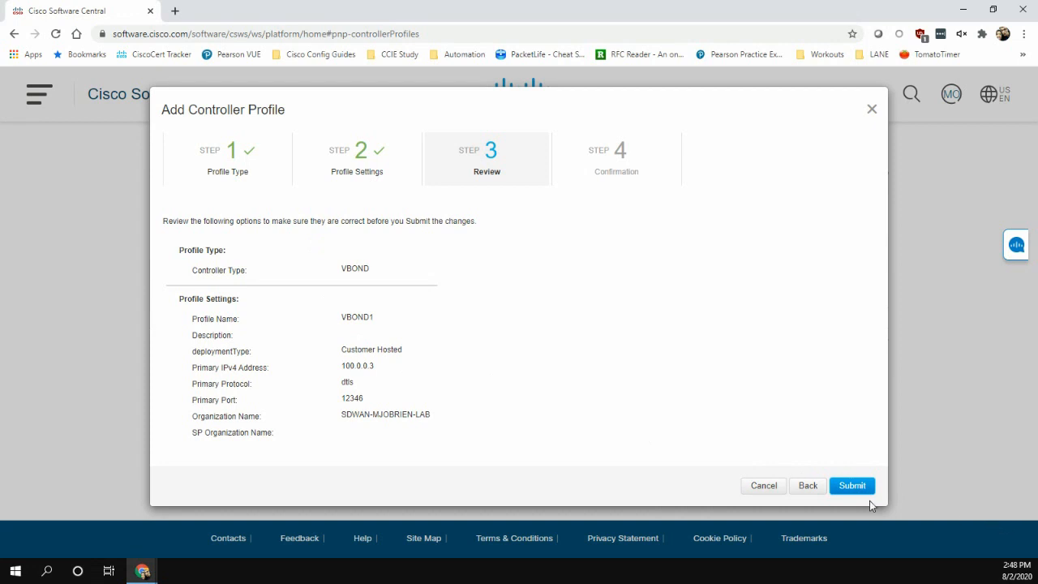
left_click(852, 485)
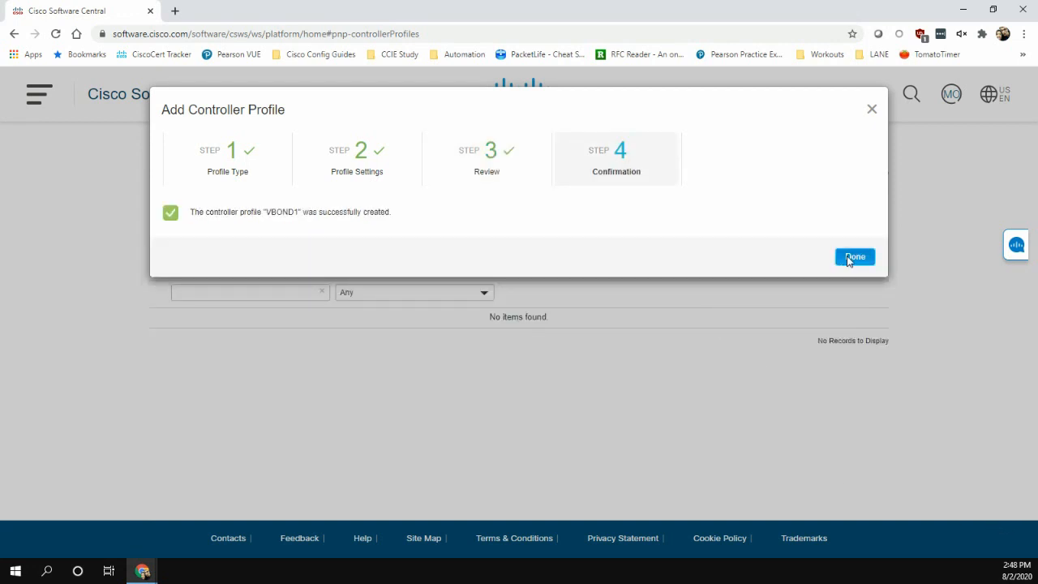
left_click(854, 256)
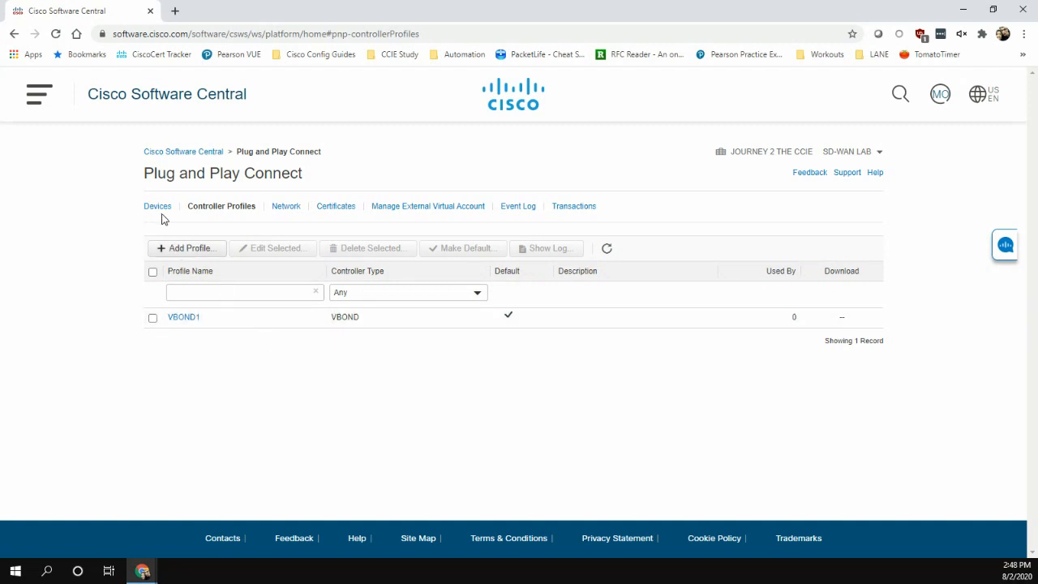
On the Devices tab, accept the add devices agreement and dismiss the granted notification.
left_click(157, 206)
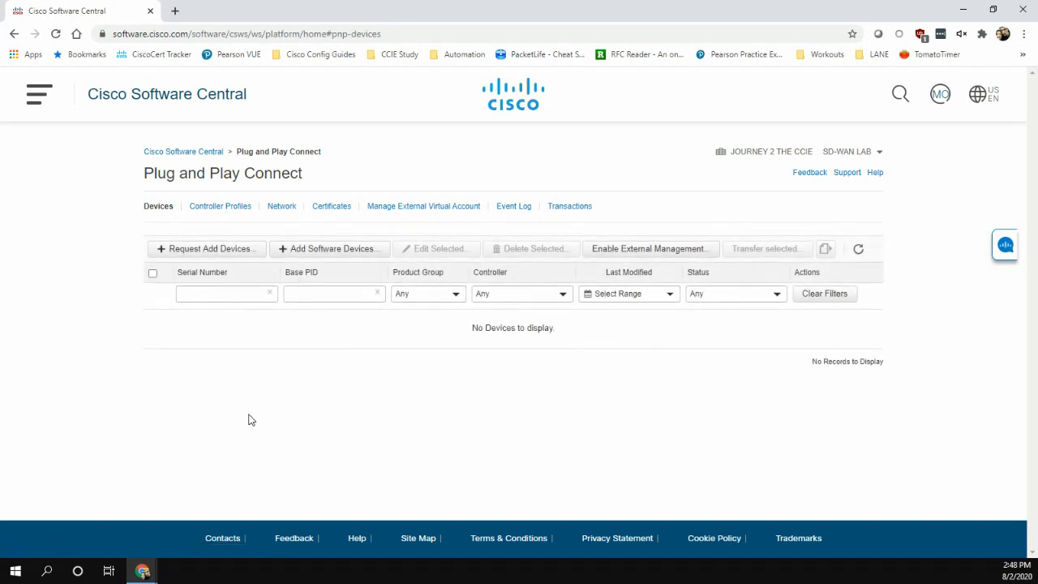
mouse_move(306, 264)
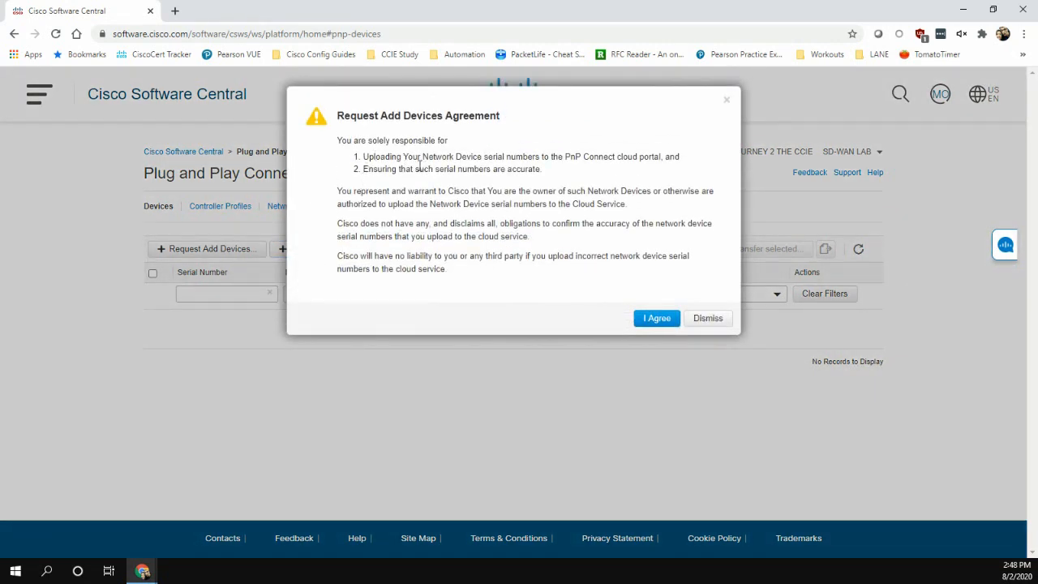
mouse_move(570, 176)
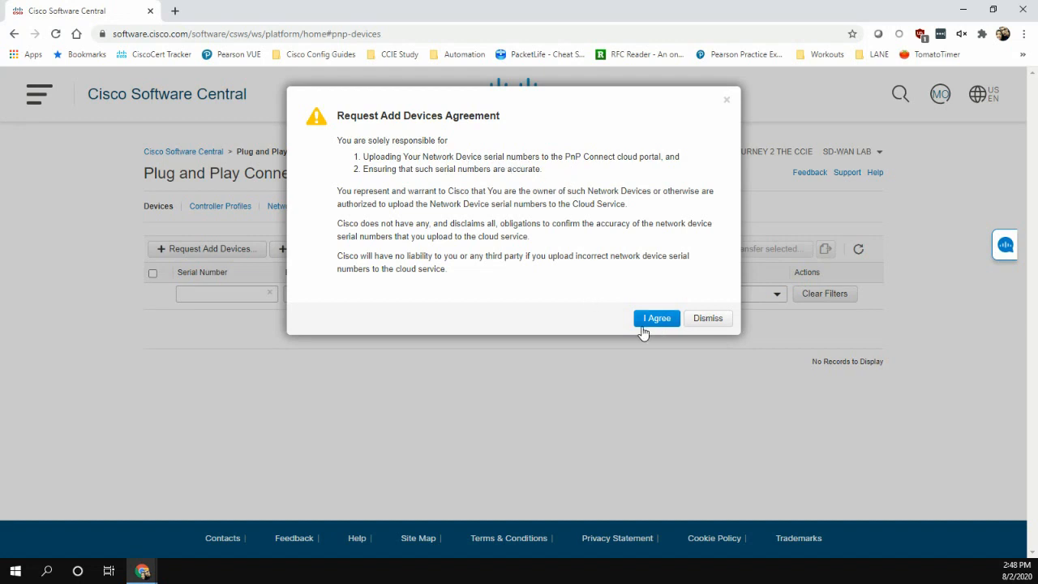
left_click(656, 317)
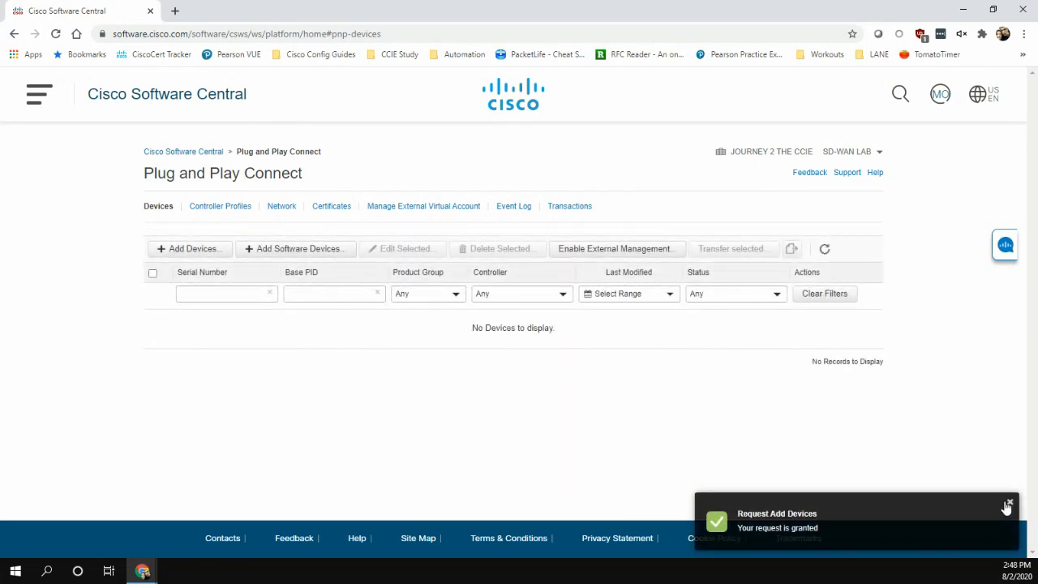
left_click(295, 248)
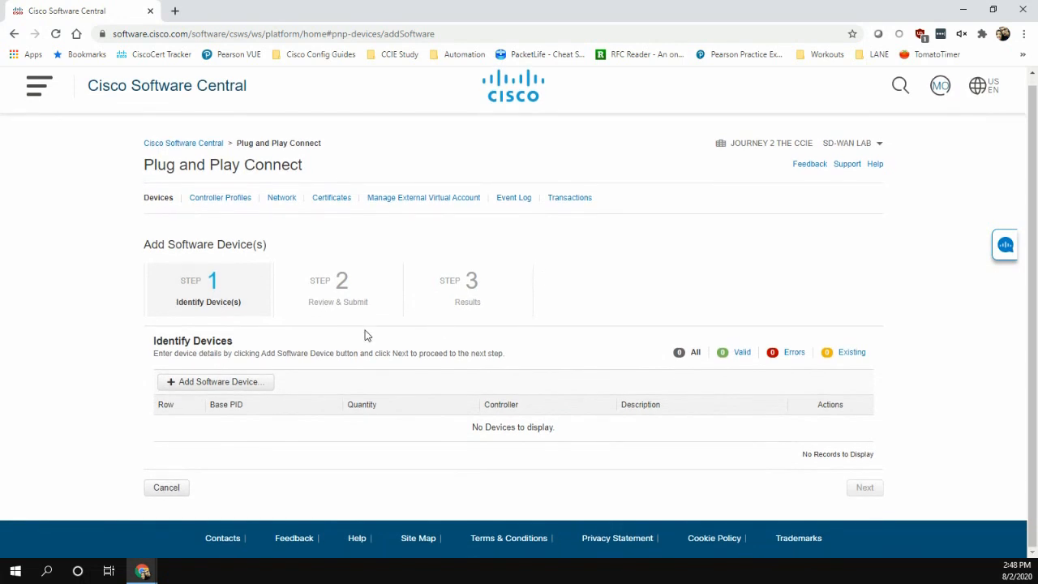
Add a VEDGE-CLOUD-DNA device entry with quantity 10 and controller profile VBOND1.
left_click(215, 381)
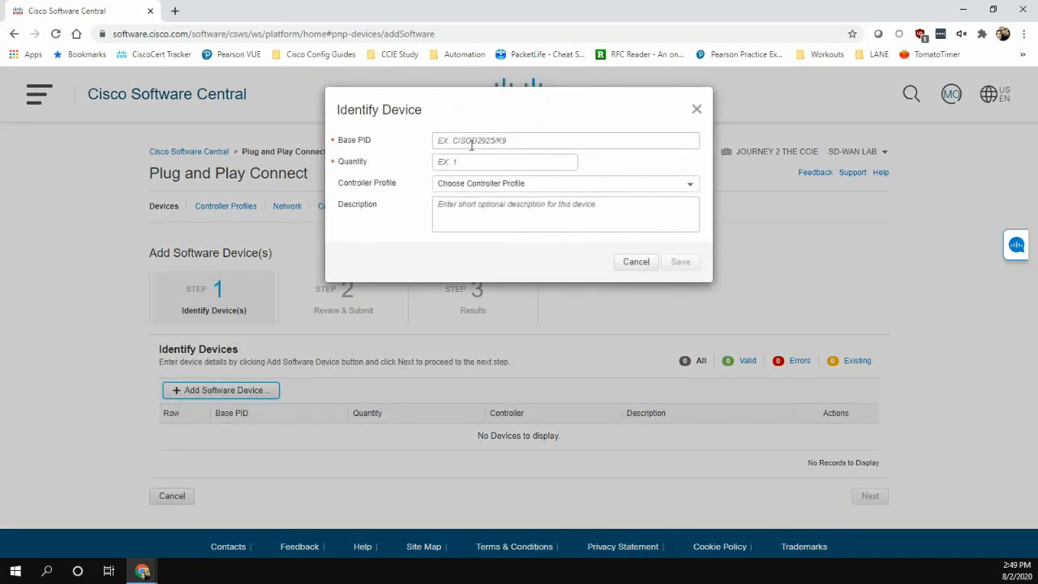
left_click(566, 140)
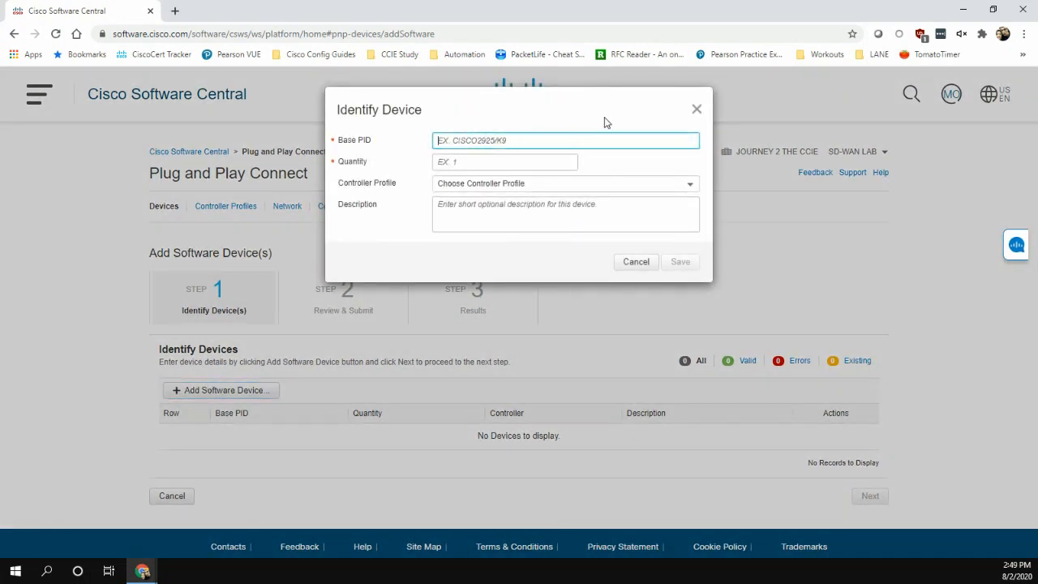
type("VEDGE")
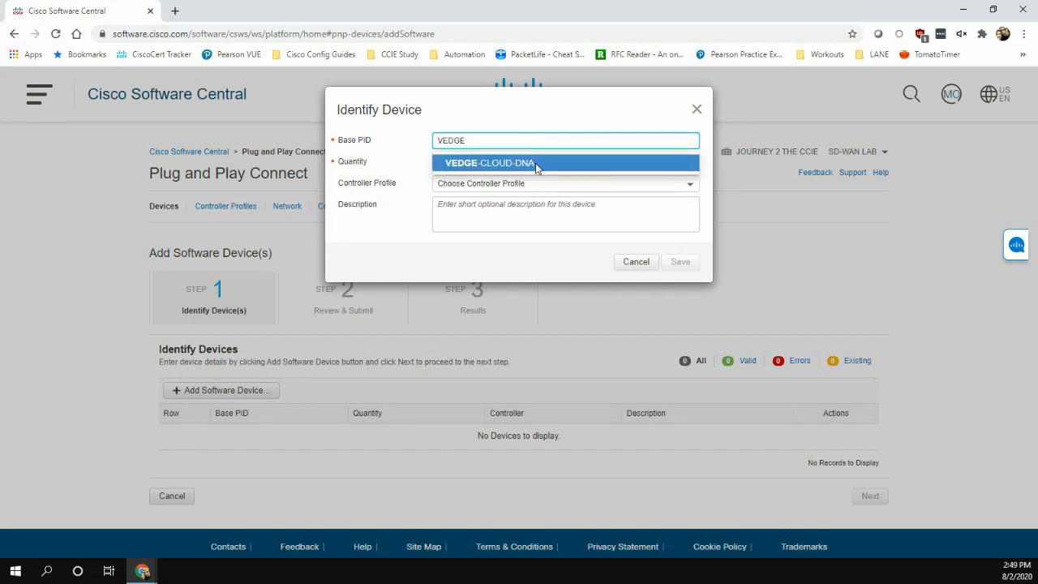
mouse_move(479, 176)
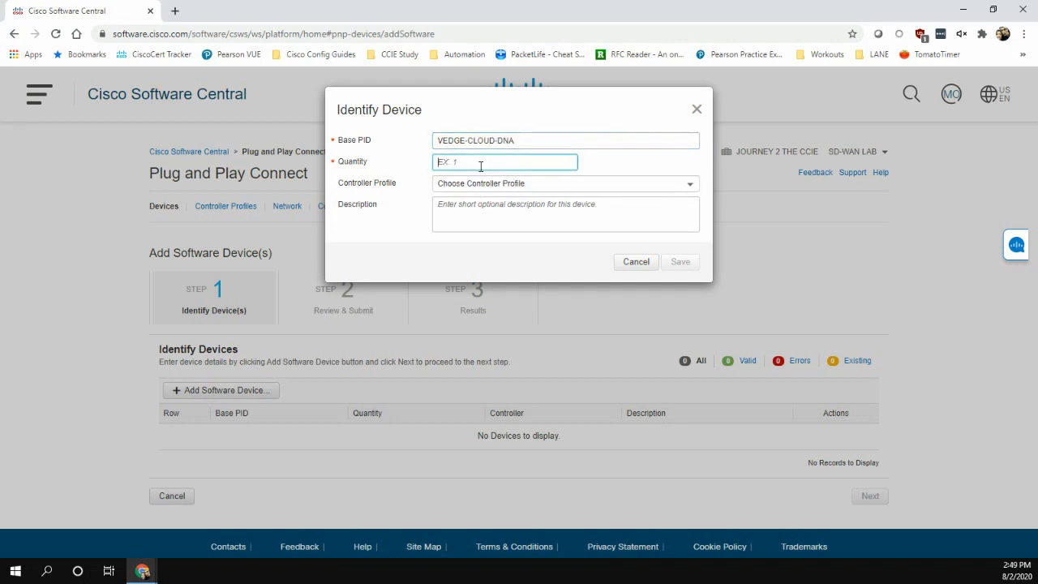
type("1")
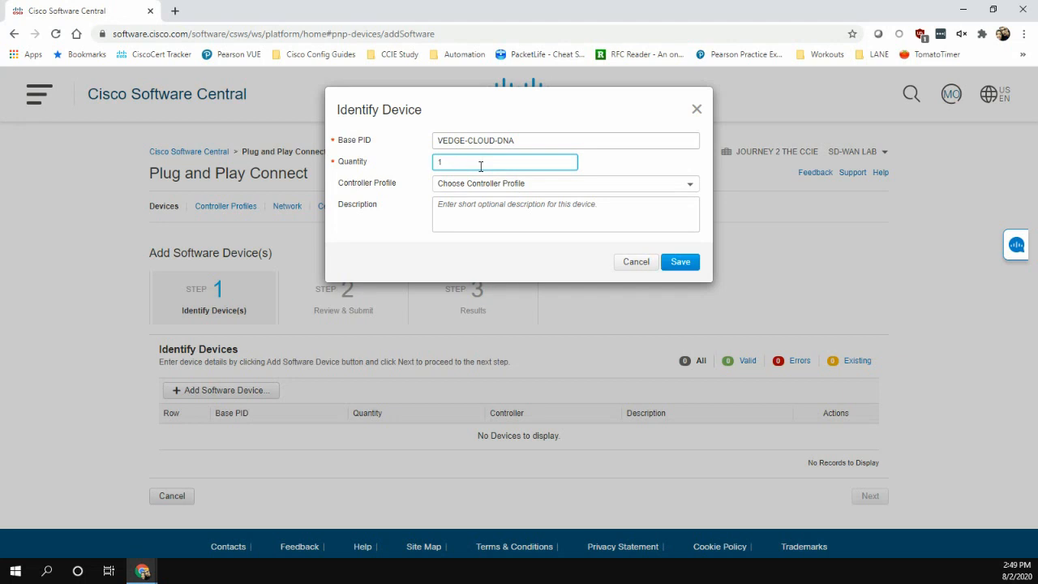
left_click(564, 182)
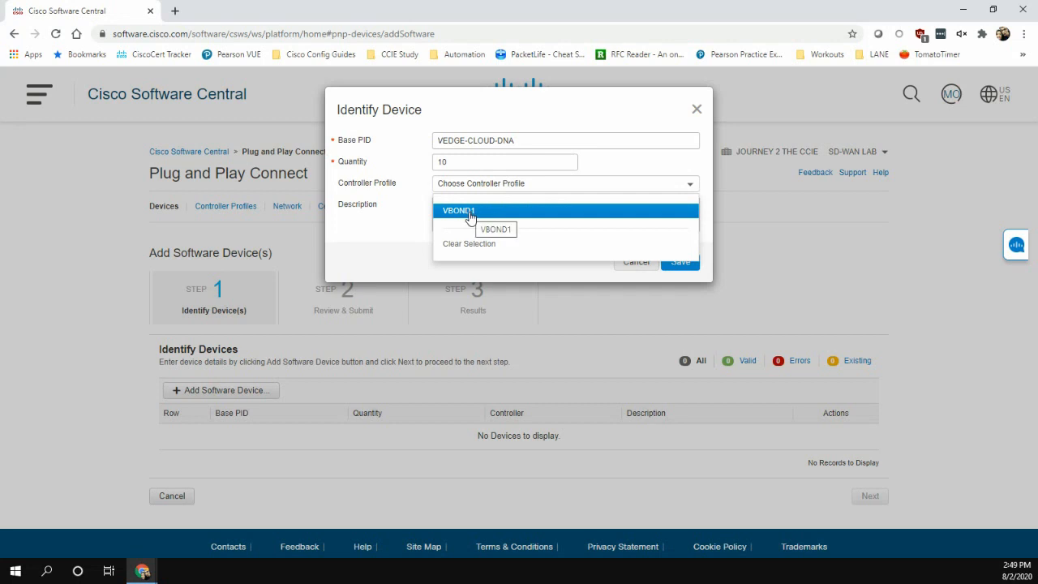
left_click(459, 211)
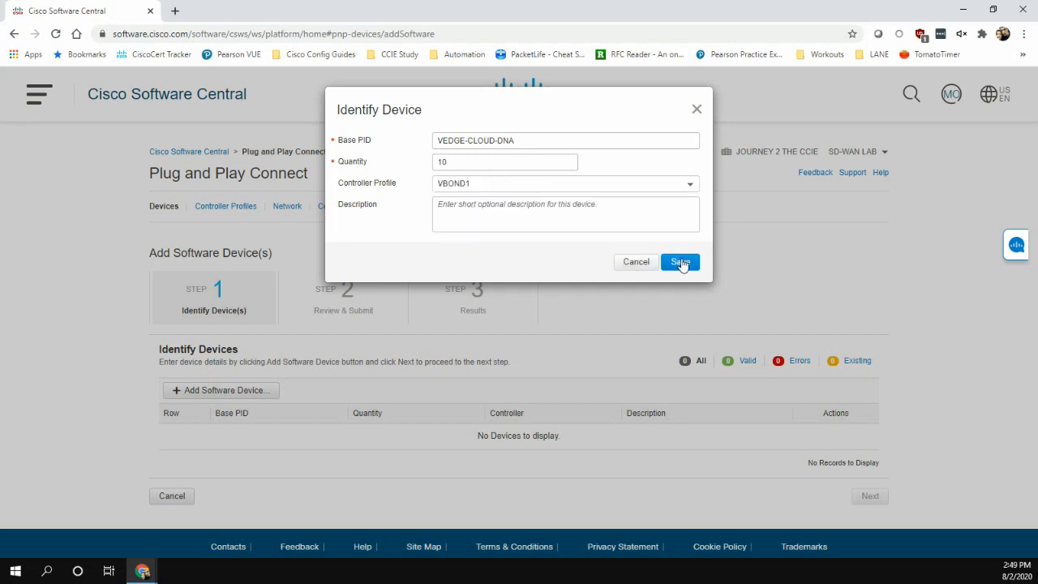
left_click(680, 262)
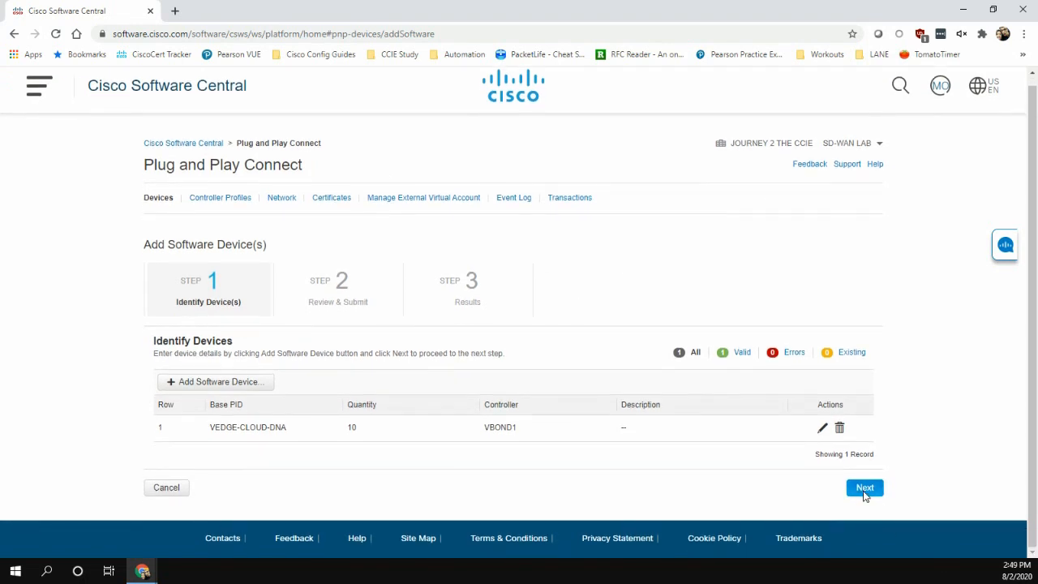
Submit the ten vEdge devices, finish, and start another Add Software Device(s) wizard.
left_click(865, 487)
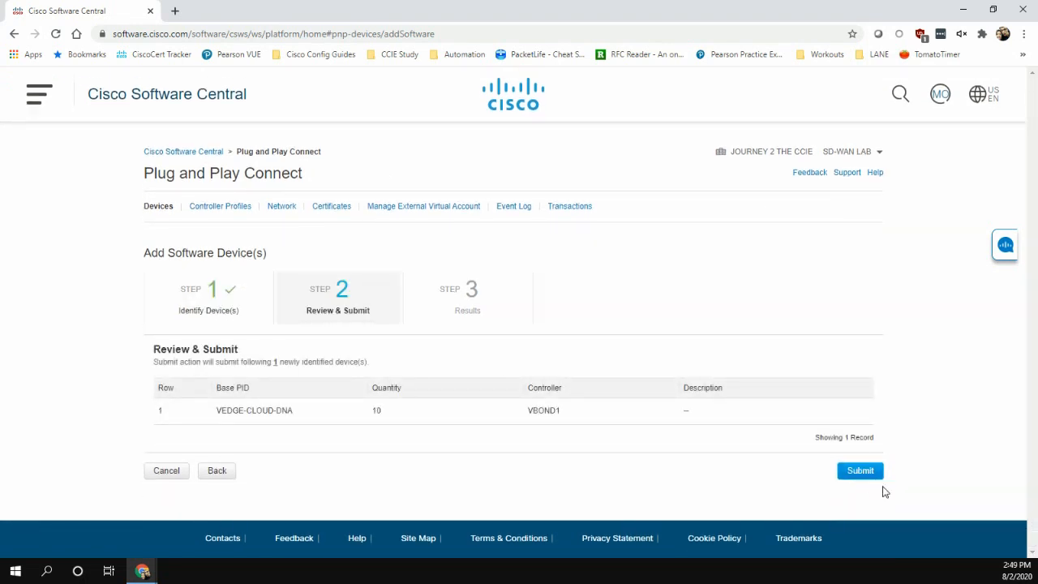
left_click(860, 470)
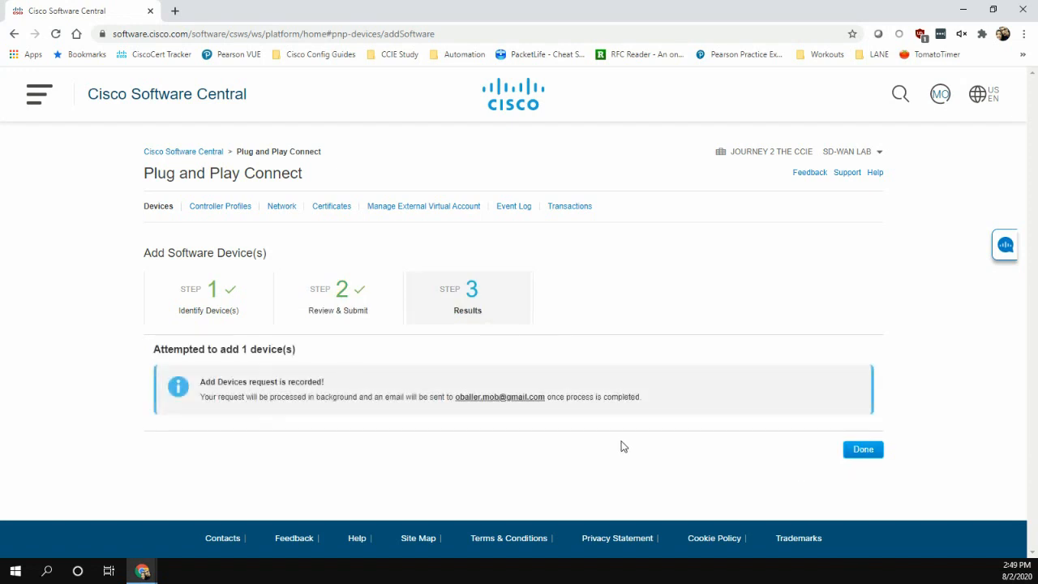
left_click(862, 449)
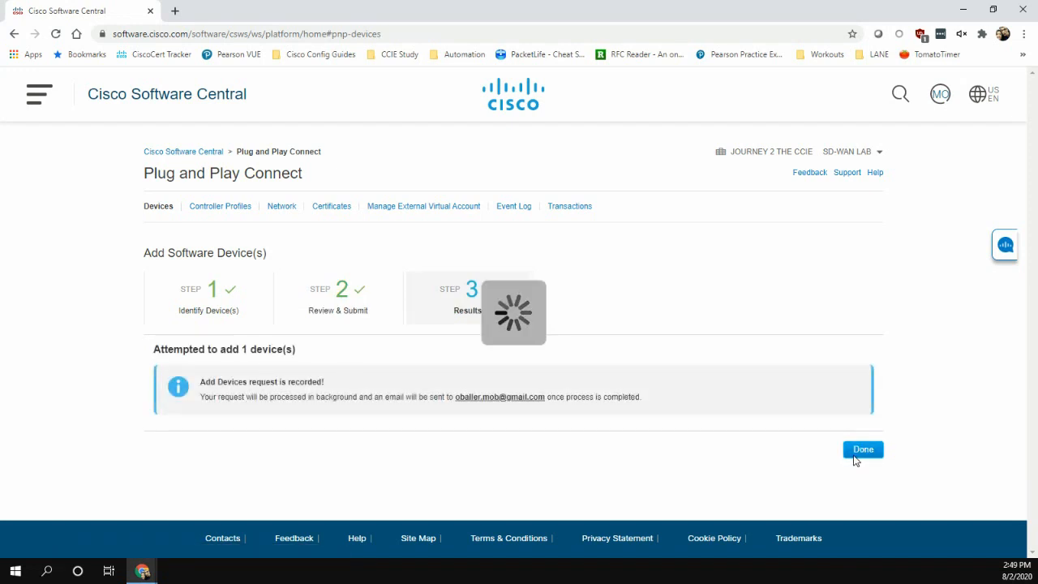
left_click(863, 450)
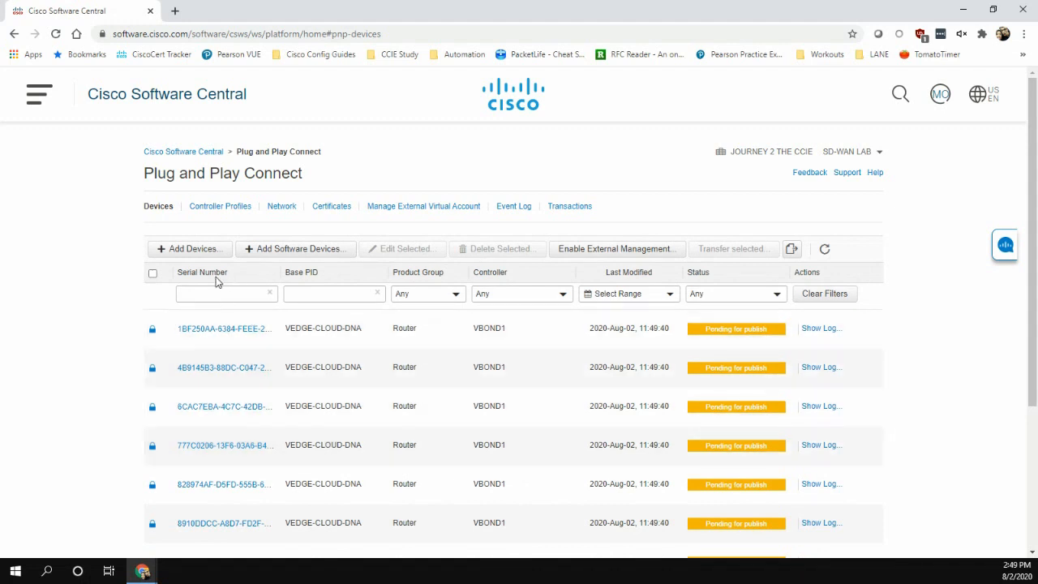
left_click(295, 249)
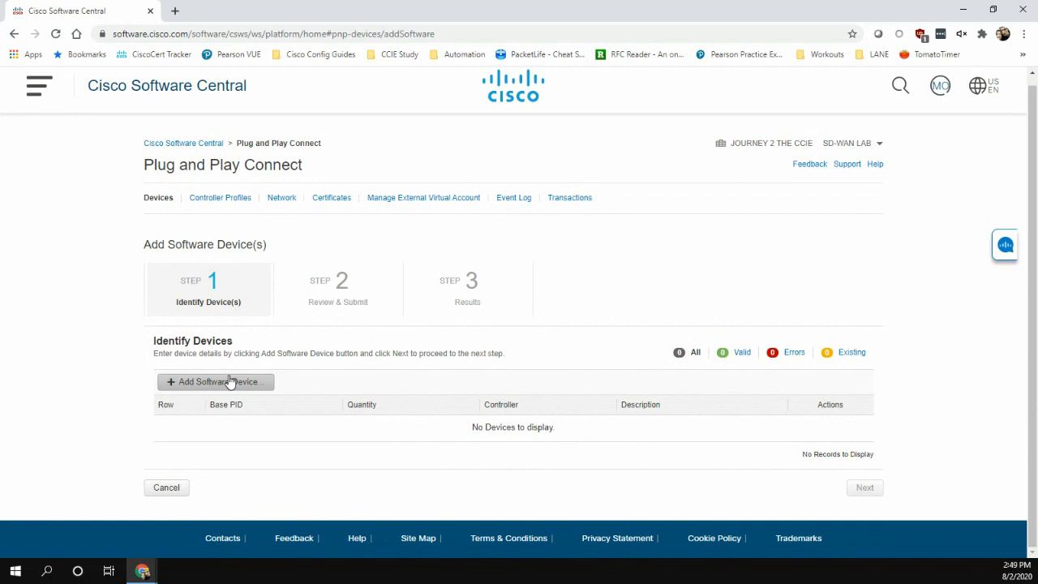
Add a CSR1KV device entry with quantity 5 and controller profile VBOND1.
left_click(215, 382)
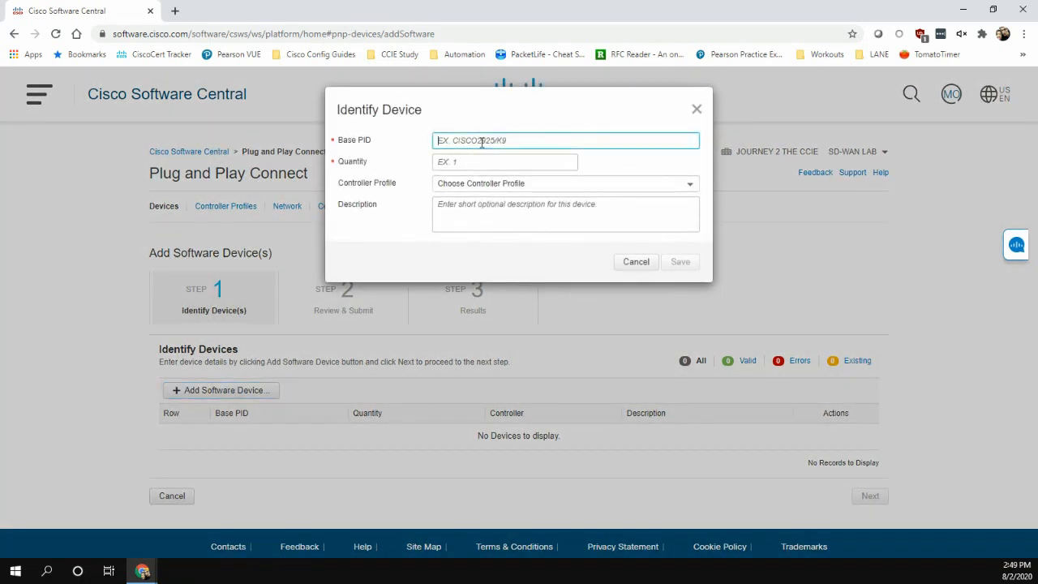
type("CSR")
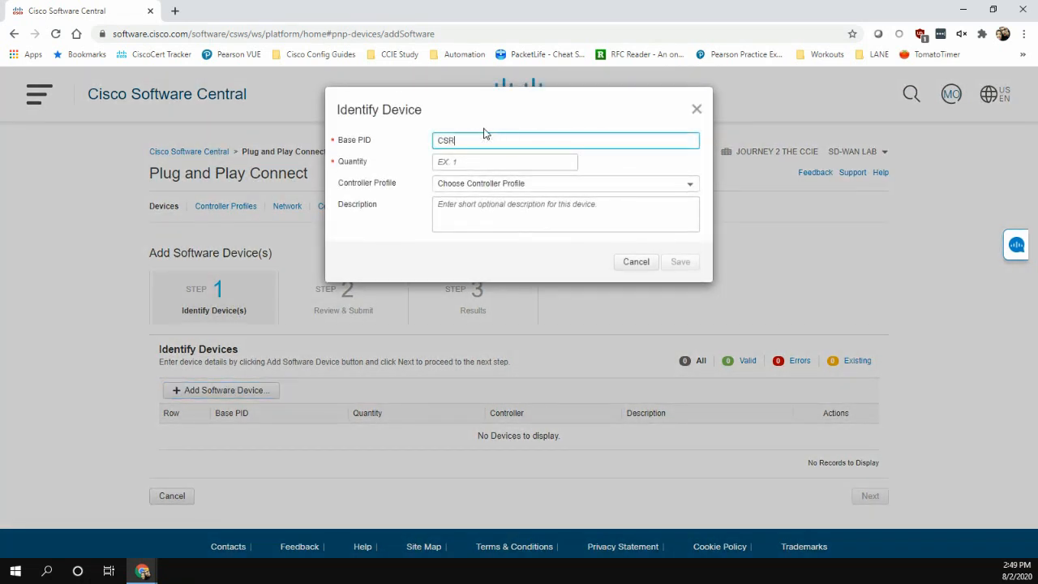
type("1")
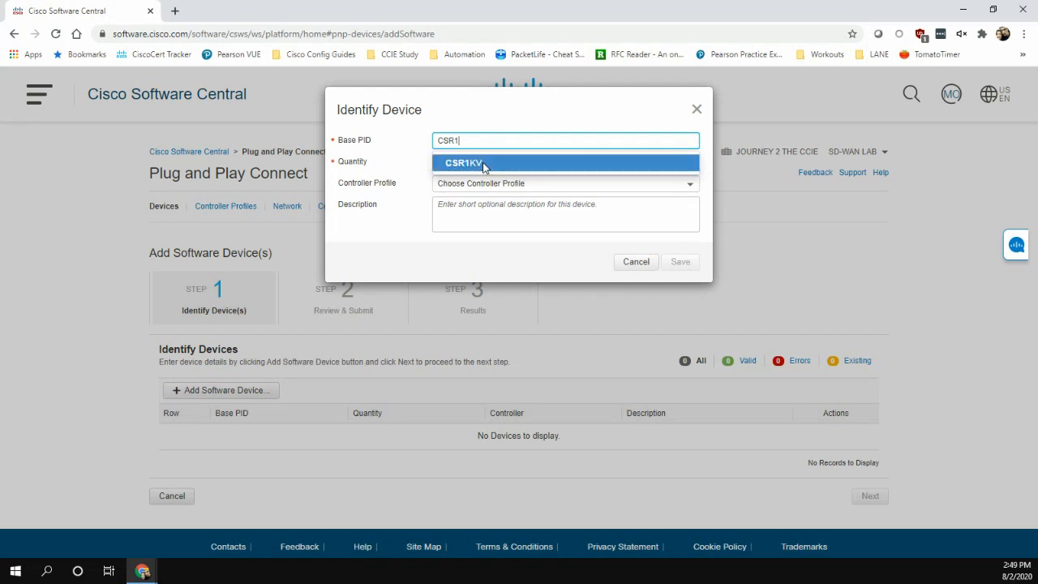
left_click(463, 163)
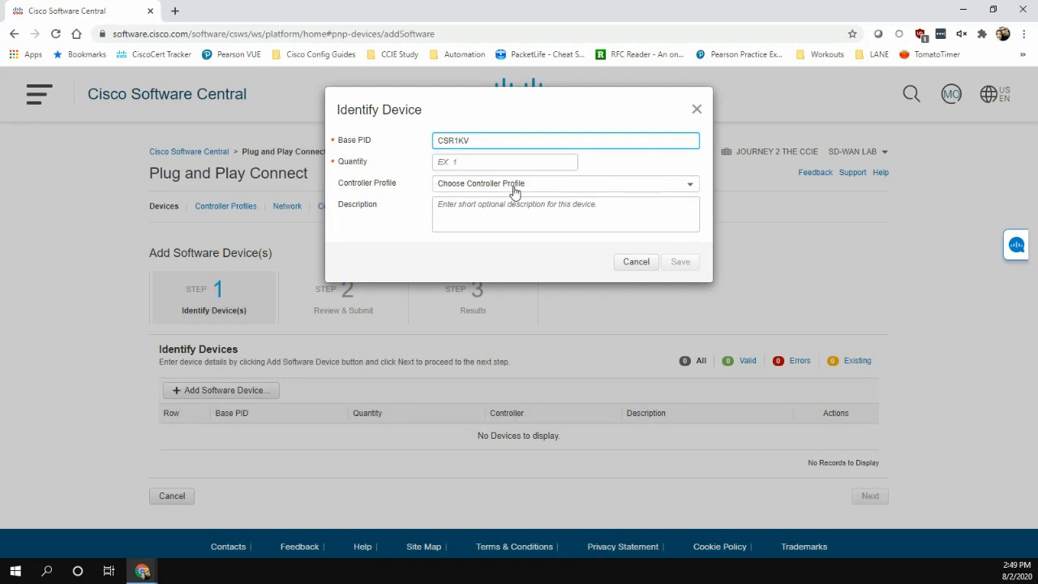
left_click(505, 161)
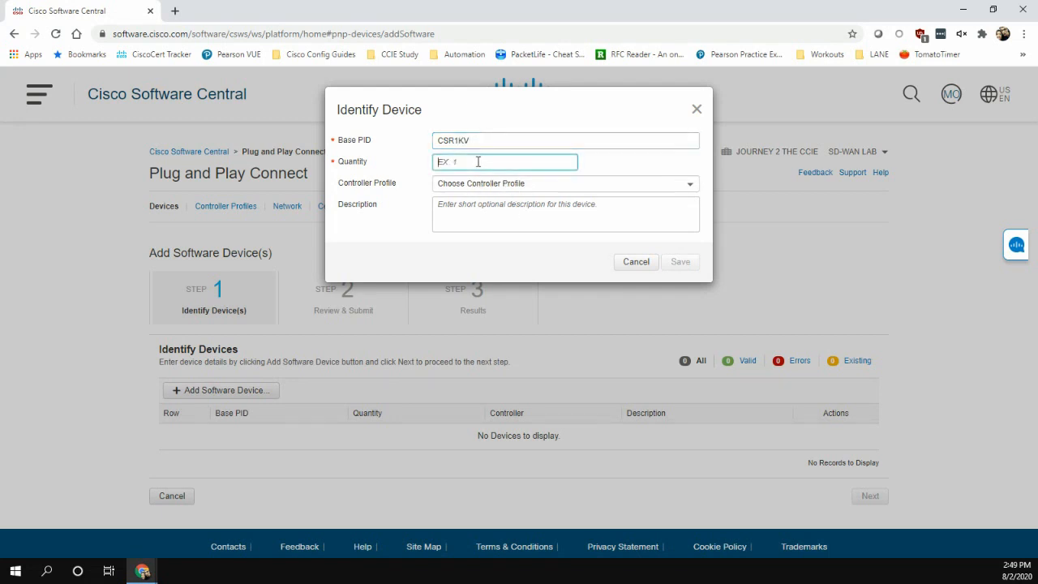
type("5")
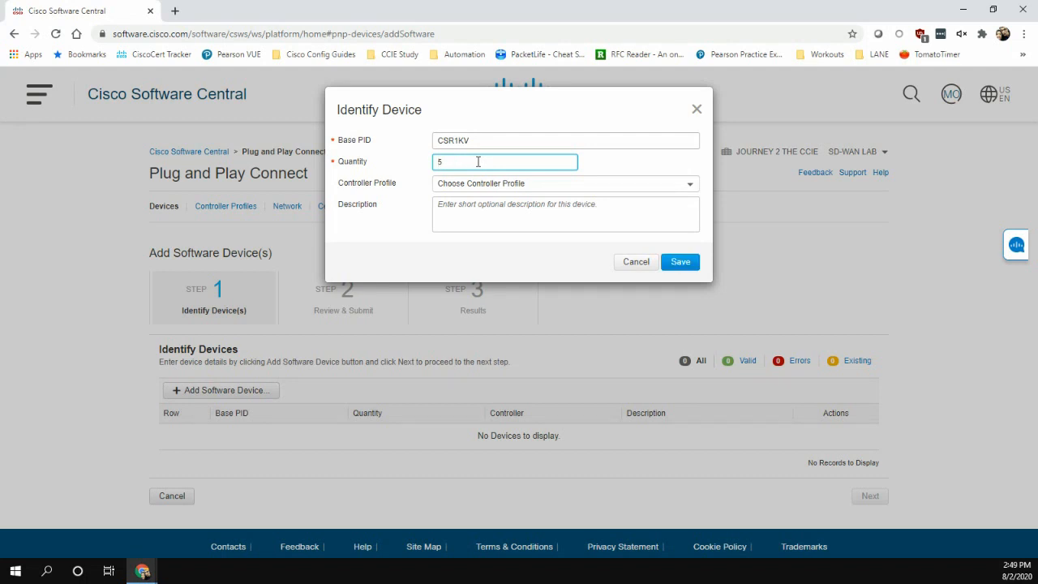
left_click(564, 183)
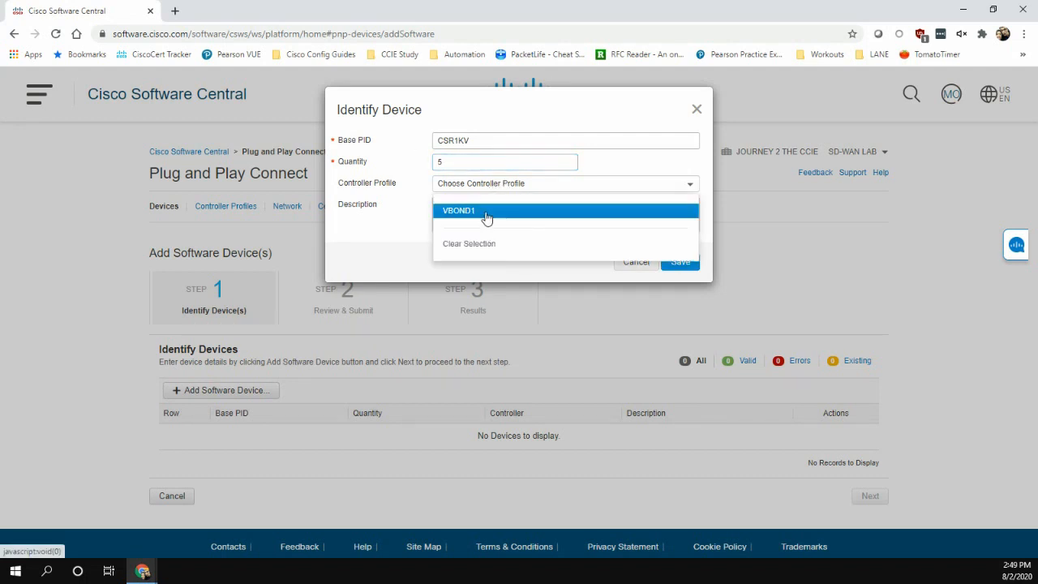
left_click(487, 210)
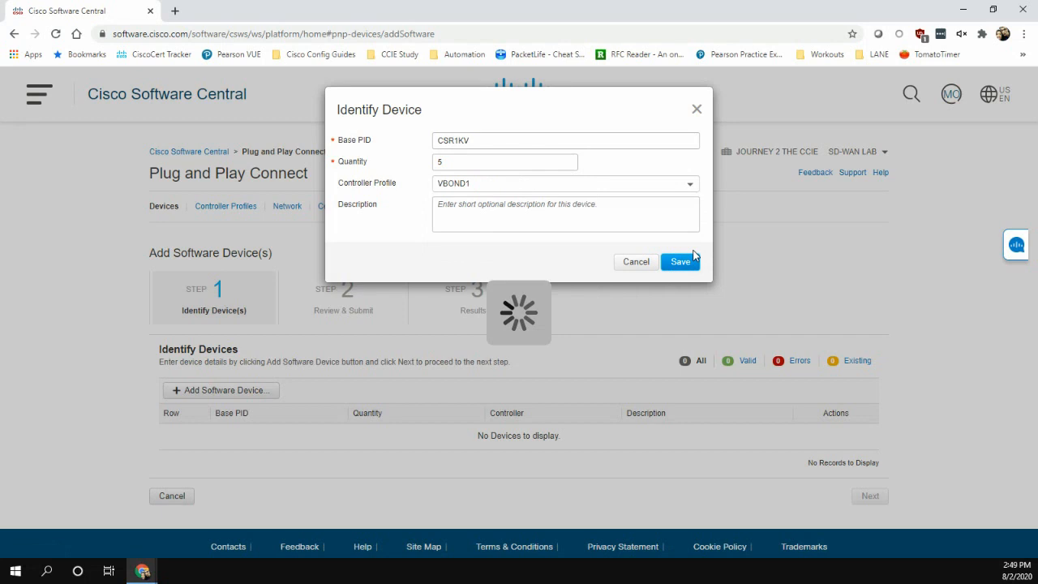
left_click(680, 261)
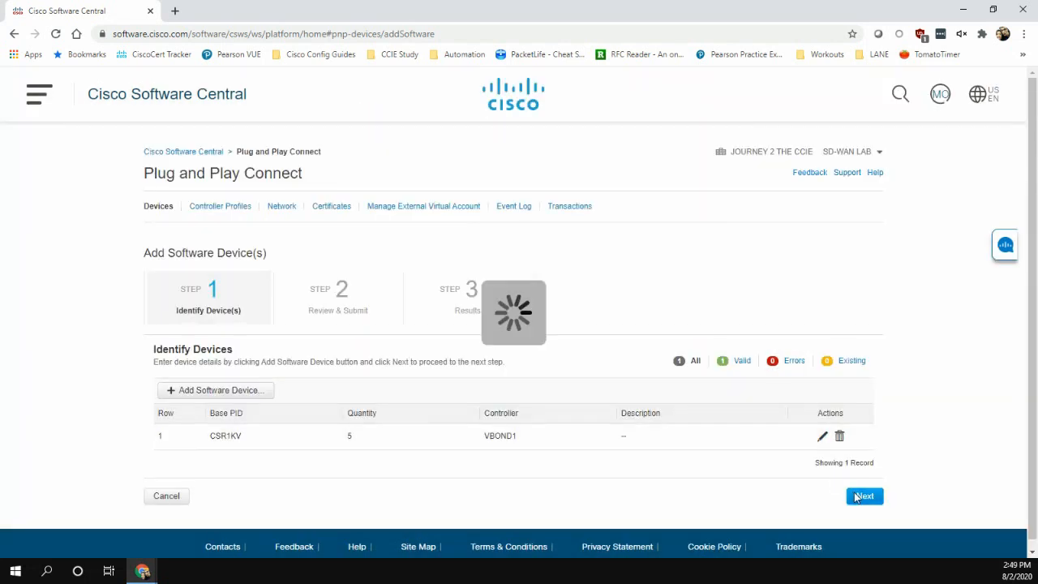
Review and submit the five CSR1KV devices, then finish the wizard.
left_click(863, 496)
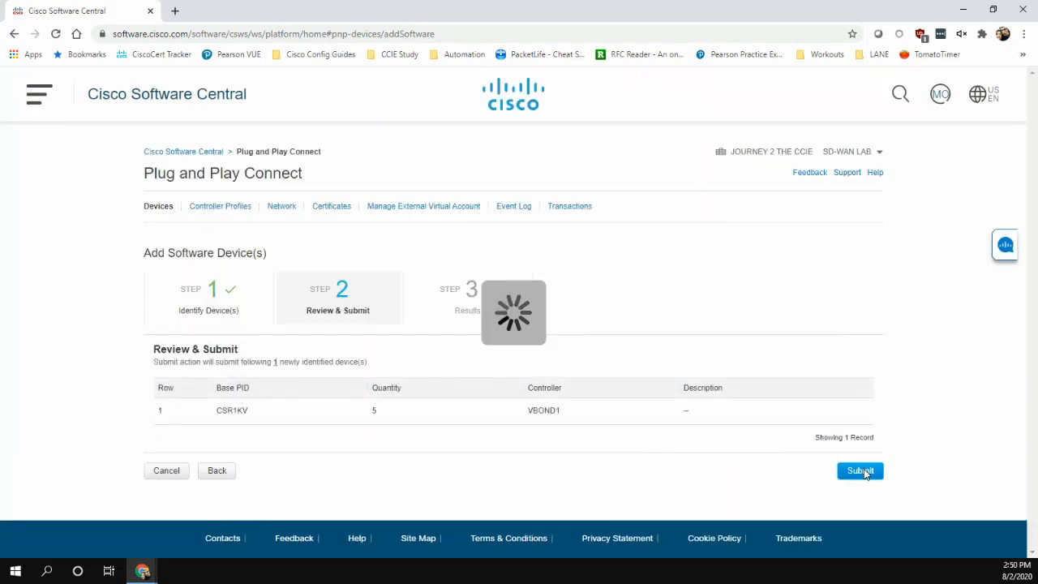
left_click(859, 470)
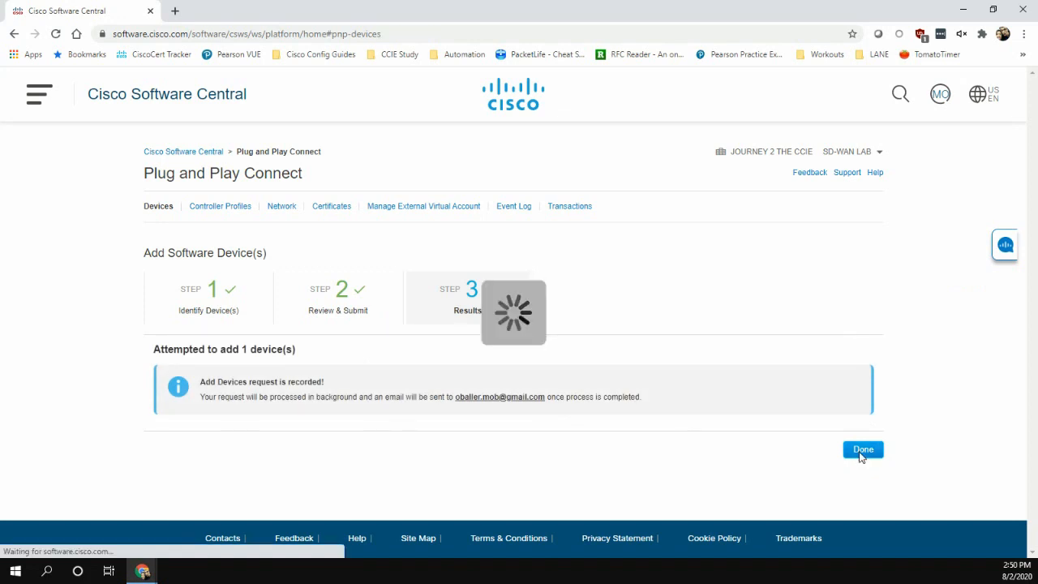
left_click(863, 449)
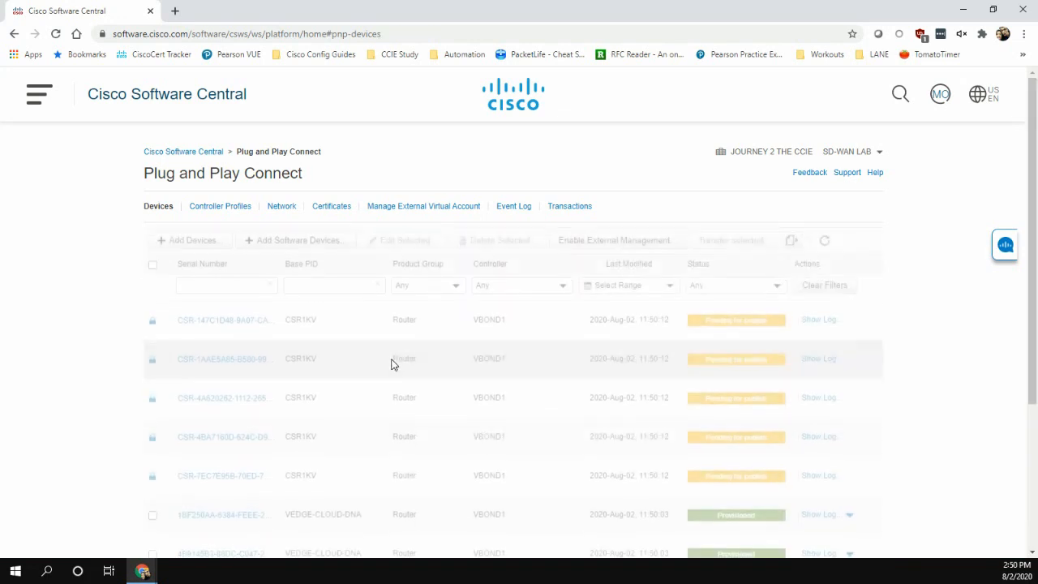
Browse the device list, visit page 2, and show 25 rows per page.
scroll("down", 3)
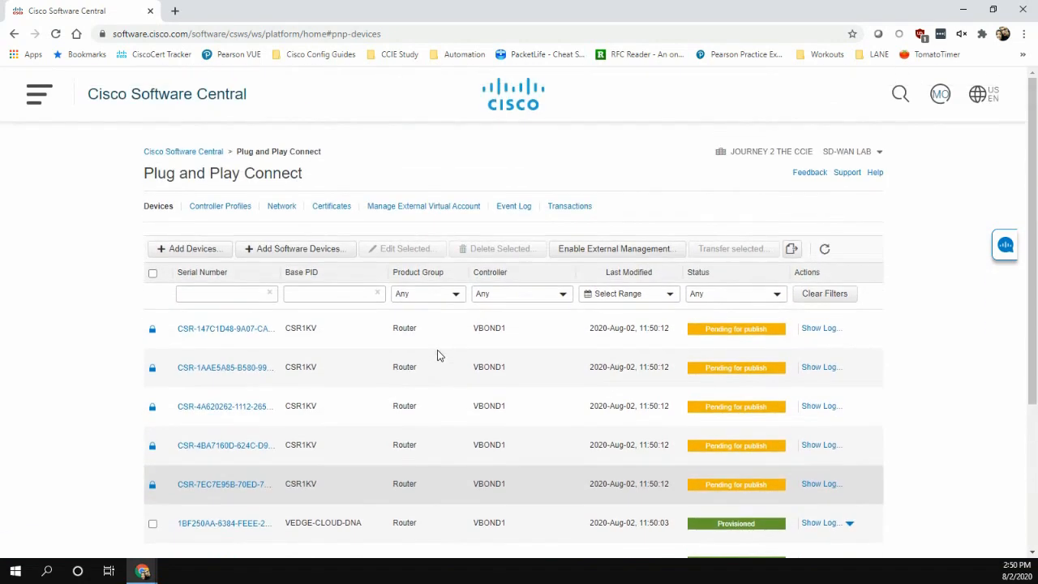
scroll("down", 3)
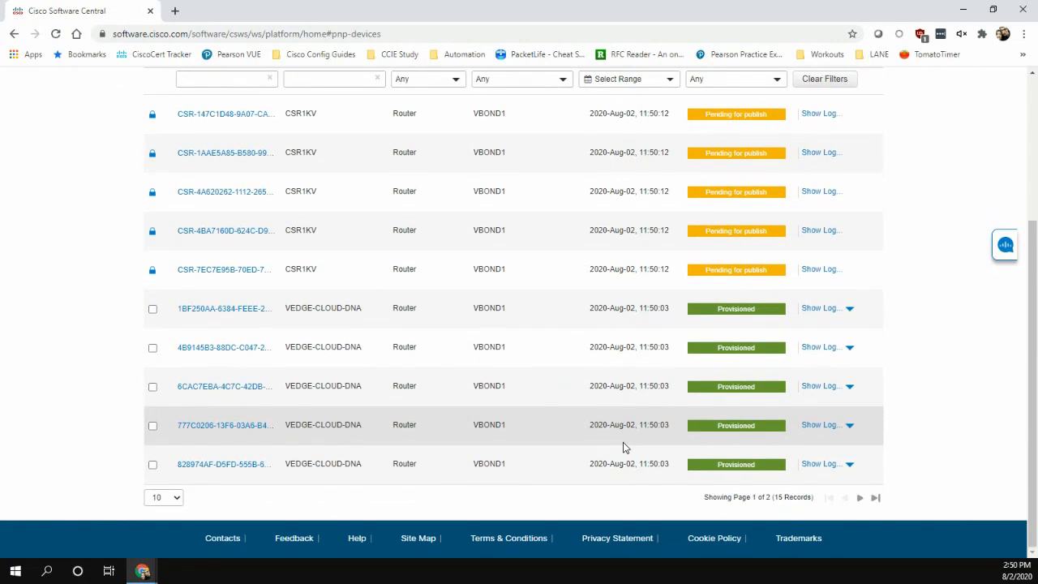
scroll("up", 3)
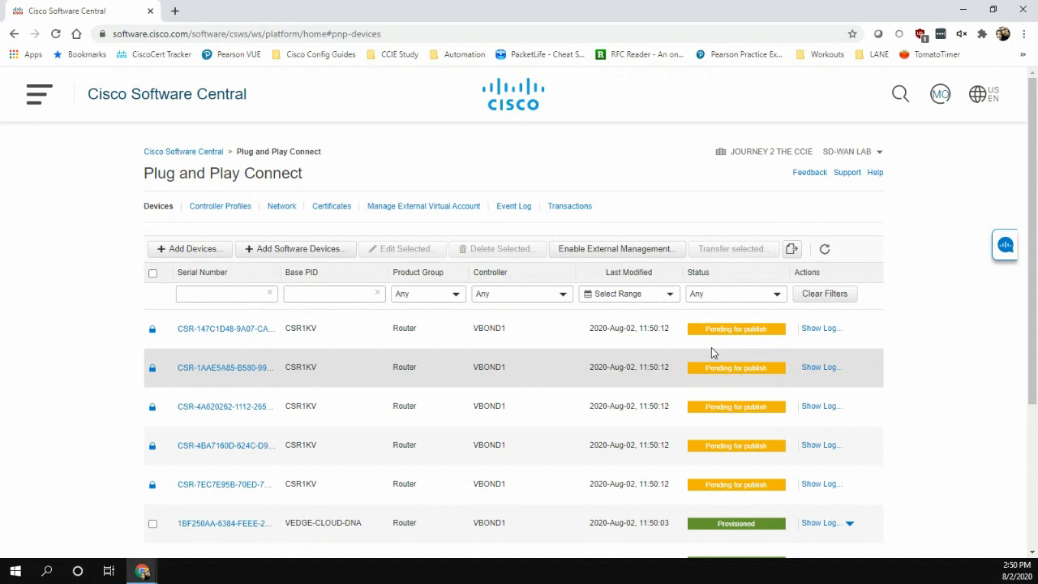
mouse_move(911, 369)
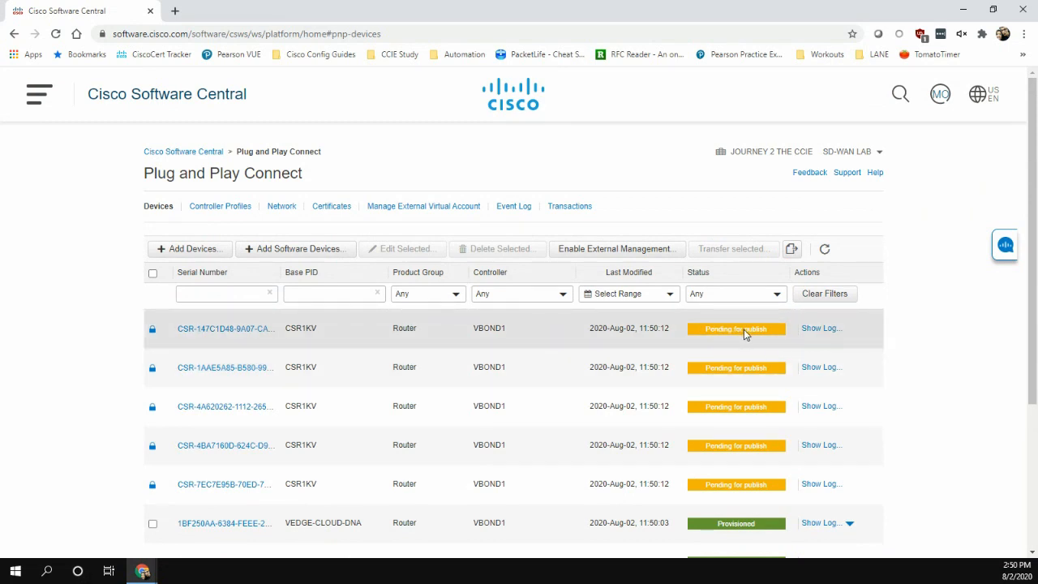
scroll("down", 3)
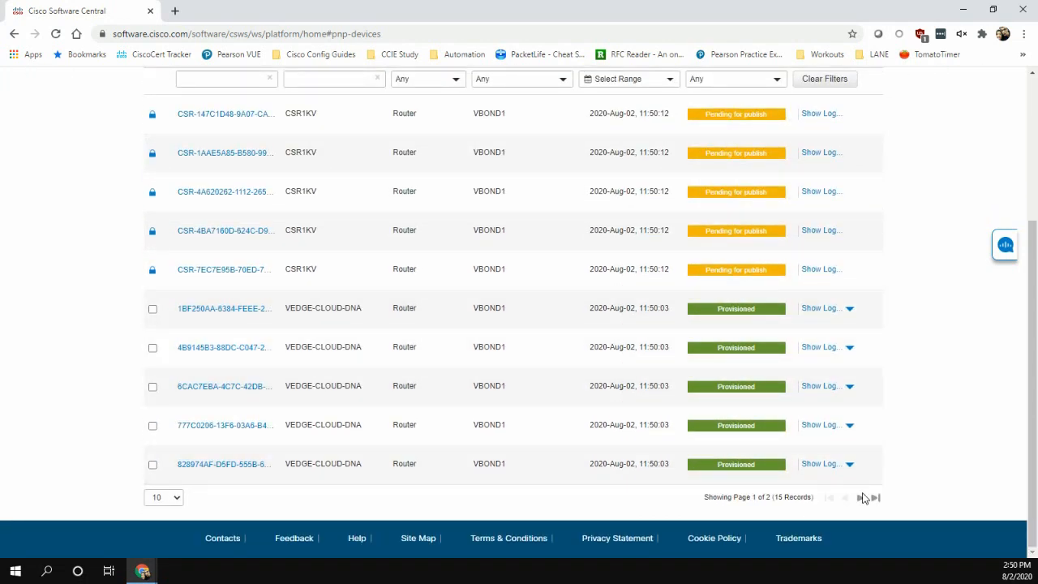
left_click(875, 497)
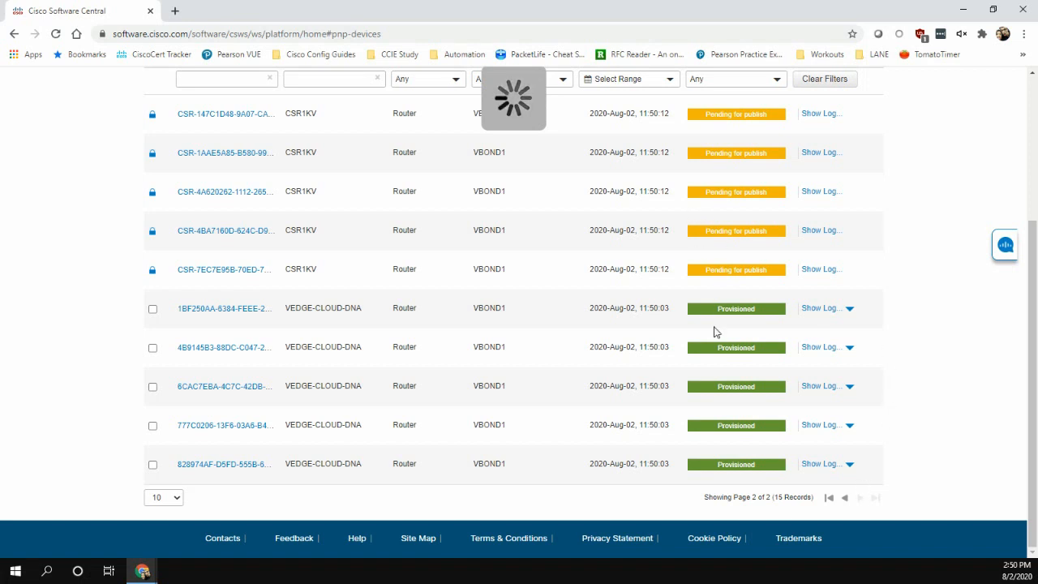
left_click(163, 497)
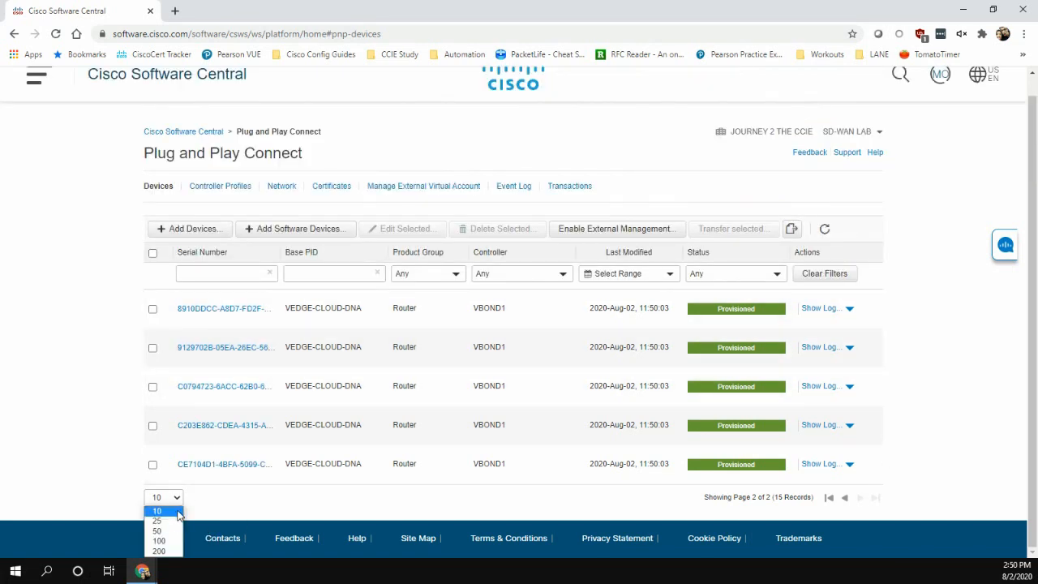
left_click(157, 520)
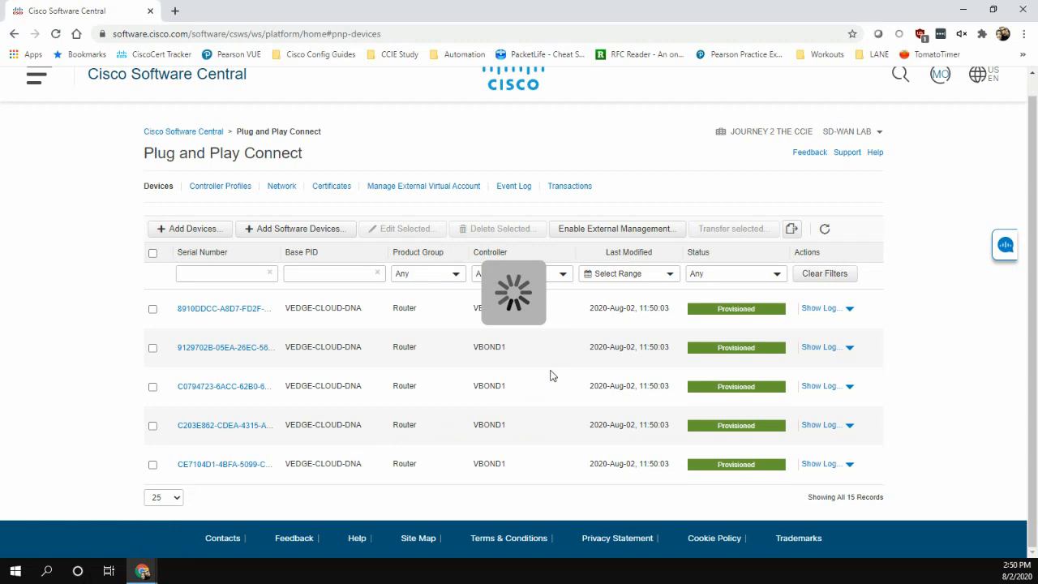
scroll("down", 3)
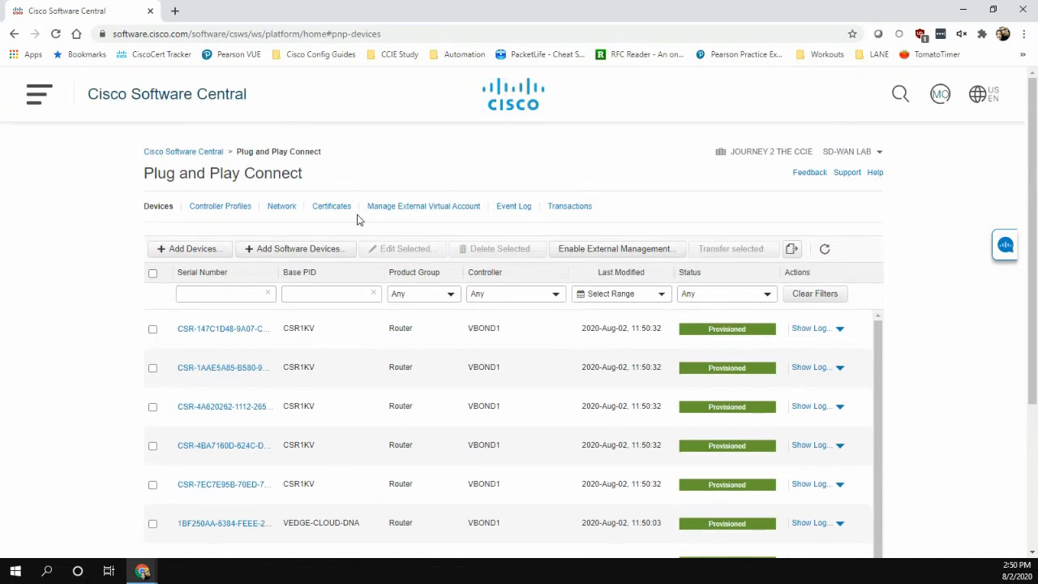
Download VBOND1's provisioning file for controller version 18.3 and newer from Controller Profiles.
left_click(221, 205)
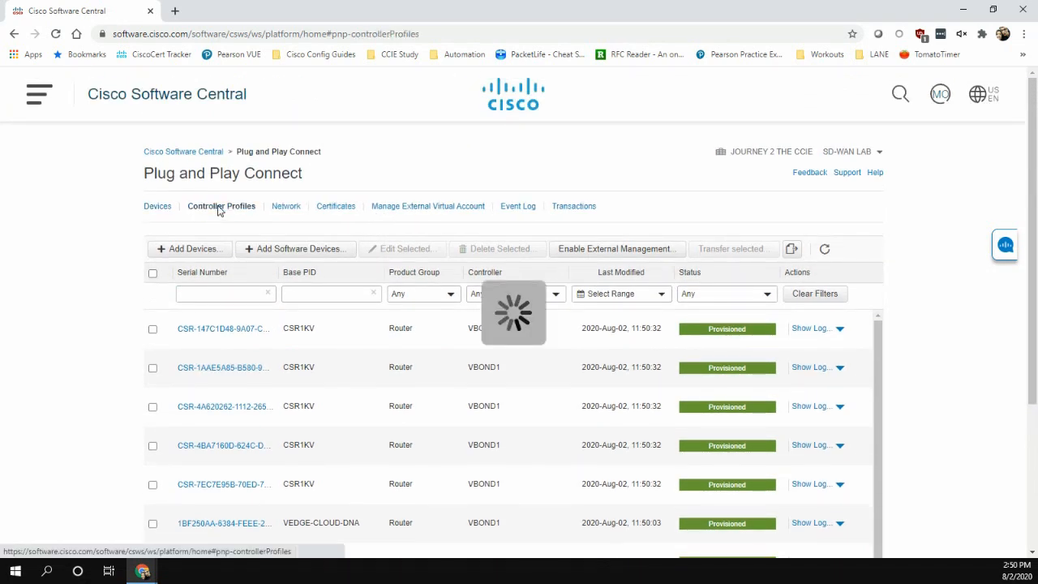
left_click(221, 205)
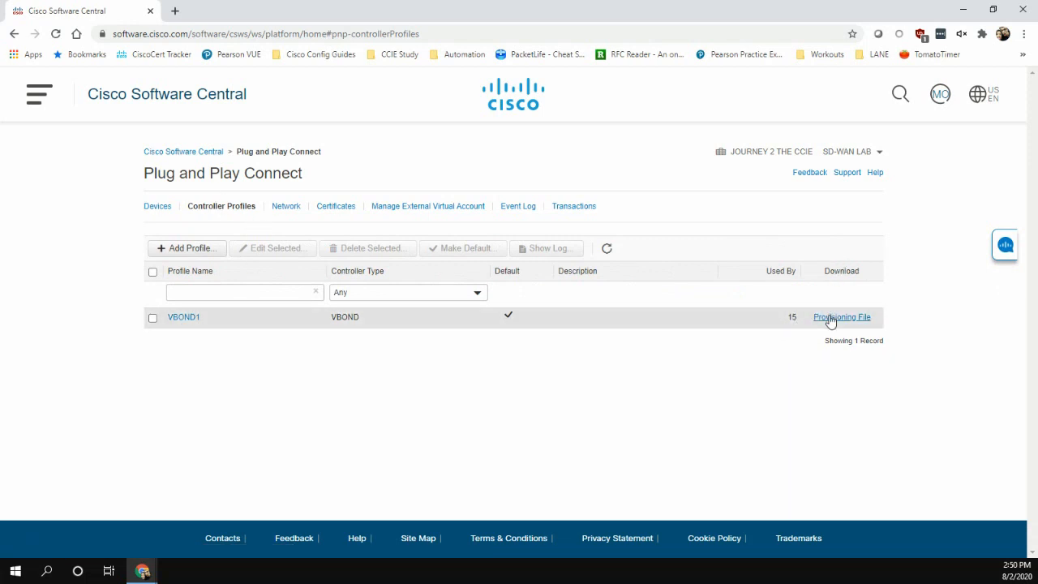
left_click(842, 316)
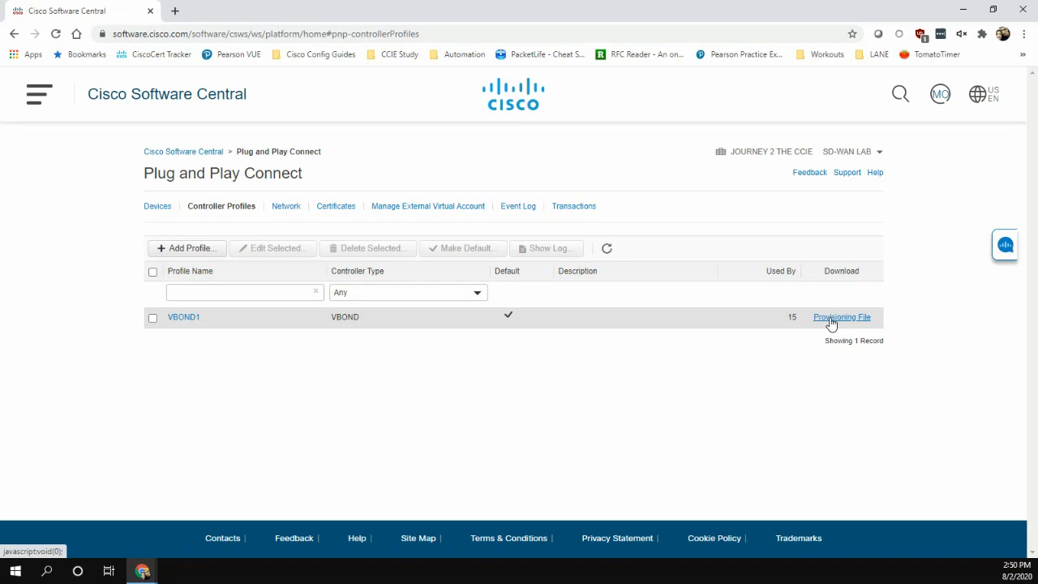
left_click(842, 317)
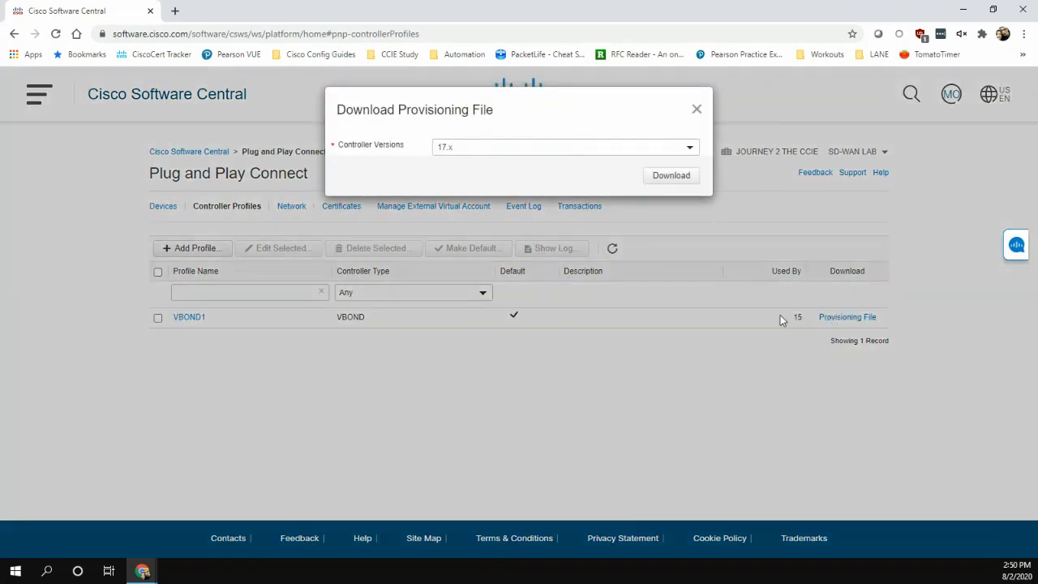
left_click(563, 147)
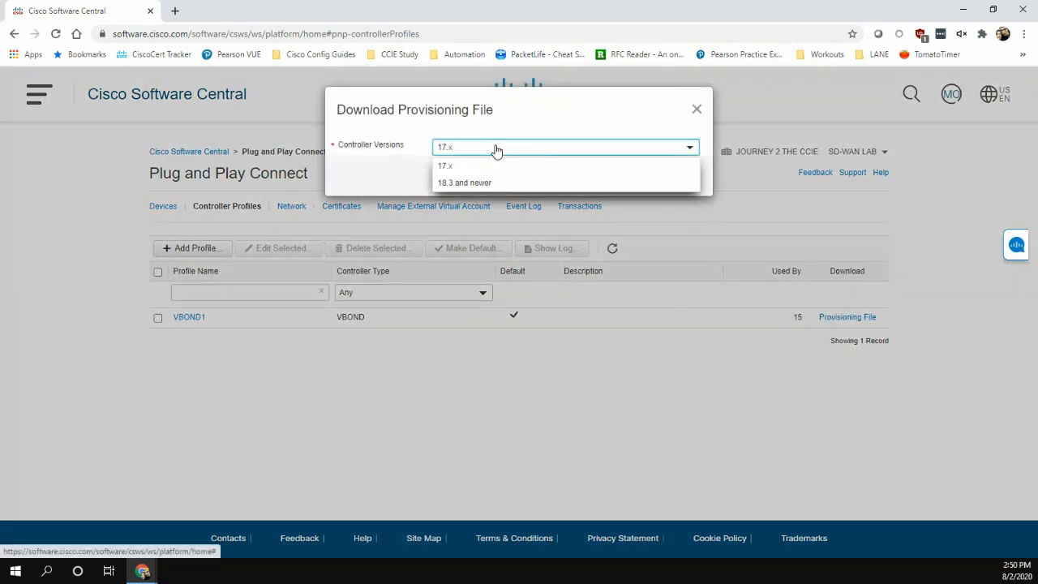
left_click(465, 181)
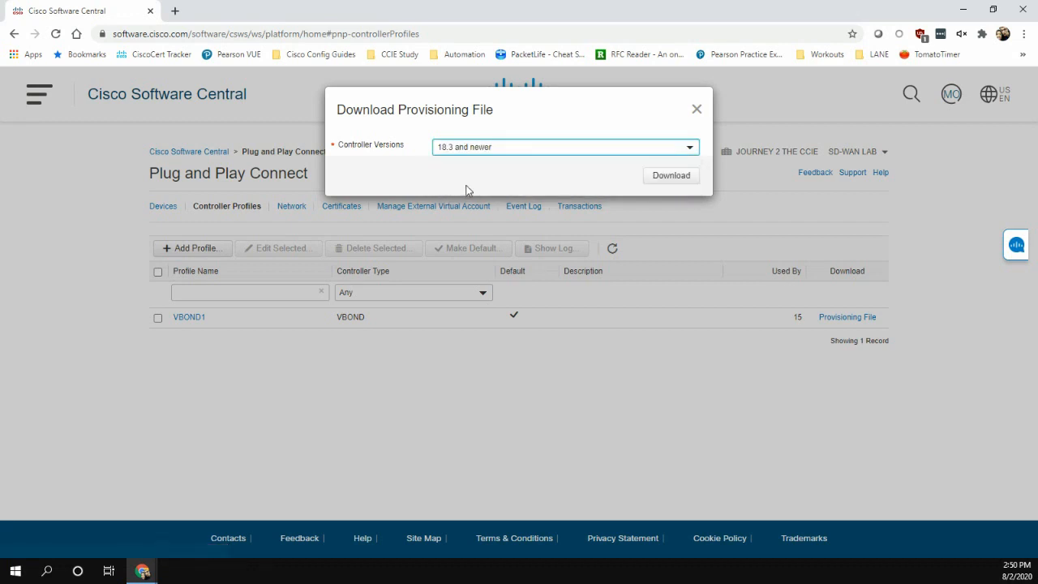
left_click(671, 175)
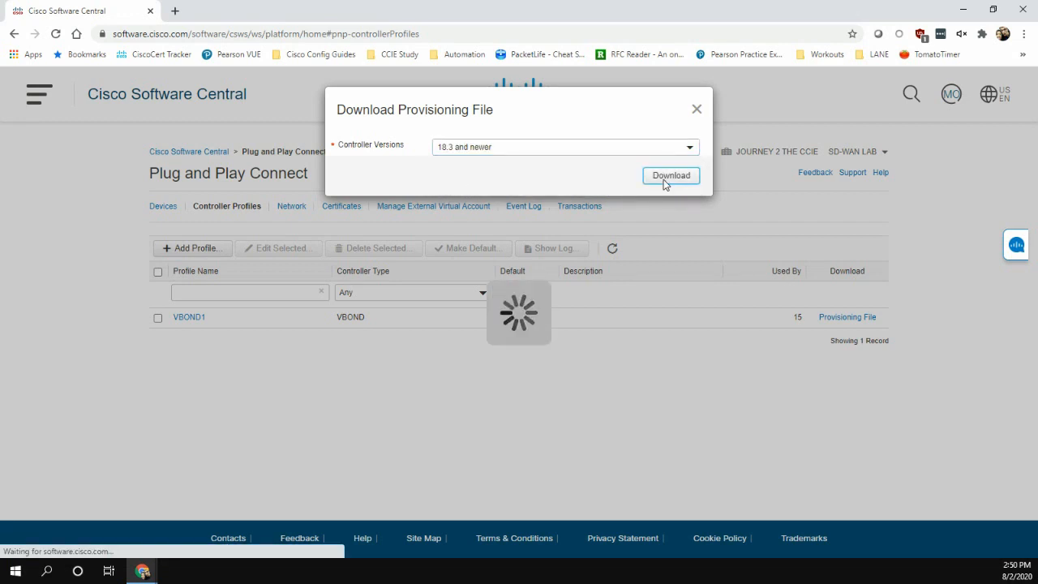
left_click(670, 176)
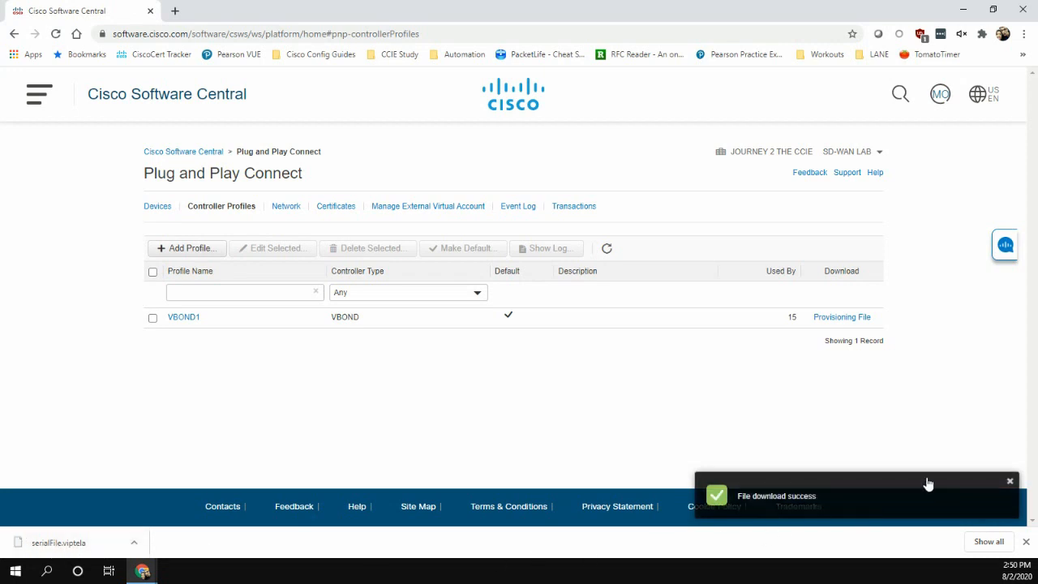
Dismiss the 'File download success' notification.
left_click(1009, 481)
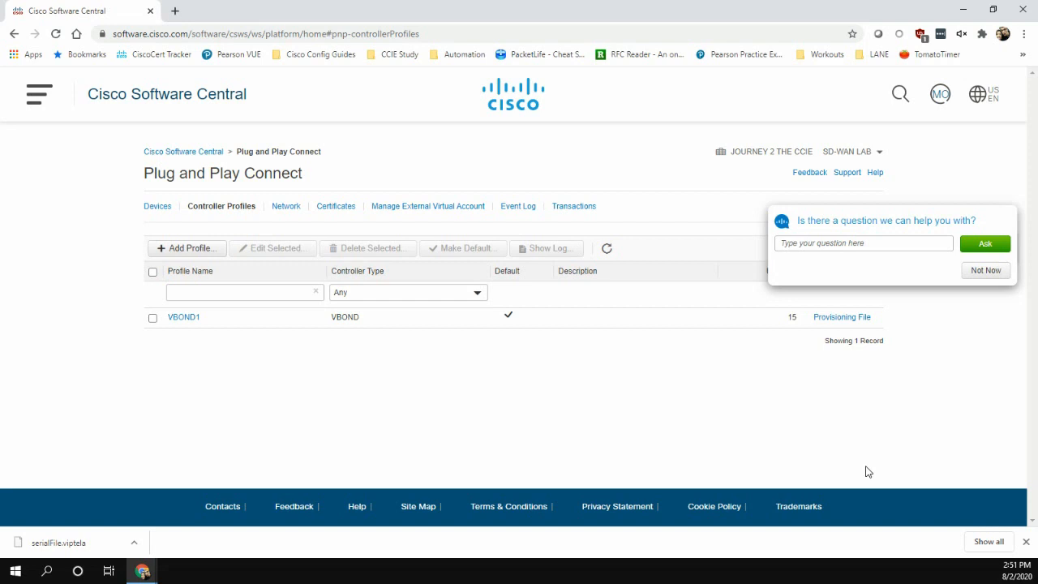
mouse_move(823, 455)
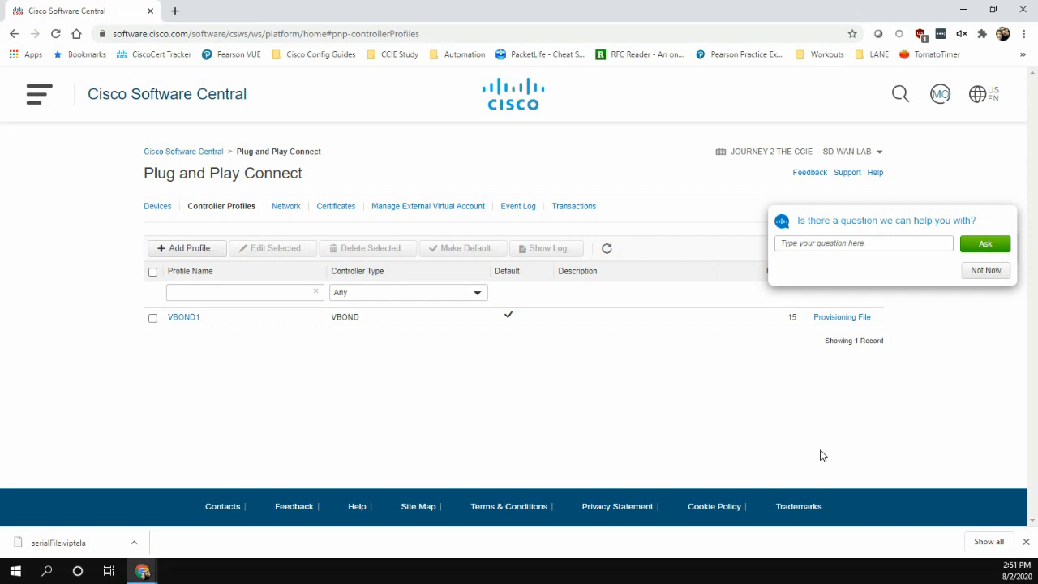